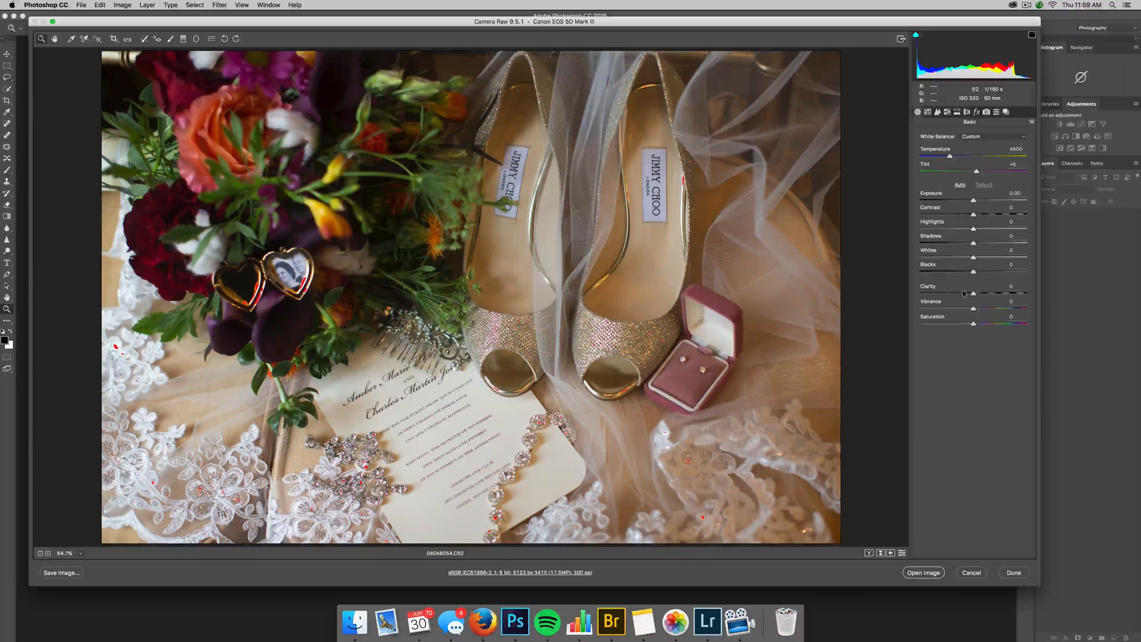
# Experiment with Clarity up to its maximum, then return it to zero.
pyautogui.moveTo(974, 292); pyautogui.dragTo(963, 292)
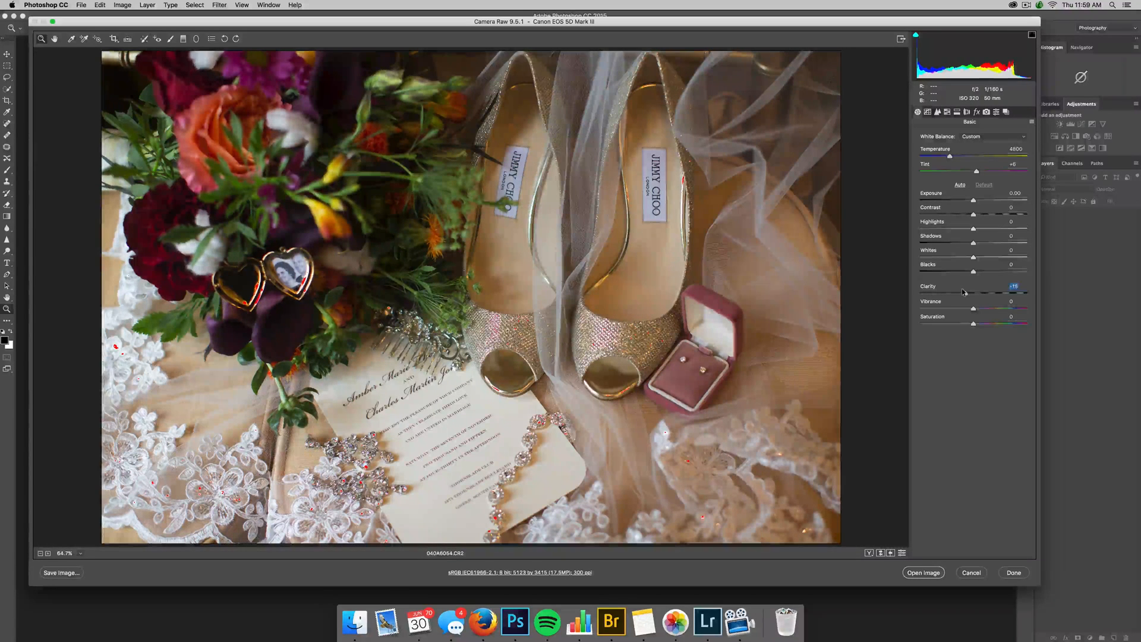
pyautogui.moveTo(1013, 286); pyautogui.dragTo(1008, 286)
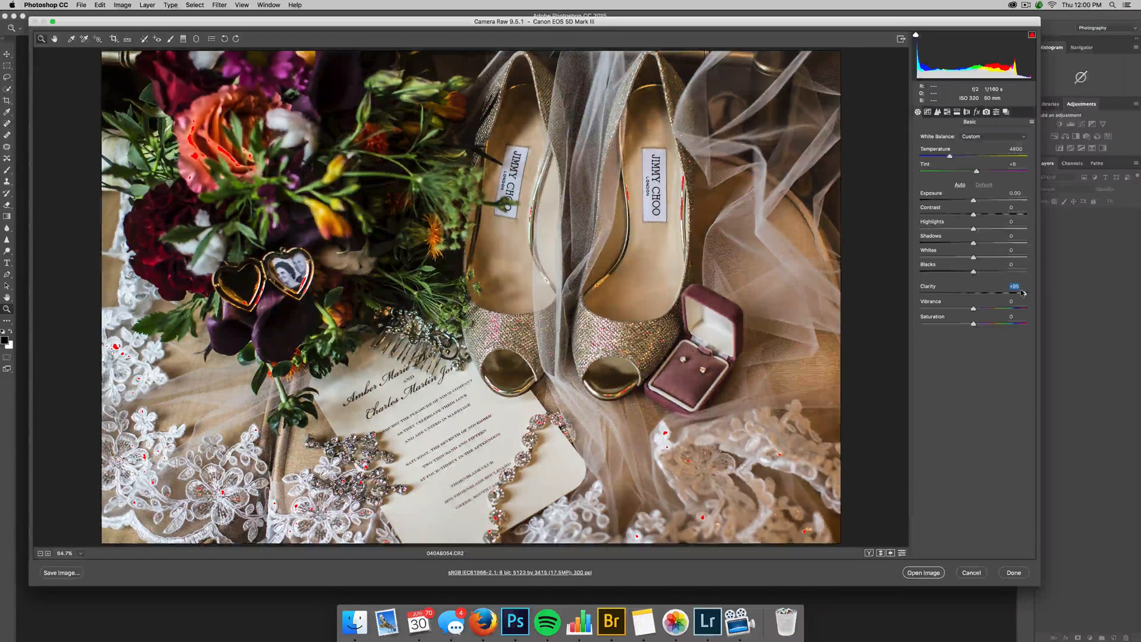
pyautogui.moveTo(1022, 294); pyautogui.dragTo(1008, 294)
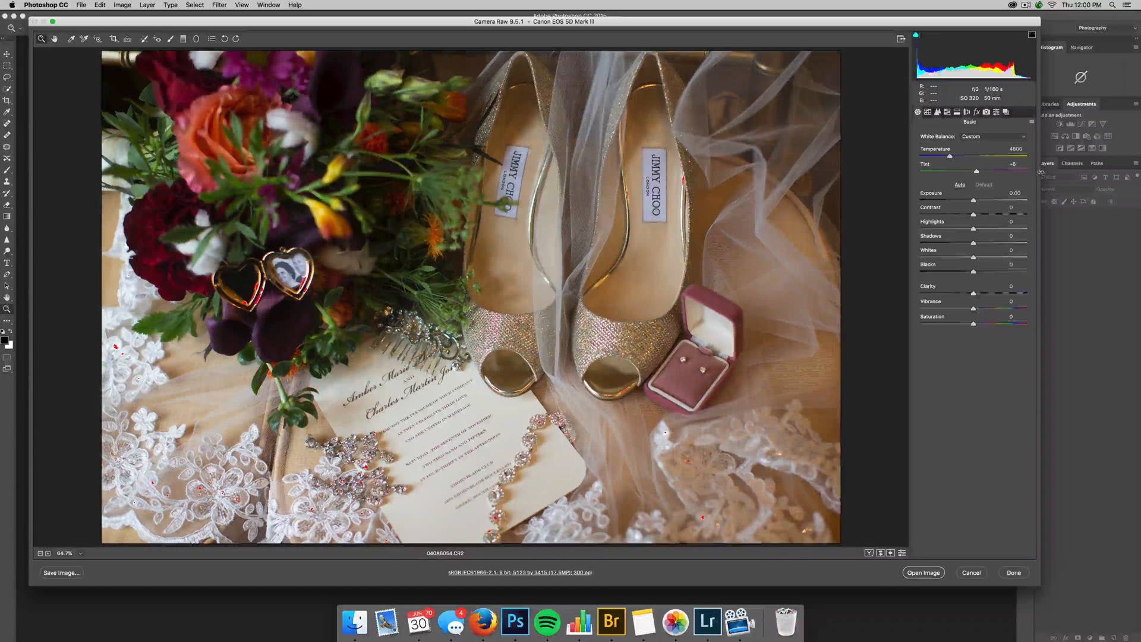
# Try Auto white balance on the photo, then revert to the Custom white balance.
pyautogui.click(993, 136)
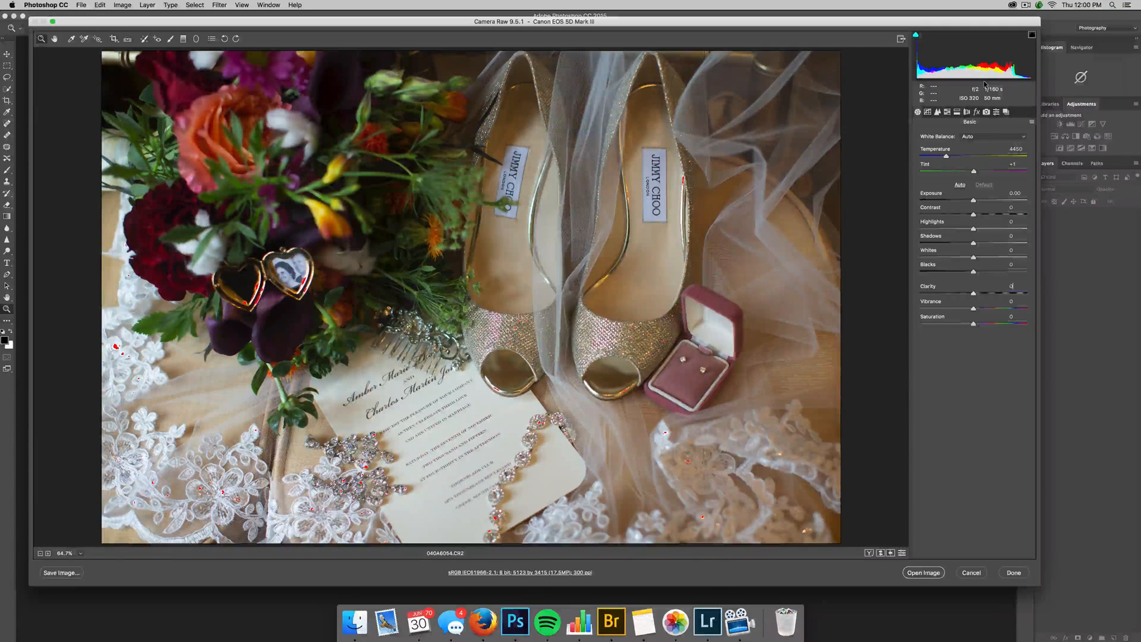
pyautogui.click(992, 136)
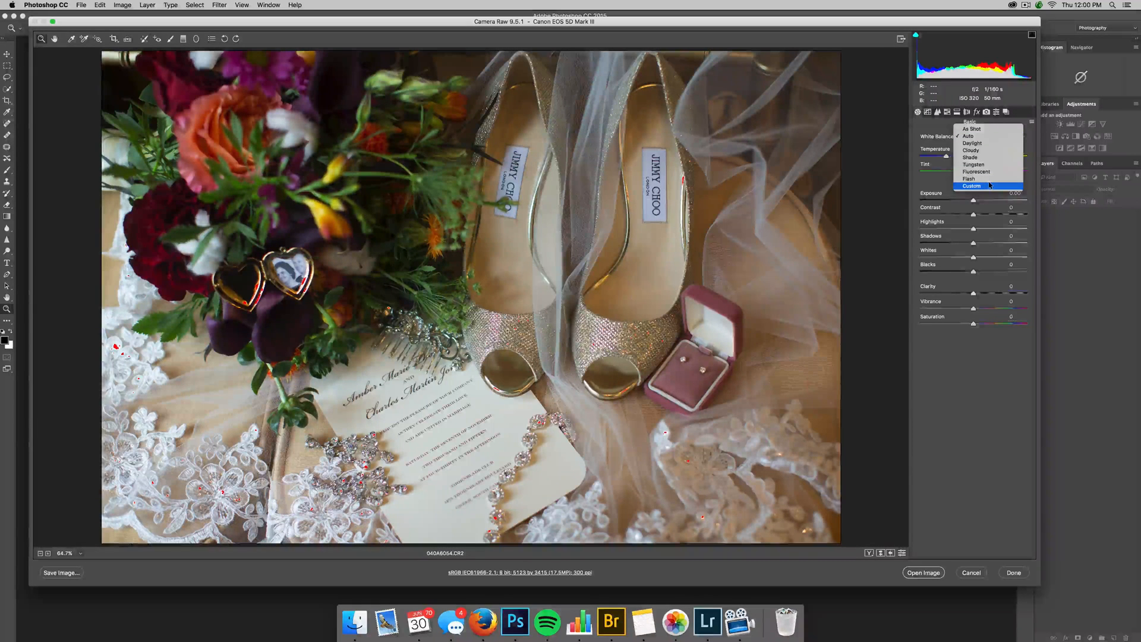
pyautogui.click(972, 186)
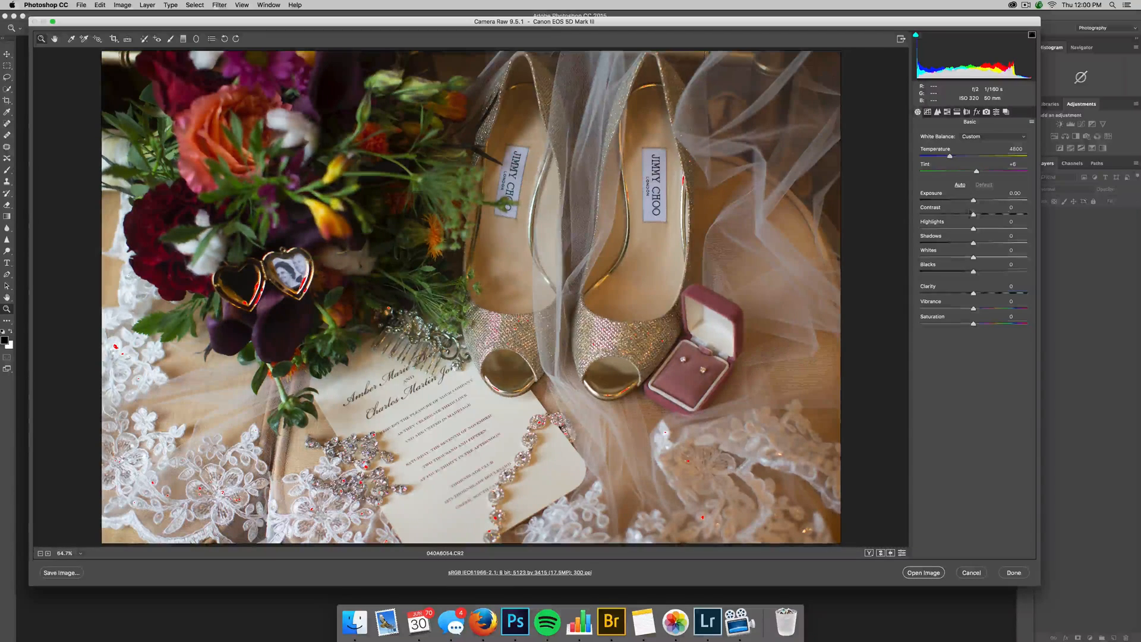
# Fine-tune Highlights to about +67 and Blacks to +54 in the Basic panel.
pyautogui.moveTo(973, 228); pyautogui.dragTo(1027, 228)
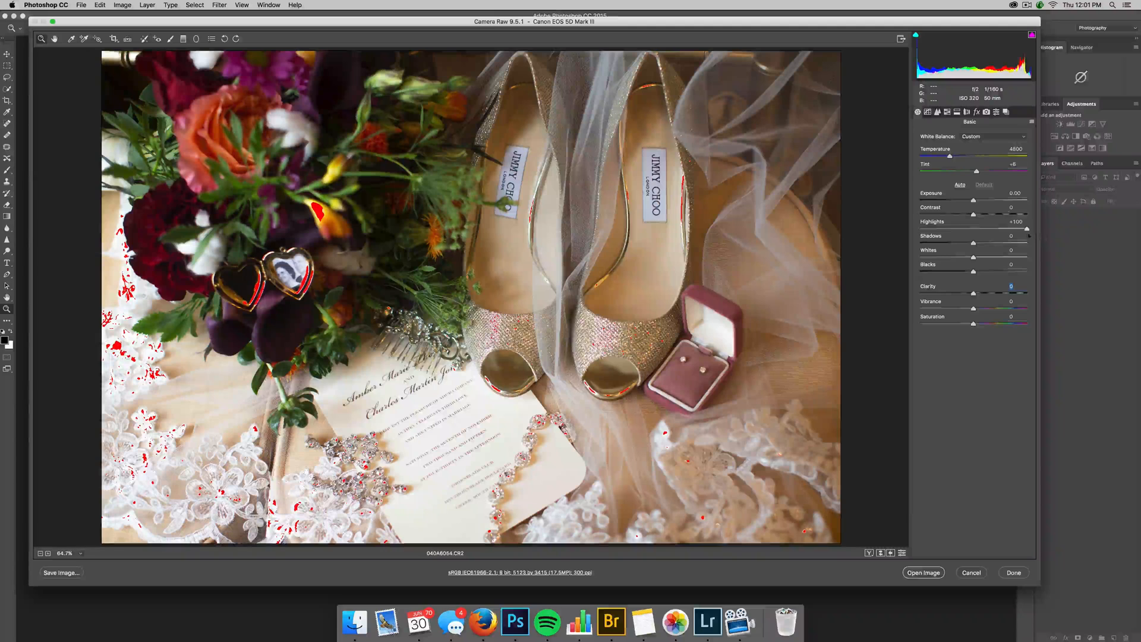
pyautogui.moveTo(1025, 228); pyautogui.dragTo(1012, 228)
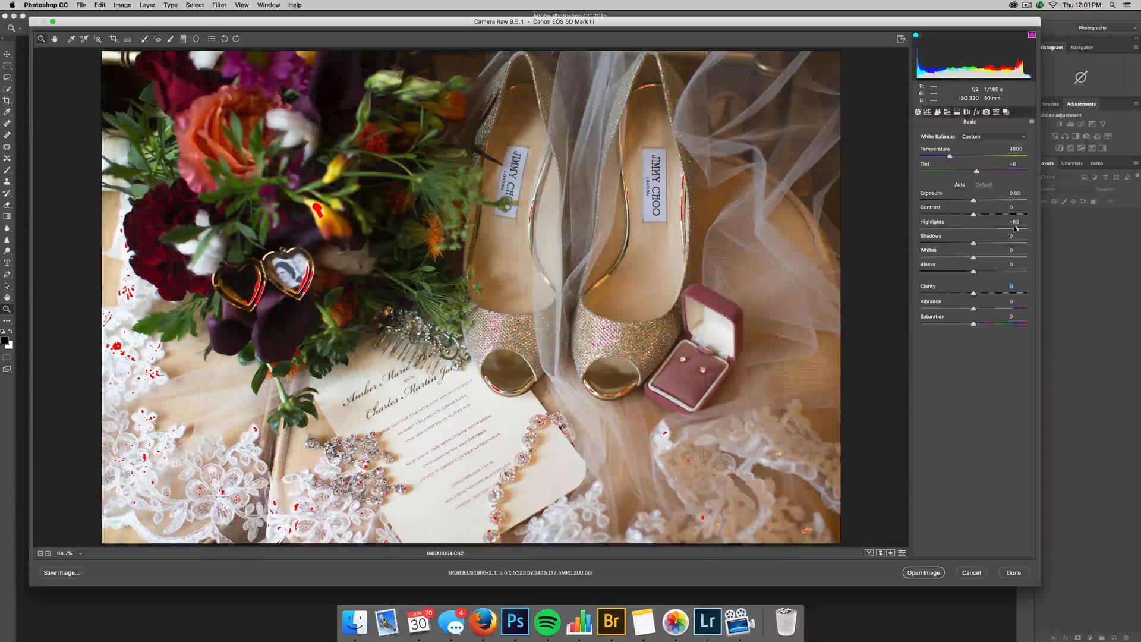
pyautogui.moveTo(1010, 228); pyautogui.dragTo(1023, 228)
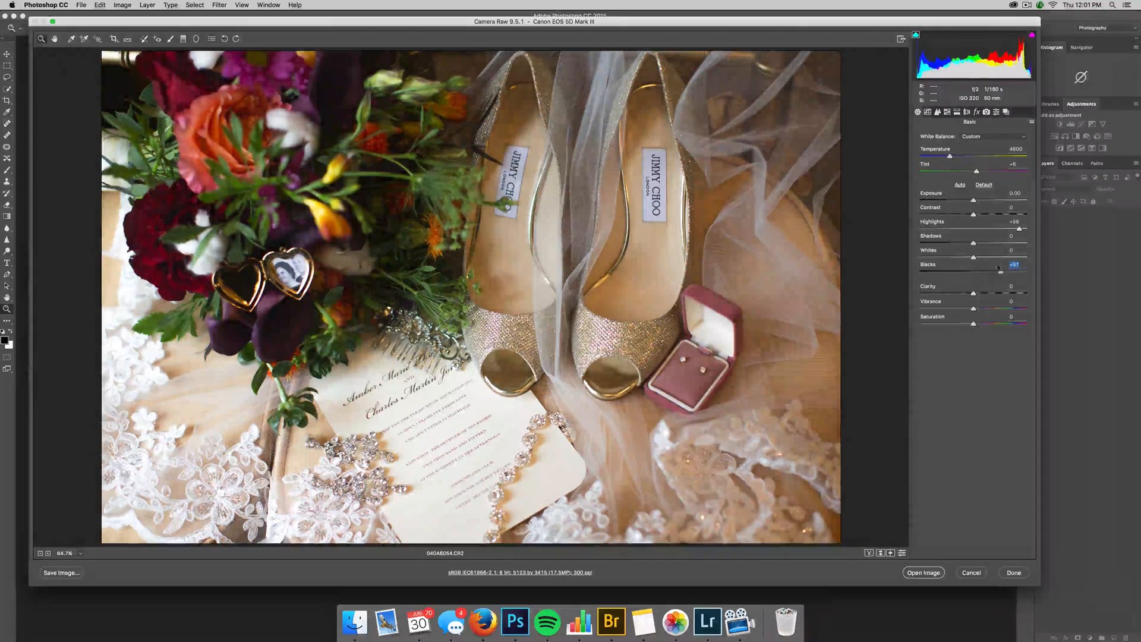
pyautogui.moveTo(1014, 264); pyautogui.dragTo(1010, 264)
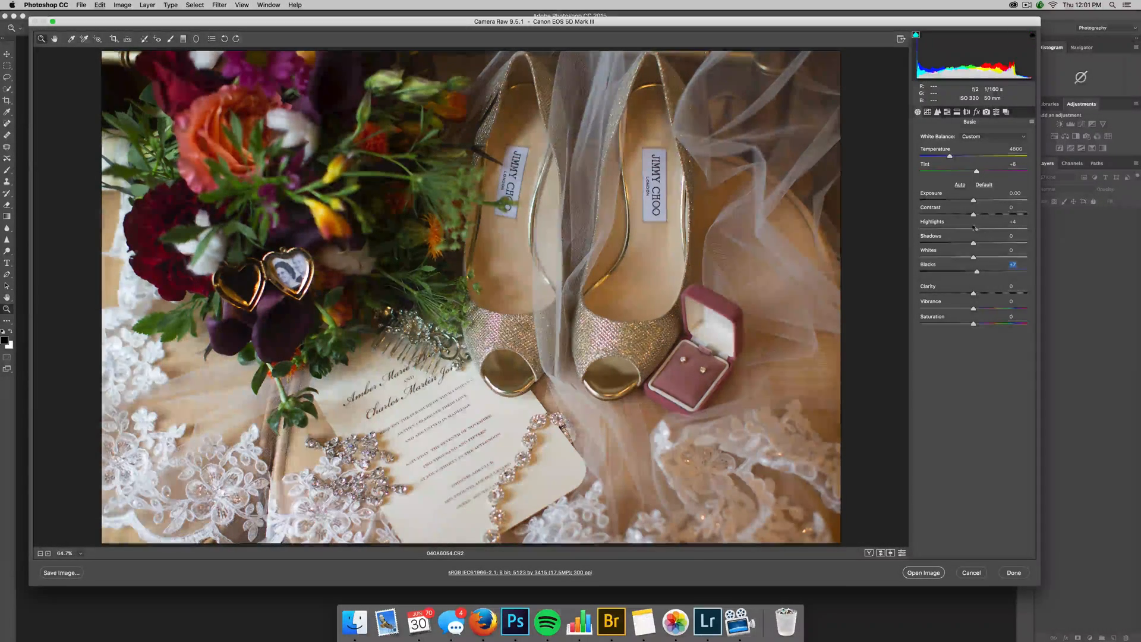
pyautogui.moveTo(973, 228); pyautogui.dragTo(1013, 228)
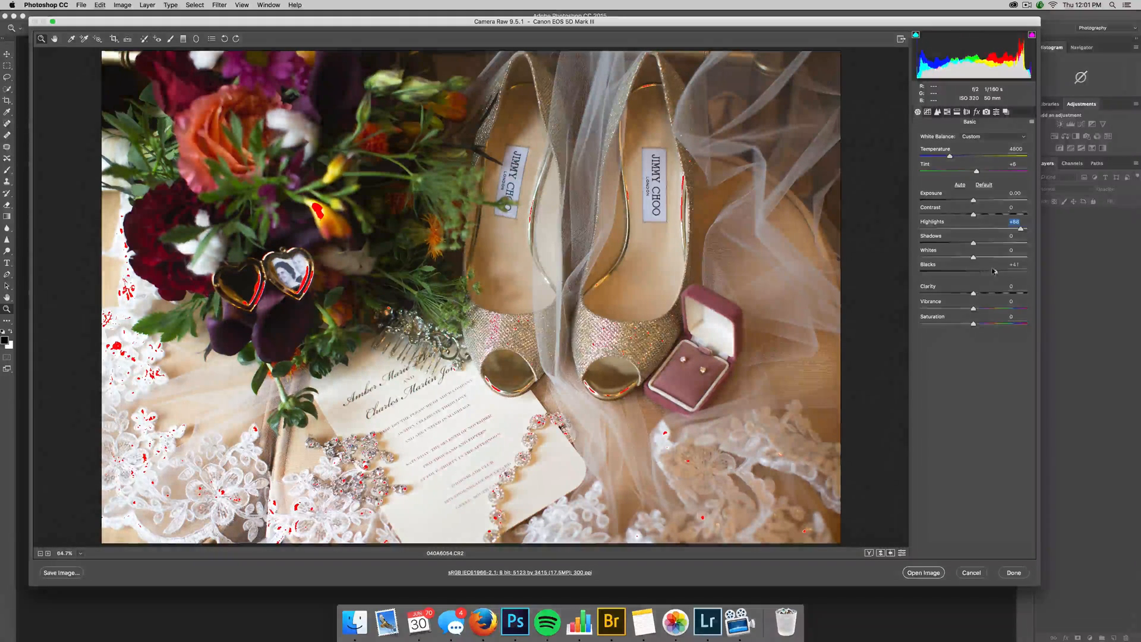
pyautogui.moveTo(1019, 270); pyautogui.dragTo(1011, 270)
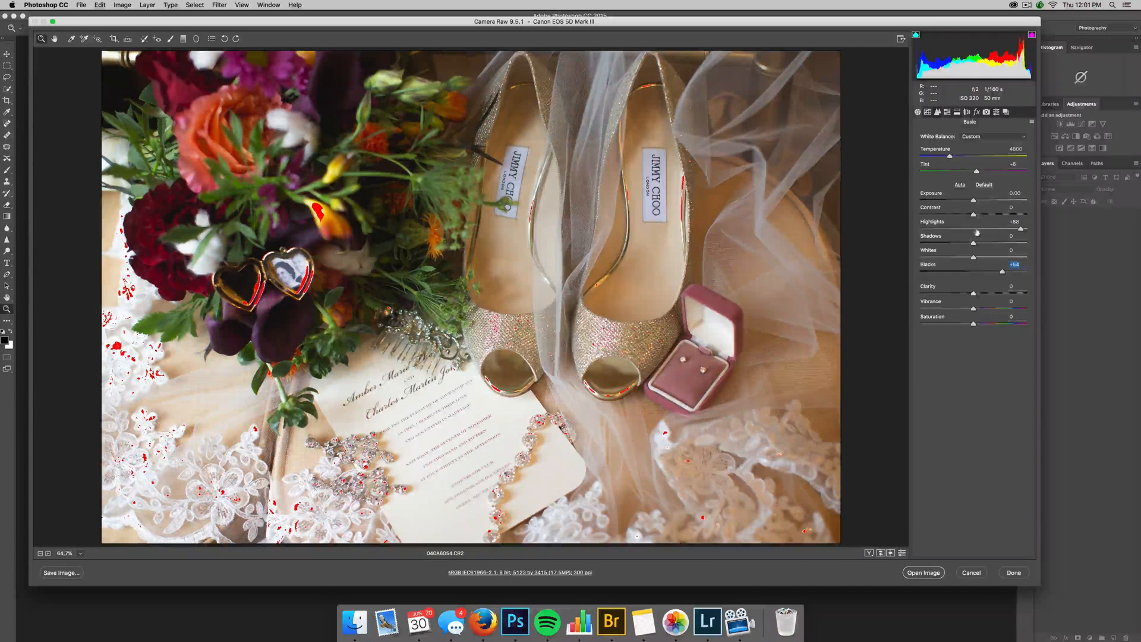
pyautogui.moveTo(1003, 228); pyautogui.dragTo(994, 228)
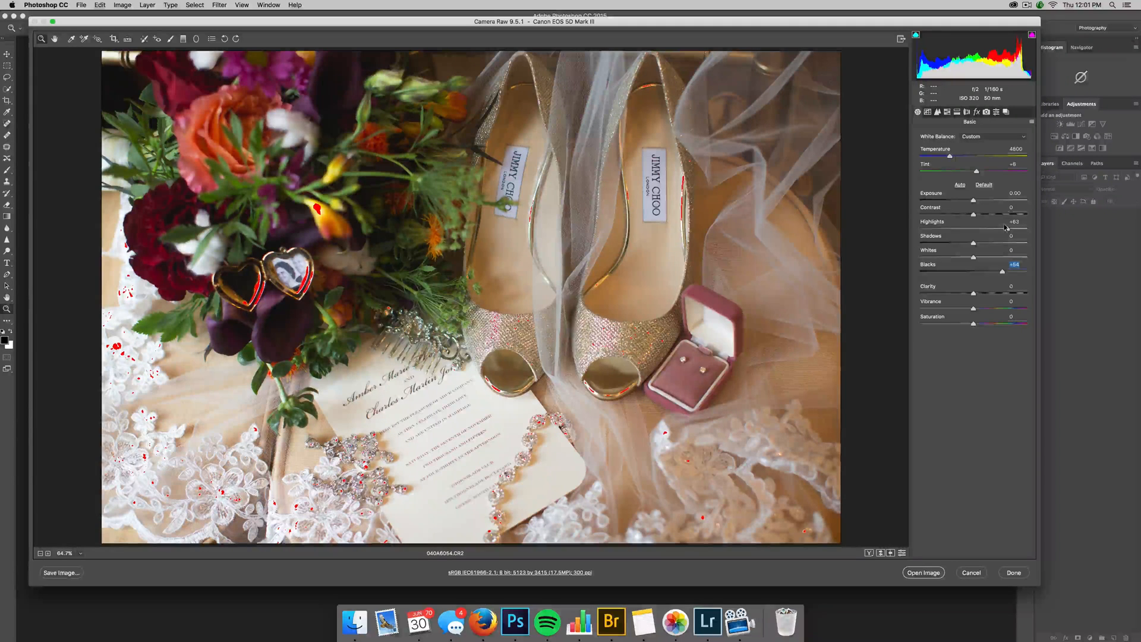
pyautogui.moveTo(1010, 228); pyautogui.dragTo(1013, 228)
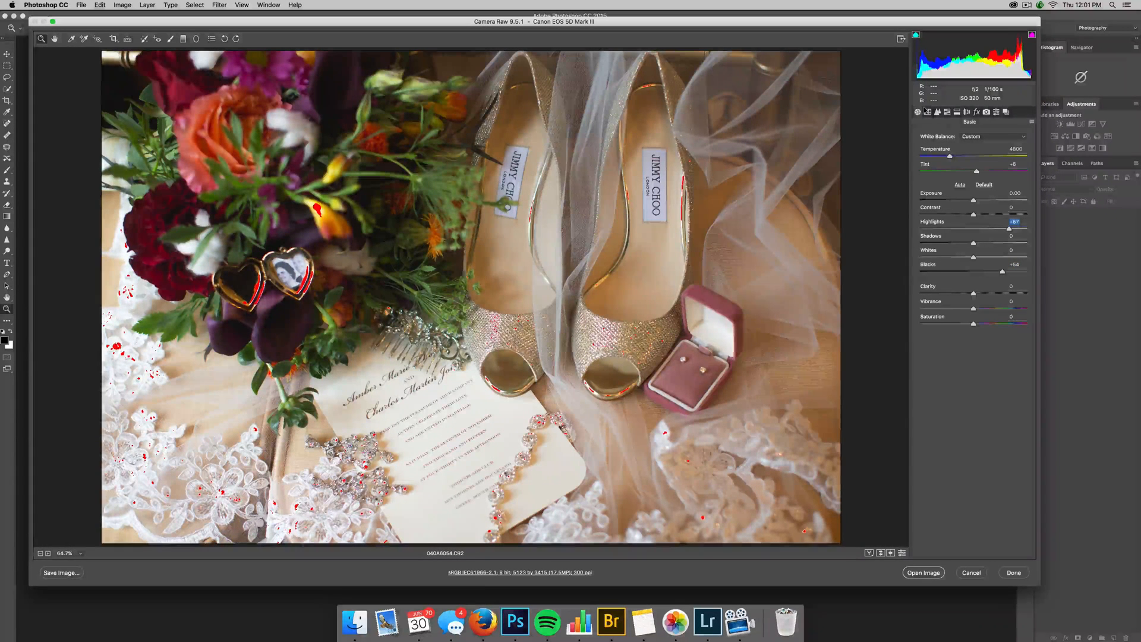
pyautogui.click(927, 111)
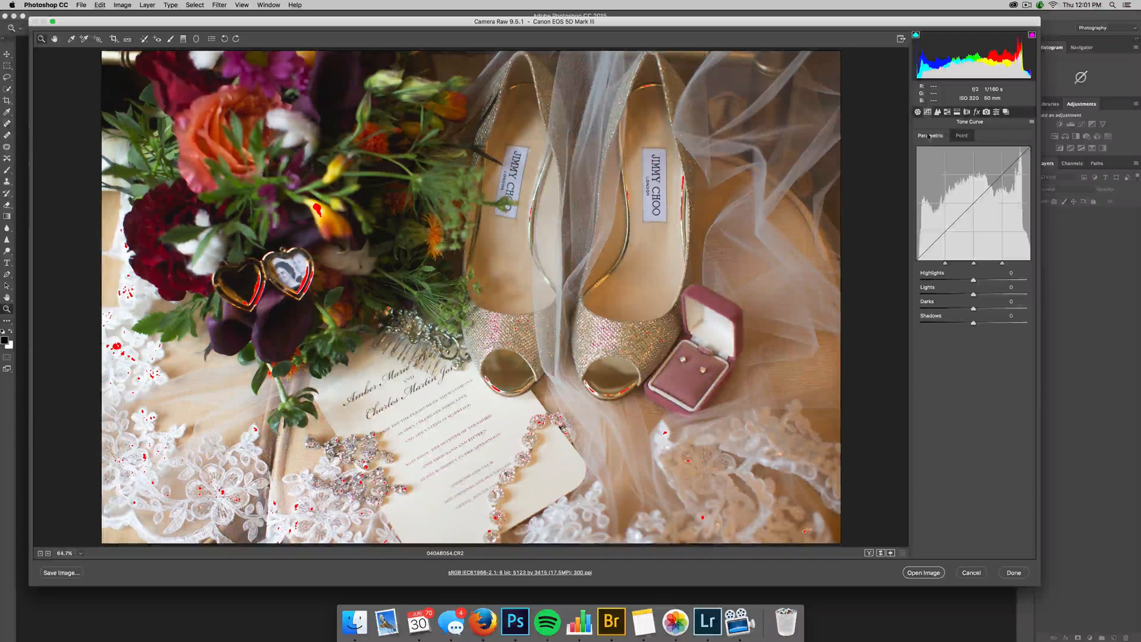
# On the Point curve, bend the RGB midtones with a point, then restore a straight line.
pyautogui.click(962, 136)
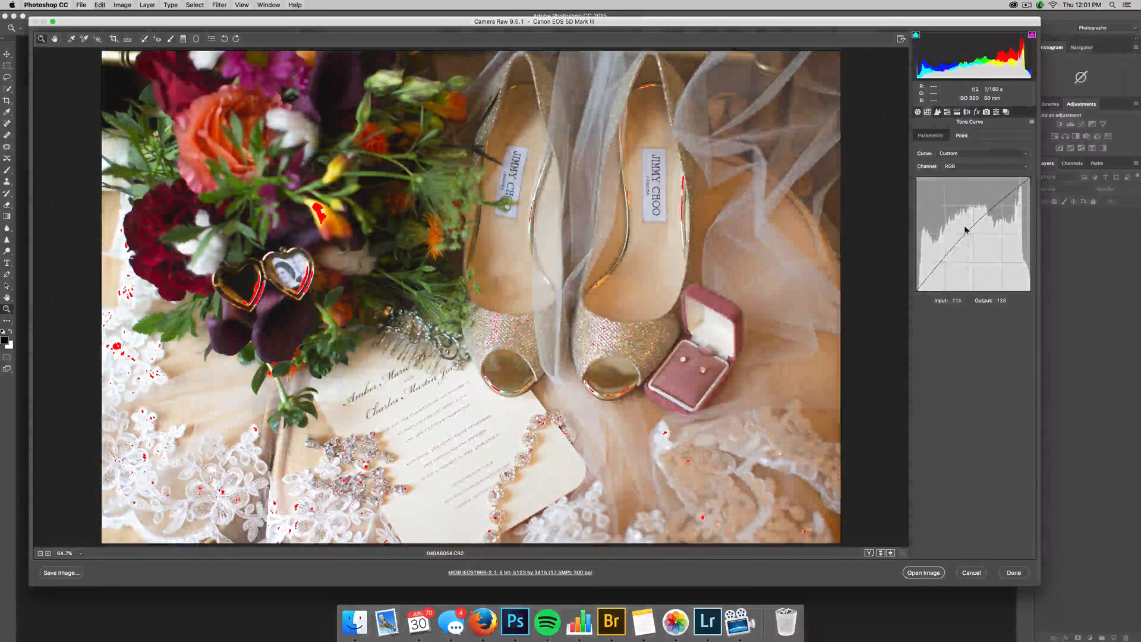
pyautogui.moveTo(966, 232); pyautogui.dragTo(967, 239)
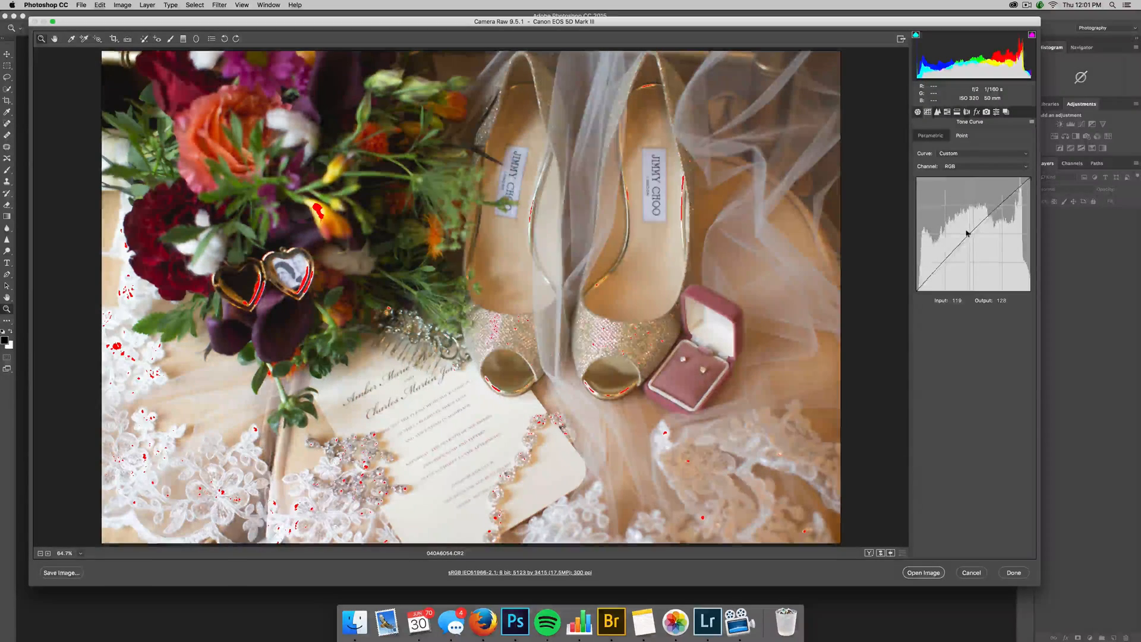
pyautogui.moveTo(968, 233); pyautogui.dragTo(974, 239)
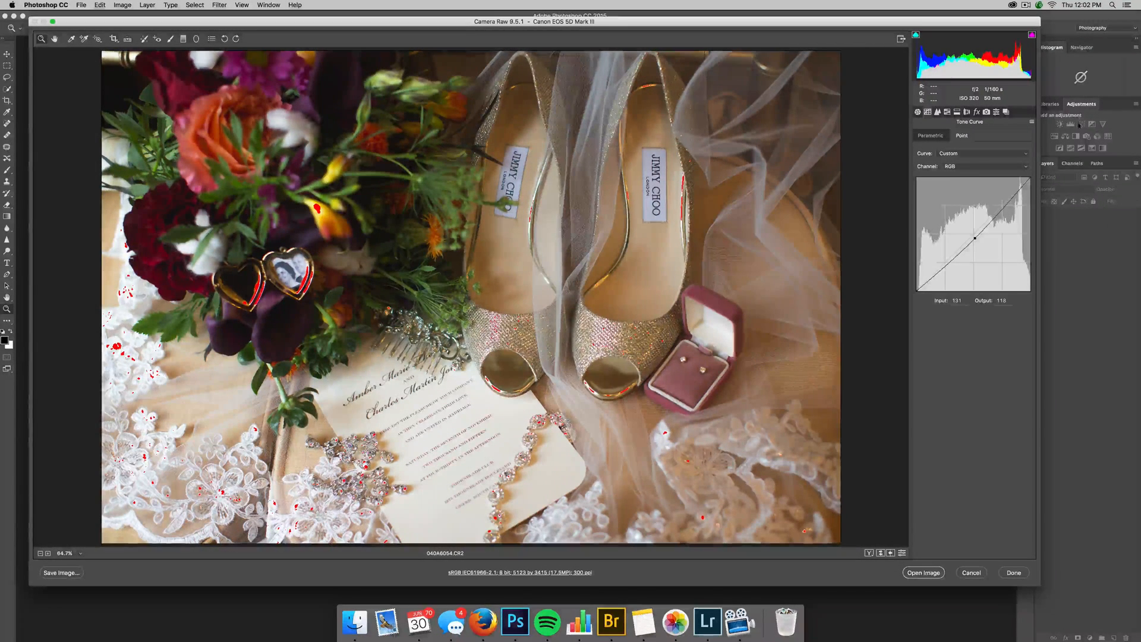
pyautogui.moveTo(972, 238); pyautogui.dragTo(972, 234)
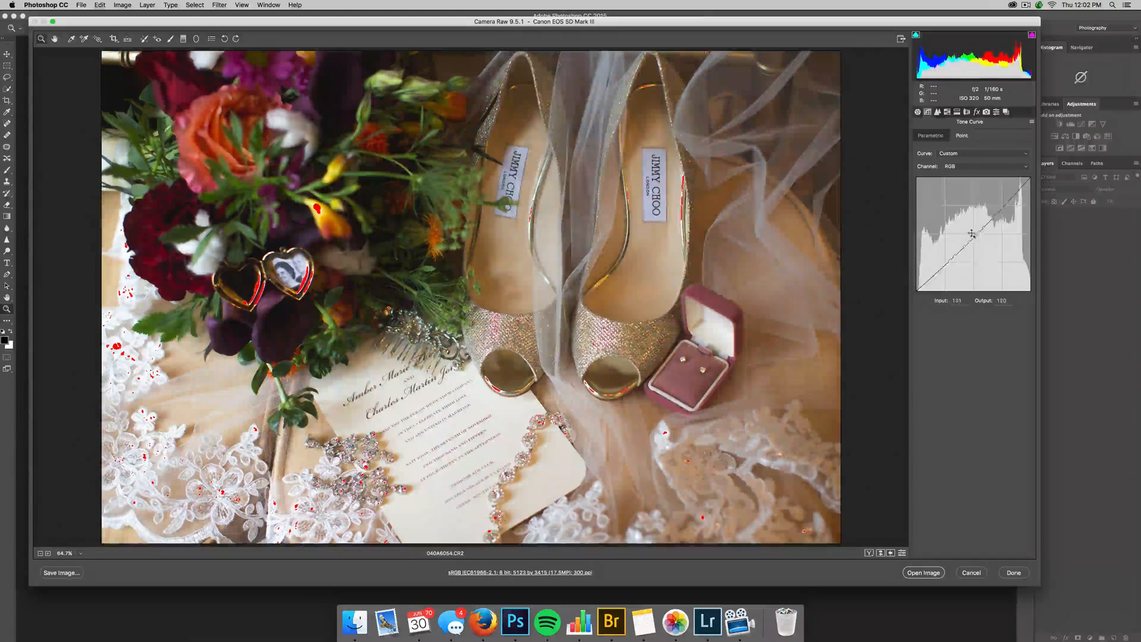
pyautogui.moveTo(971, 234); pyautogui.dragTo(970, 231)
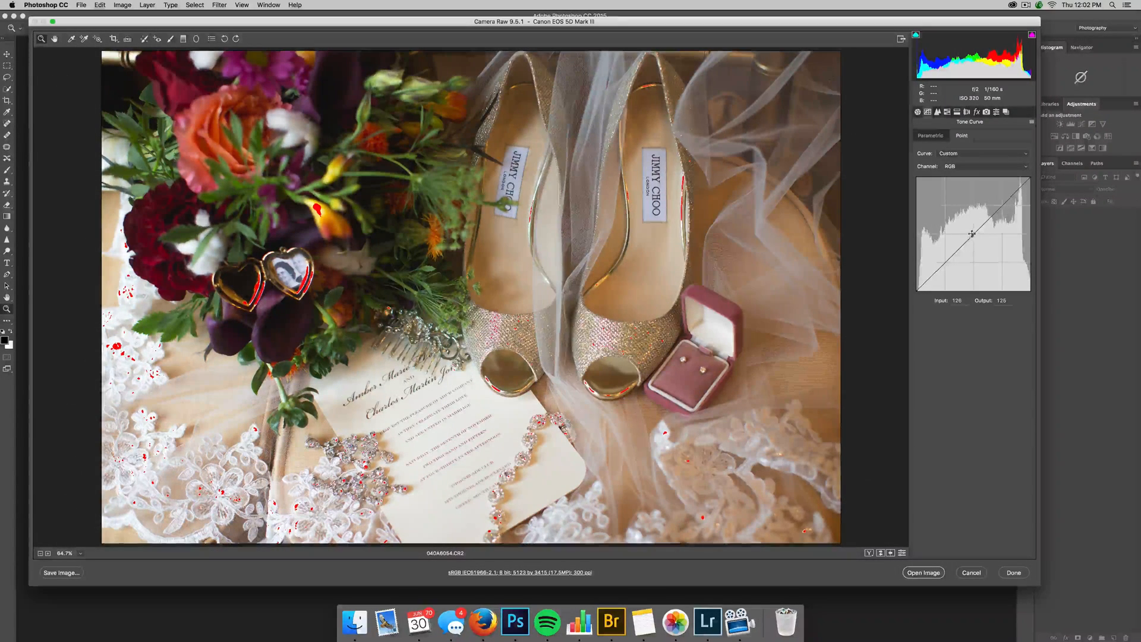
pyautogui.moveTo(971, 234); pyautogui.dragTo(961, 225)
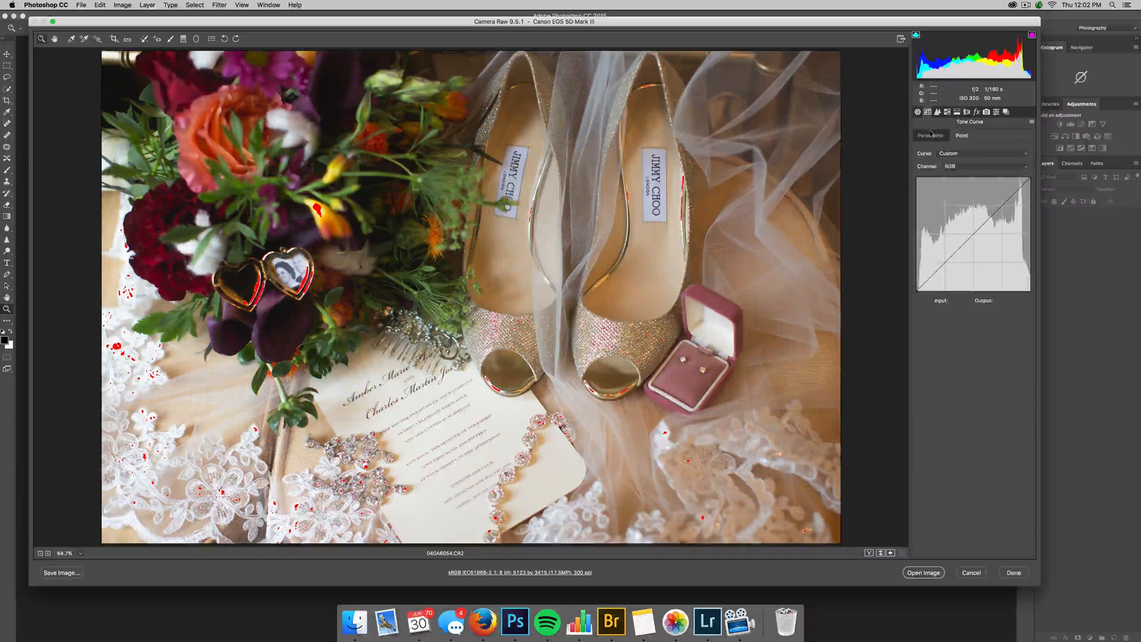
# On the Parametric curve set Highlights -33, Lights +7 and adjust the Darks.
pyautogui.click(931, 135)
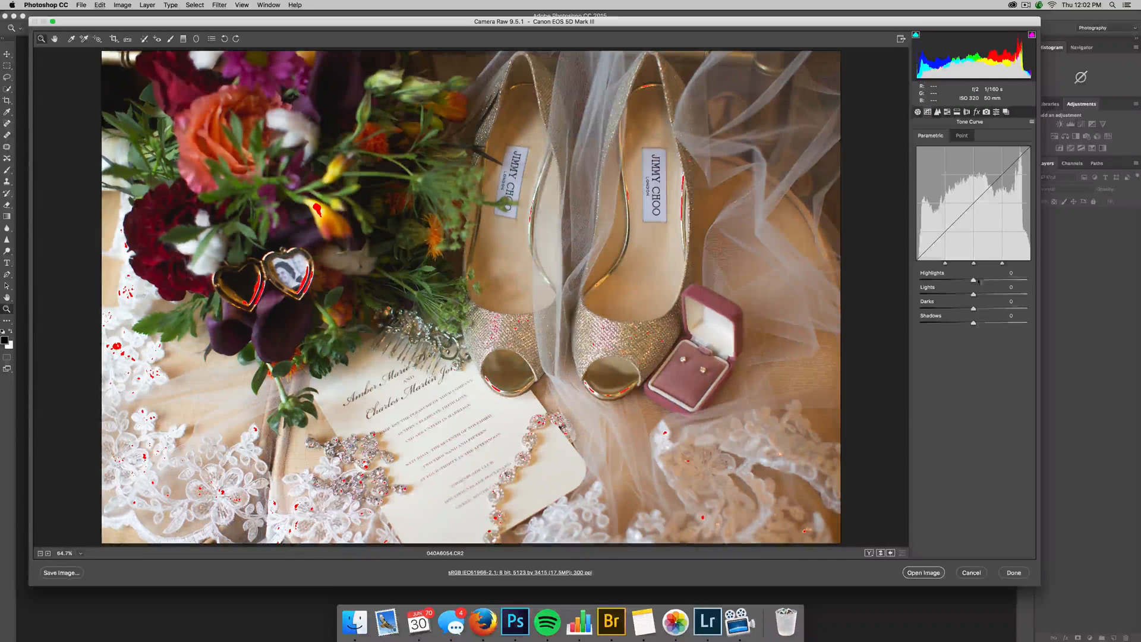
pyautogui.moveTo(978, 280); pyautogui.dragTo(953, 280)
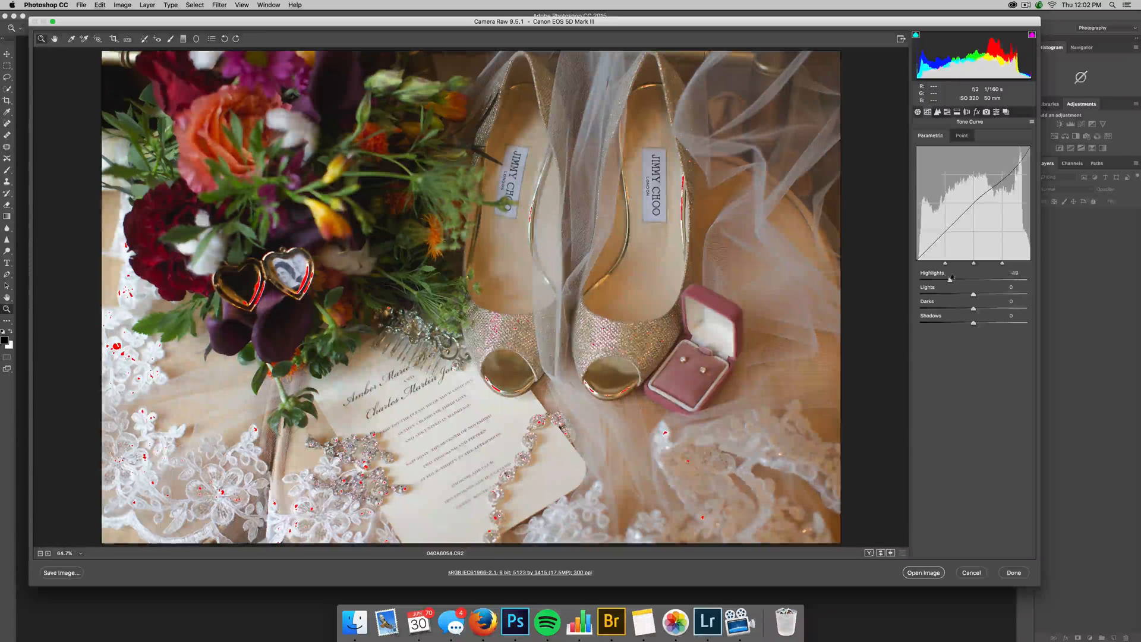
pyautogui.moveTo(943, 278); pyautogui.dragTo(957, 278)
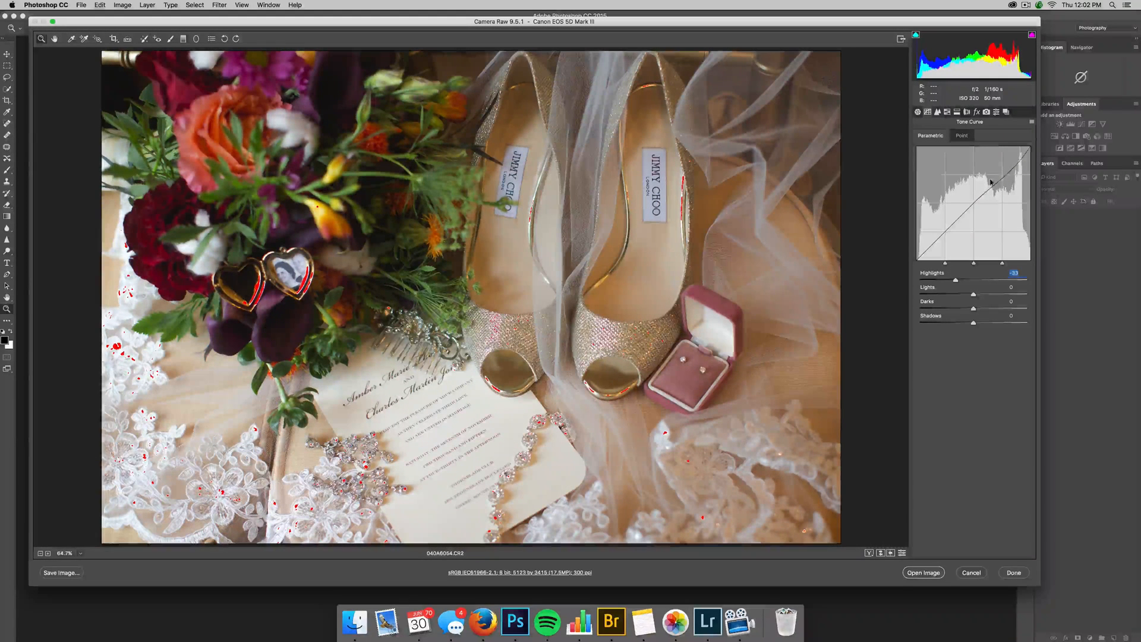
pyautogui.click(961, 136)
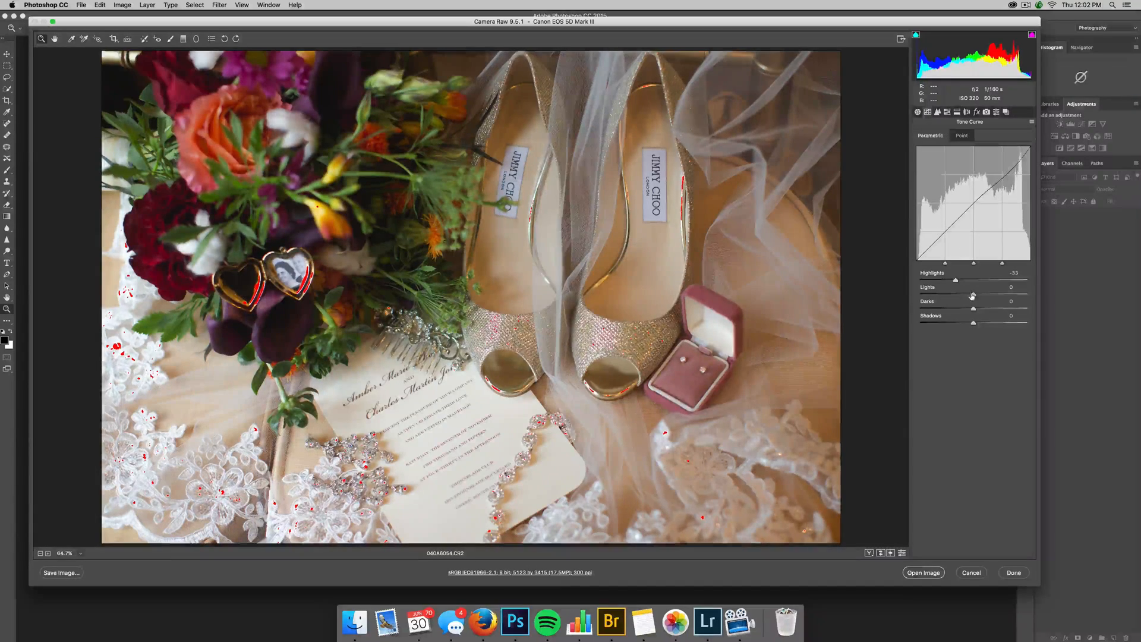
pyautogui.moveTo(971, 295); pyautogui.dragTo(978, 292)
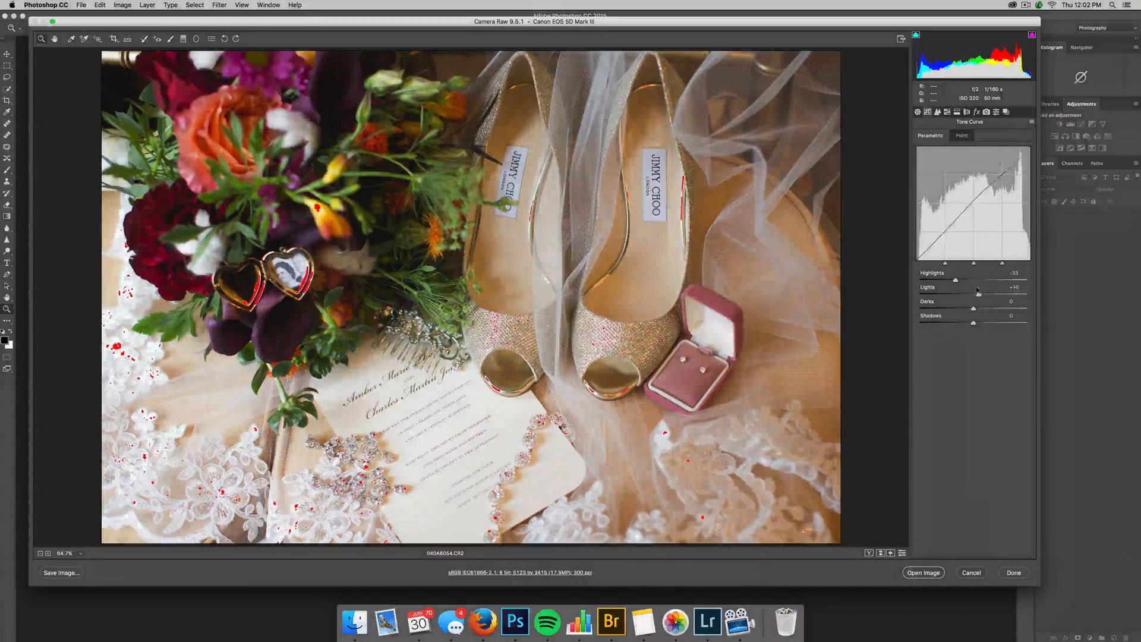
pyautogui.moveTo(978, 286); pyautogui.dragTo(956, 287)
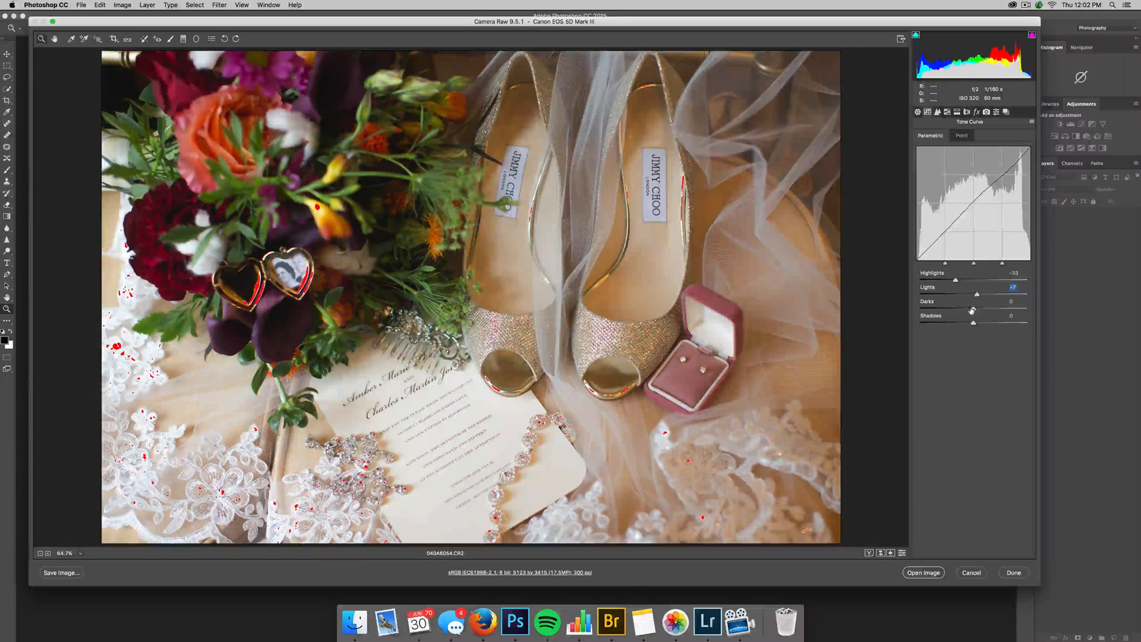
pyautogui.moveTo(973, 308); pyautogui.dragTo(963, 308)
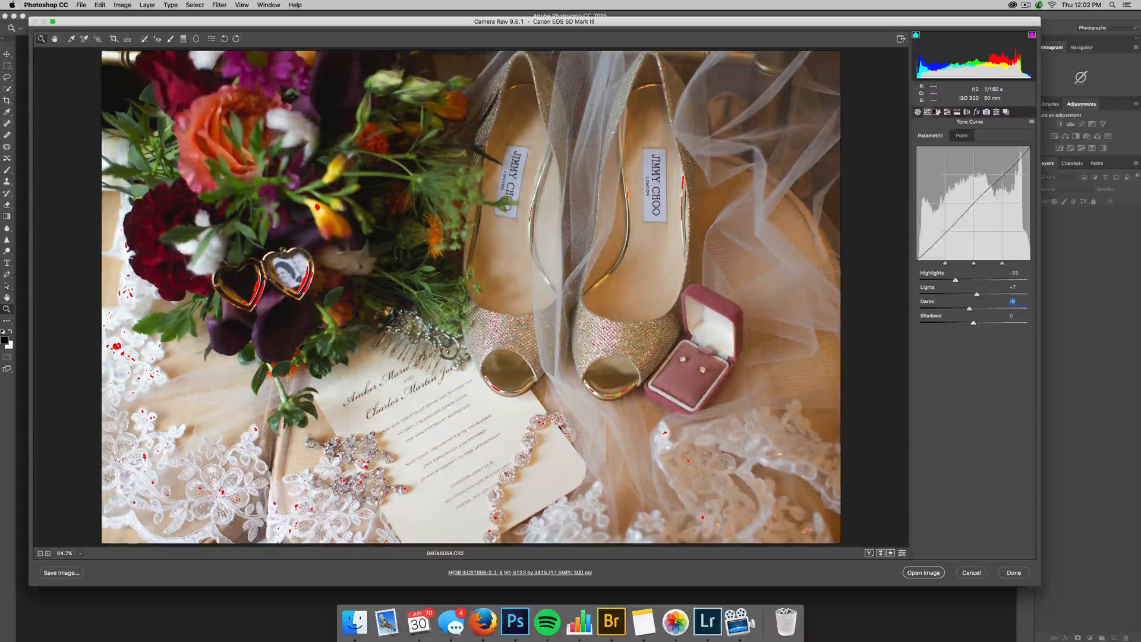
# Review the Detail sharpening and noise reduction, then show HSL Saturation, all at zero.
pyautogui.click(946, 112)
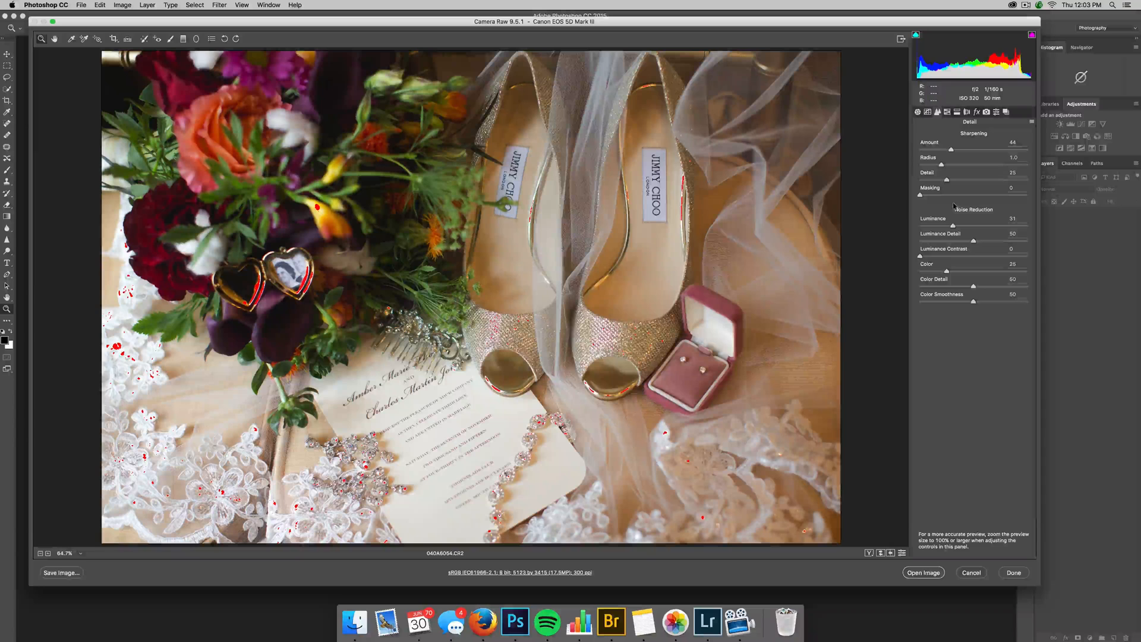
pyautogui.click(936, 111)
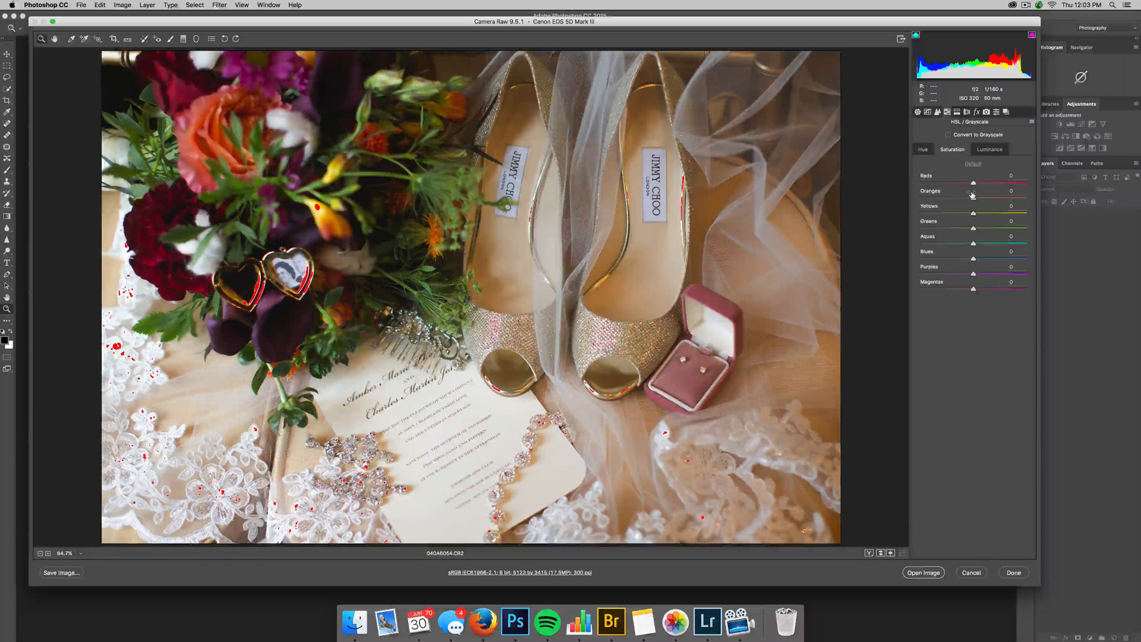
# In HSL Luminance, push Oranges to its maximum and bring it back to 0.
pyautogui.click(989, 150)
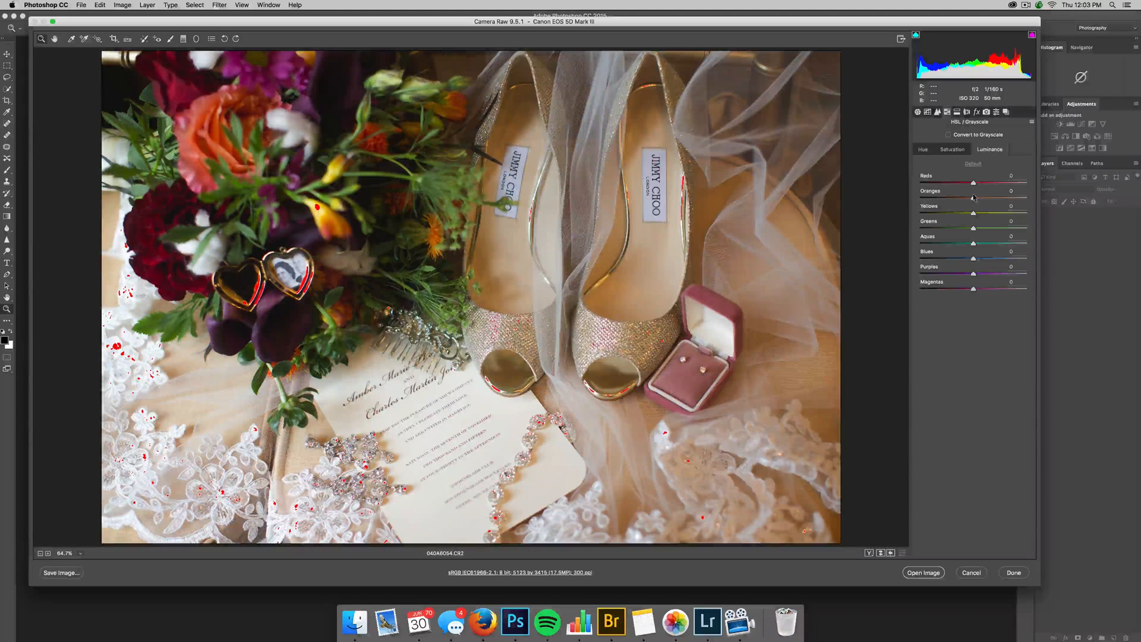
pyautogui.moveTo(973, 198); pyautogui.dragTo(984, 198)
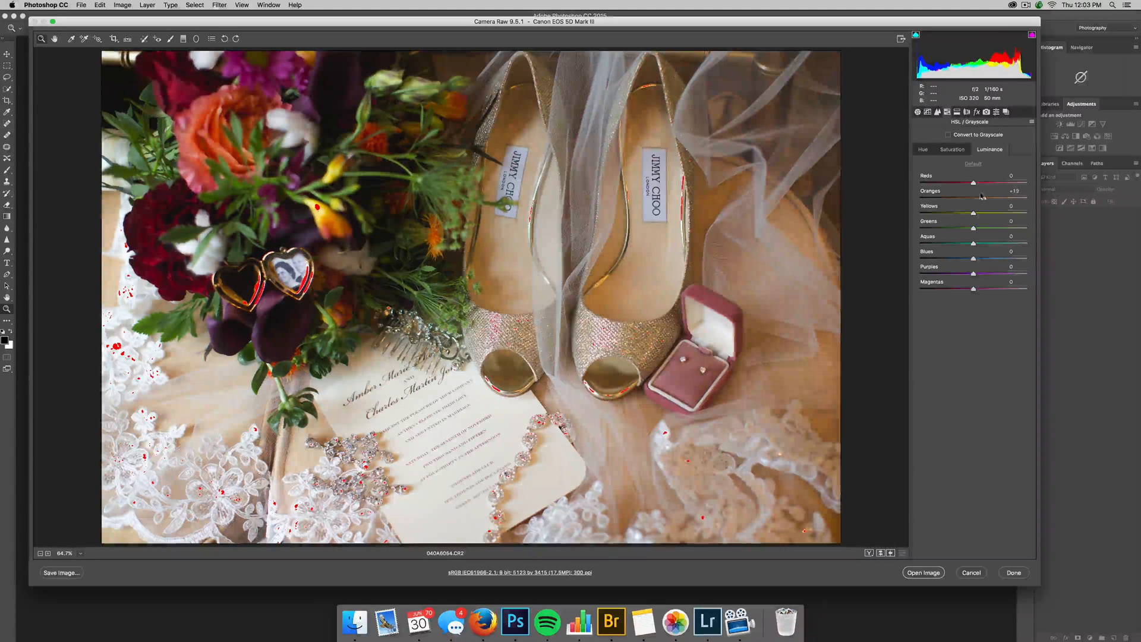
pyautogui.moveTo(973, 198); pyautogui.dragTo(997, 197)
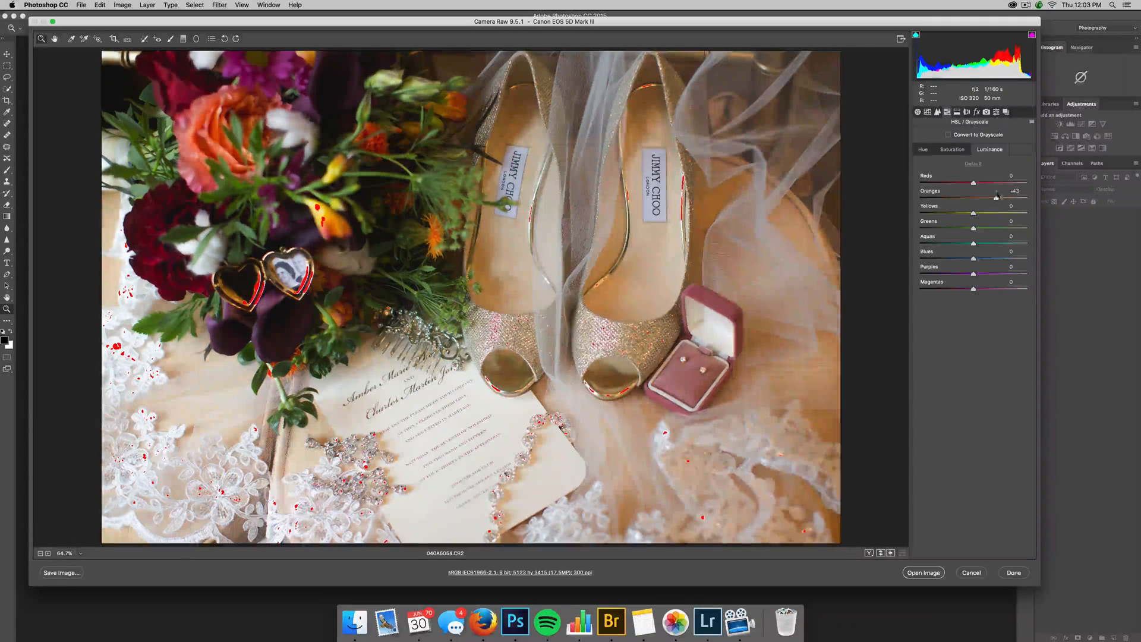
pyautogui.moveTo(996, 183); pyautogui.dragTo(1006, 183)
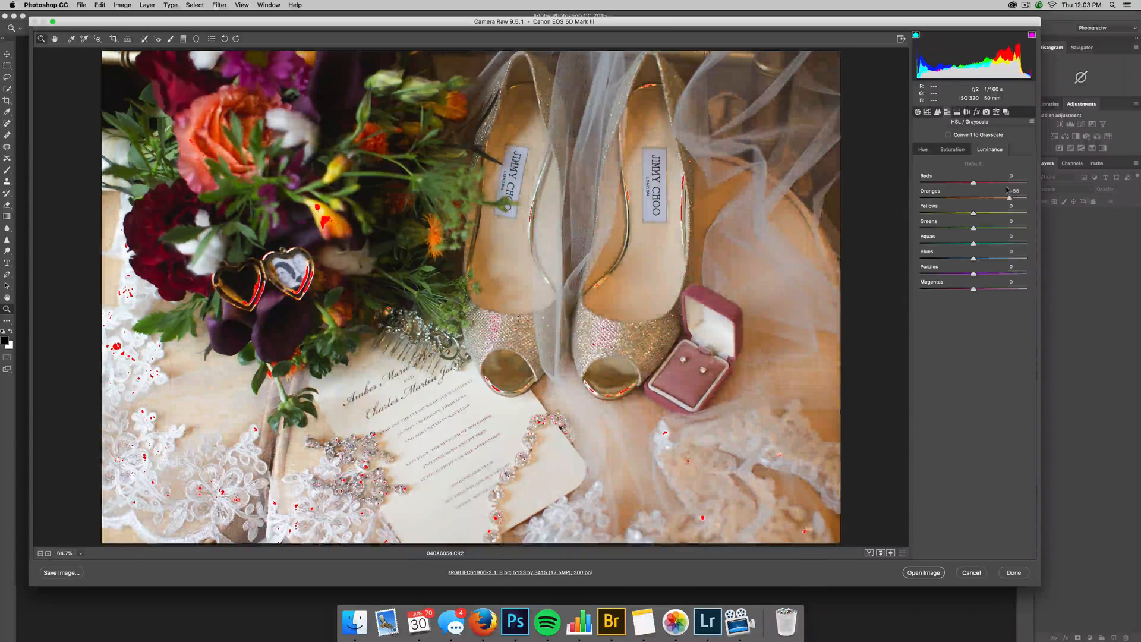
pyautogui.moveTo(1004, 183); pyautogui.dragTo(987, 183)
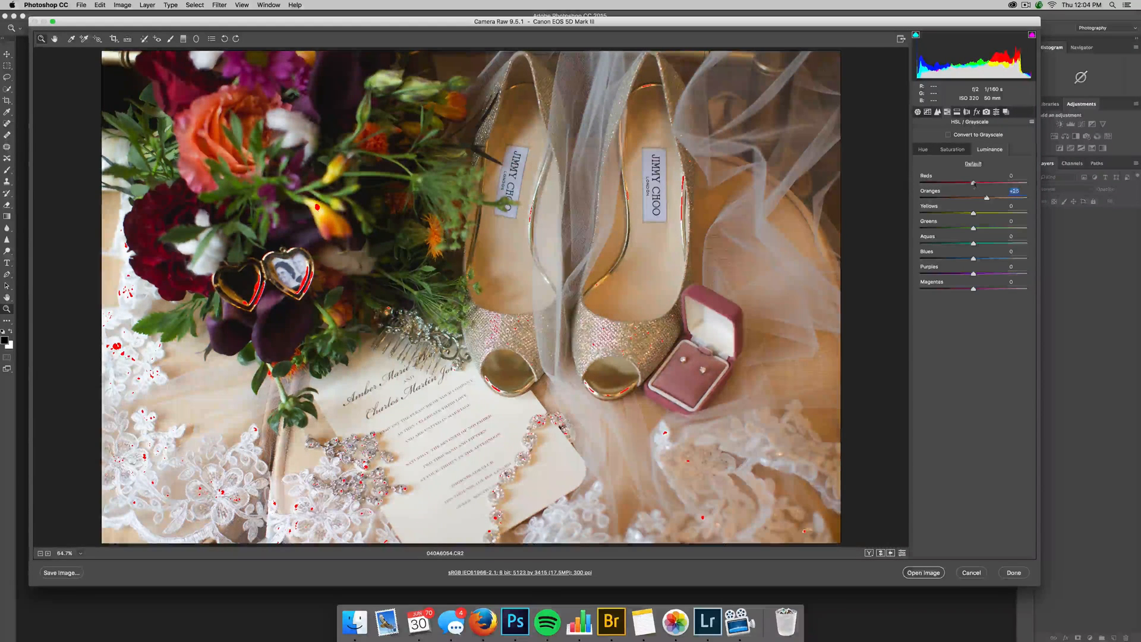
pyautogui.moveTo(974, 183); pyautogui.dragTo(984, 183)
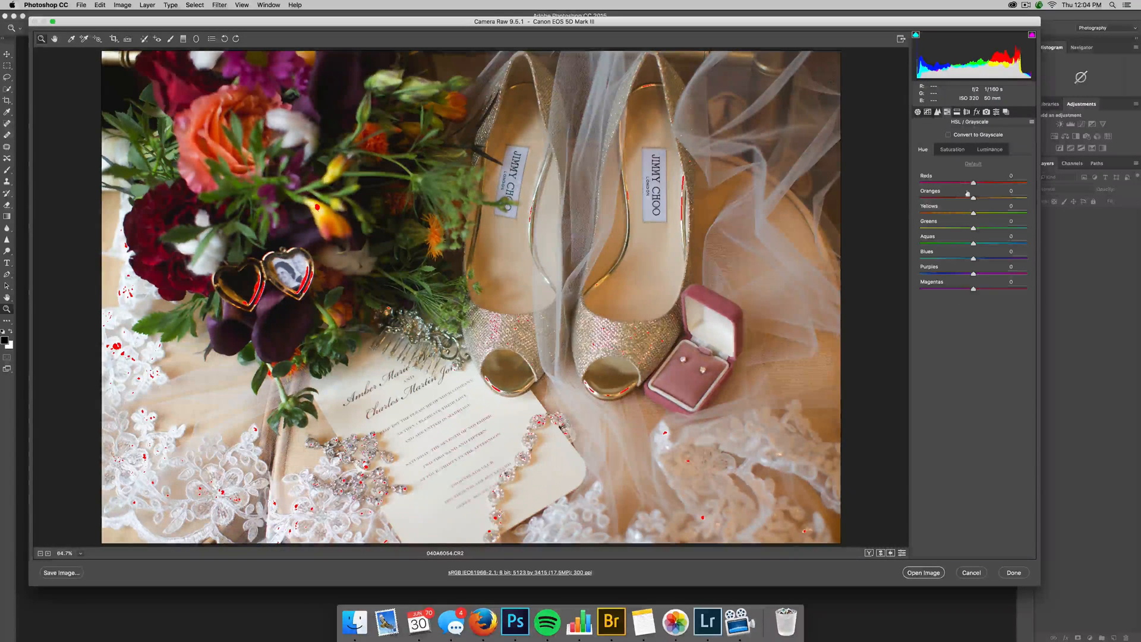
pyautogui.moveTo(966, 213); pyautogui.dragTo(979, 213)
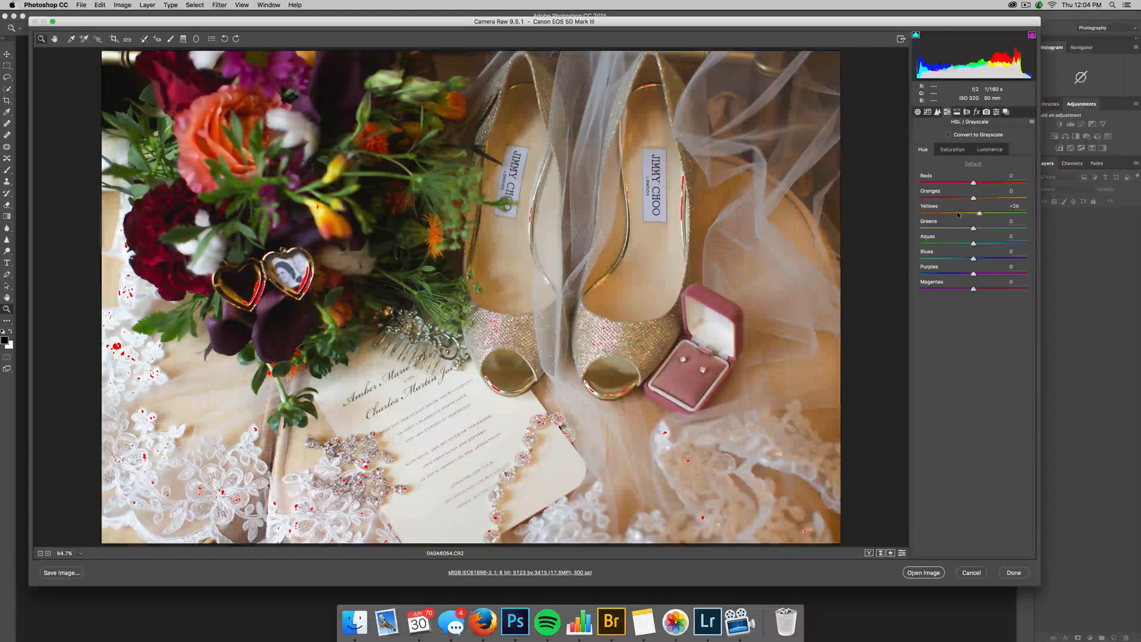
pyautogui.moveTo(980, 212); pyautogui.dragTo(929, 213)
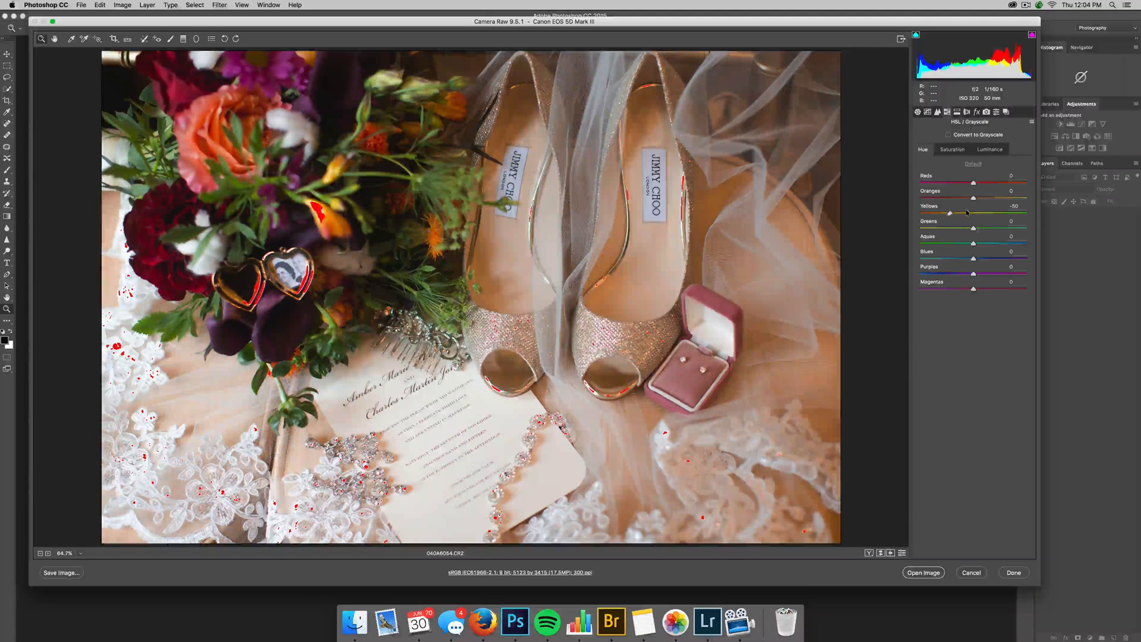
pyautogui.moveTo(966, 212); pyautogui.dragTo(1013, 212)
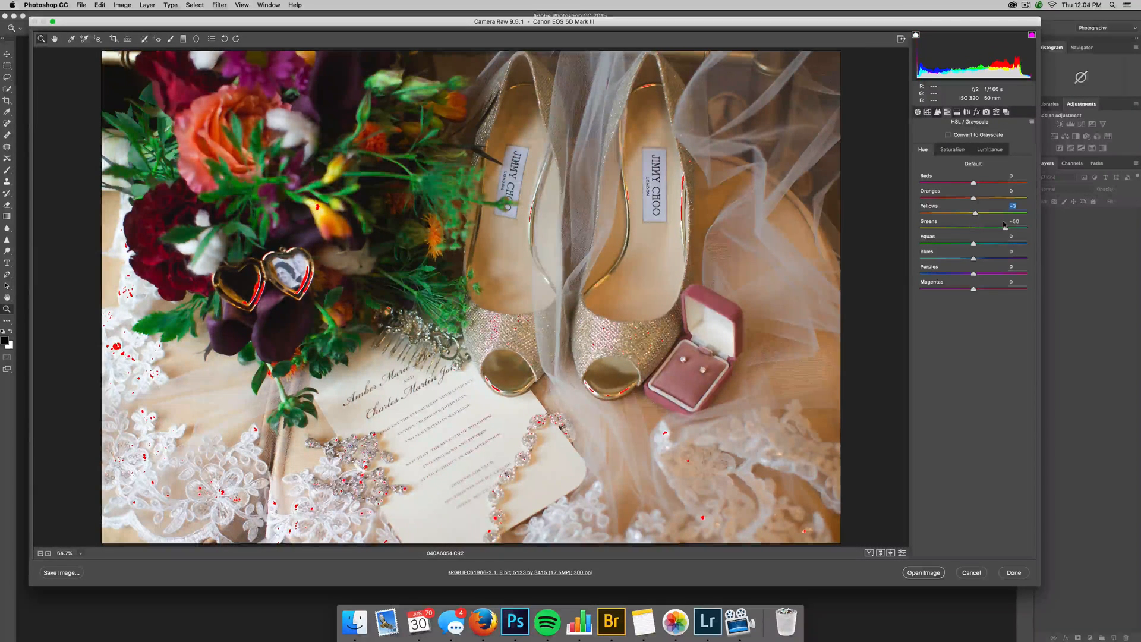
pyautogui.moveTo(1010, 221); pyautogui.dragTo(958, 227)
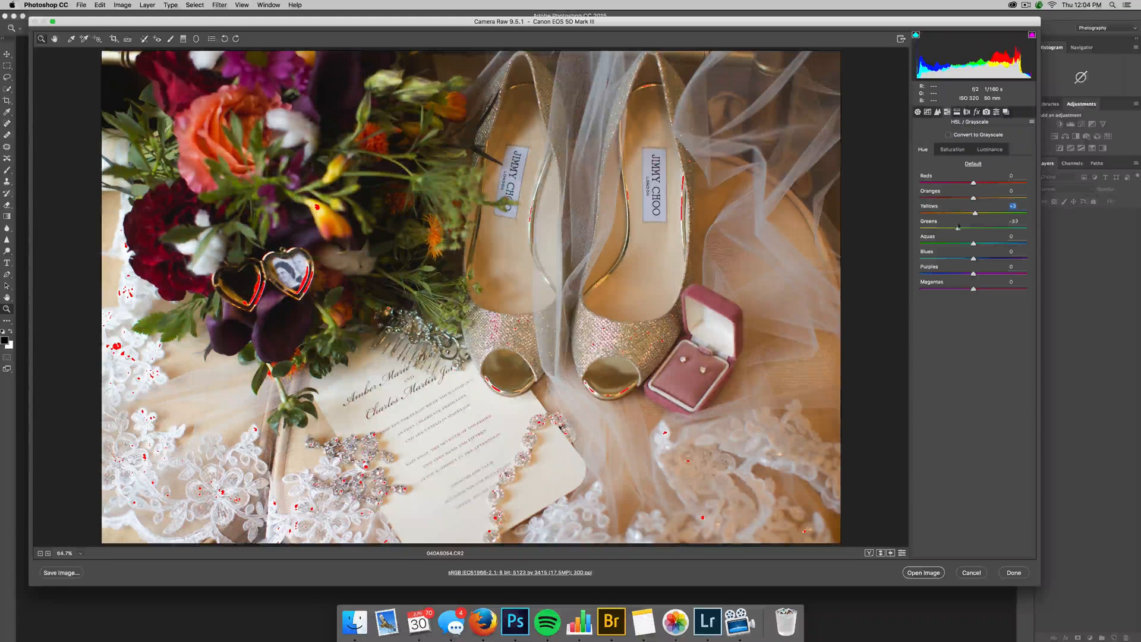
pyautogui.moveTo(958, 227); pyautogui.dragTo(975, 227)
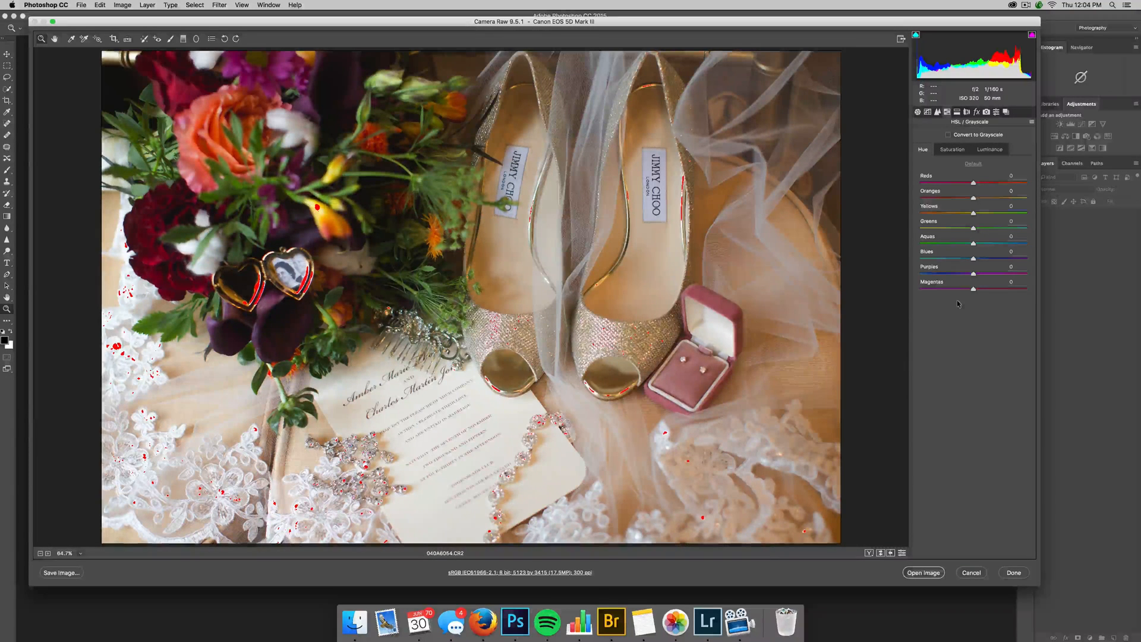
# Readjust Highlights in the Basic panel, then settle on the Split Toning controls.
pyautogui.click(957, 111)
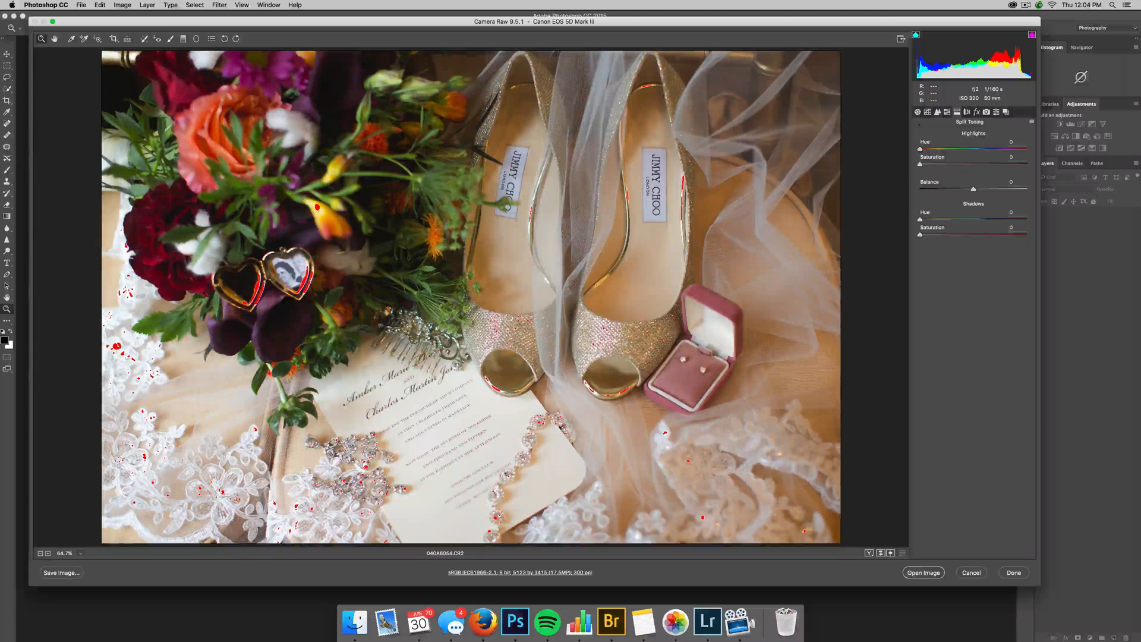
pyautogui.click(917, 112)
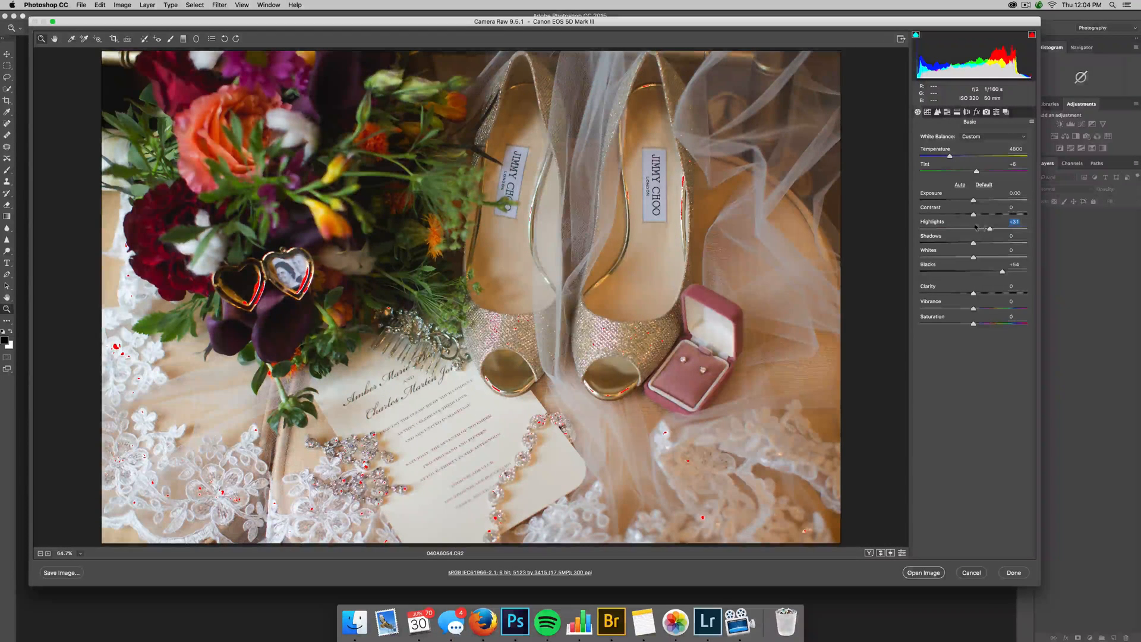
pyautogui.moveTo(988, 229); pyautogui.dragTo(966, 228)
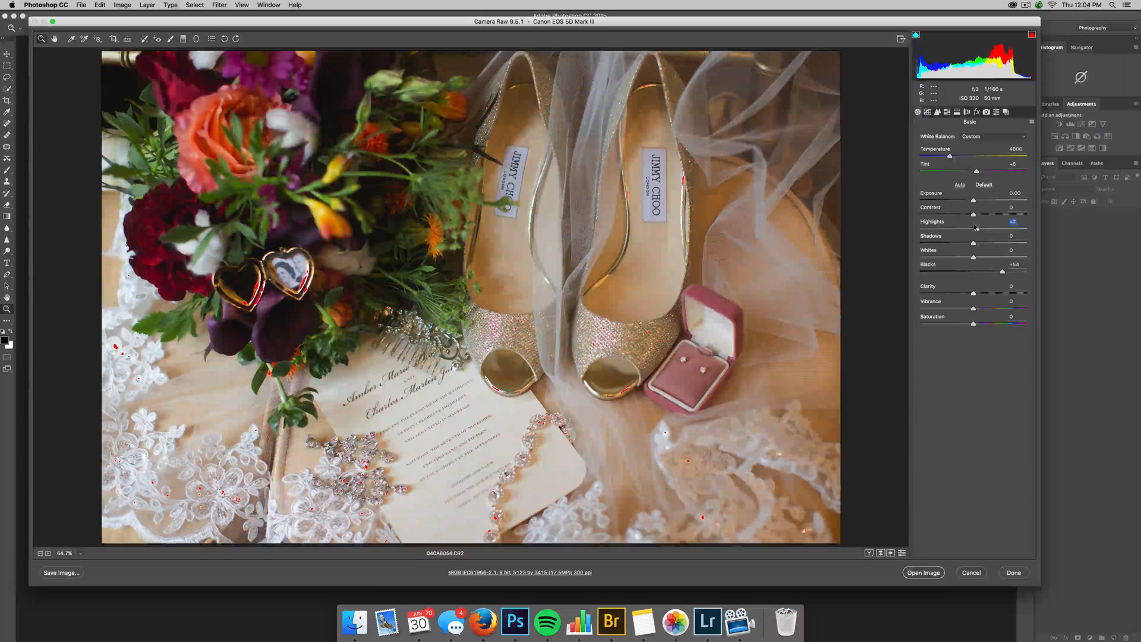
pyautogui.click(957, 112)
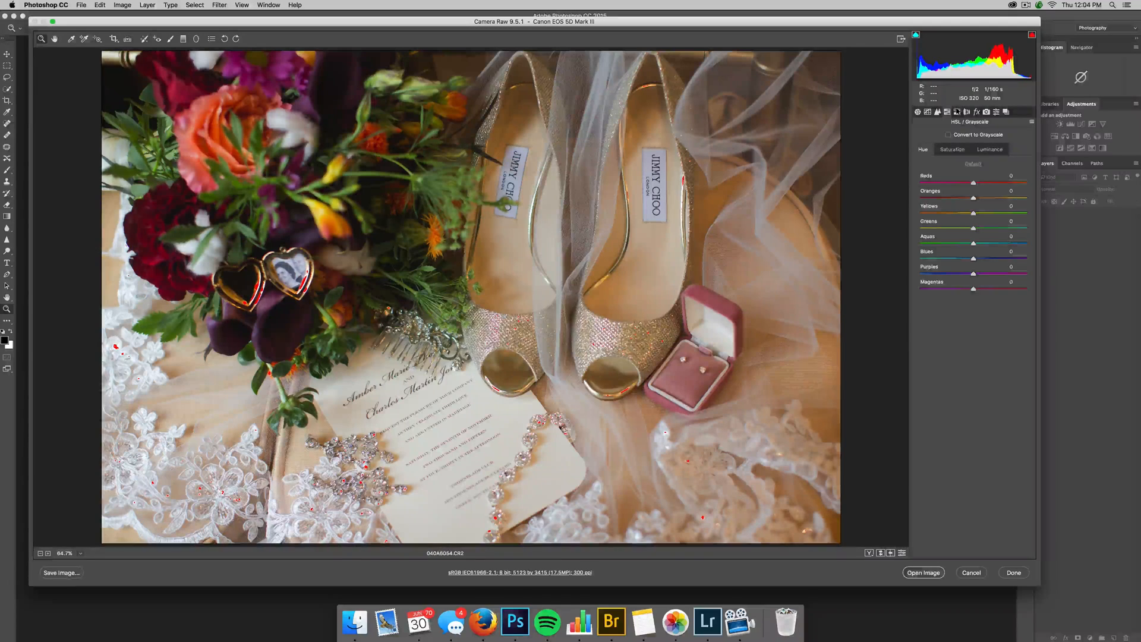
pyautogui.click(957, 112)
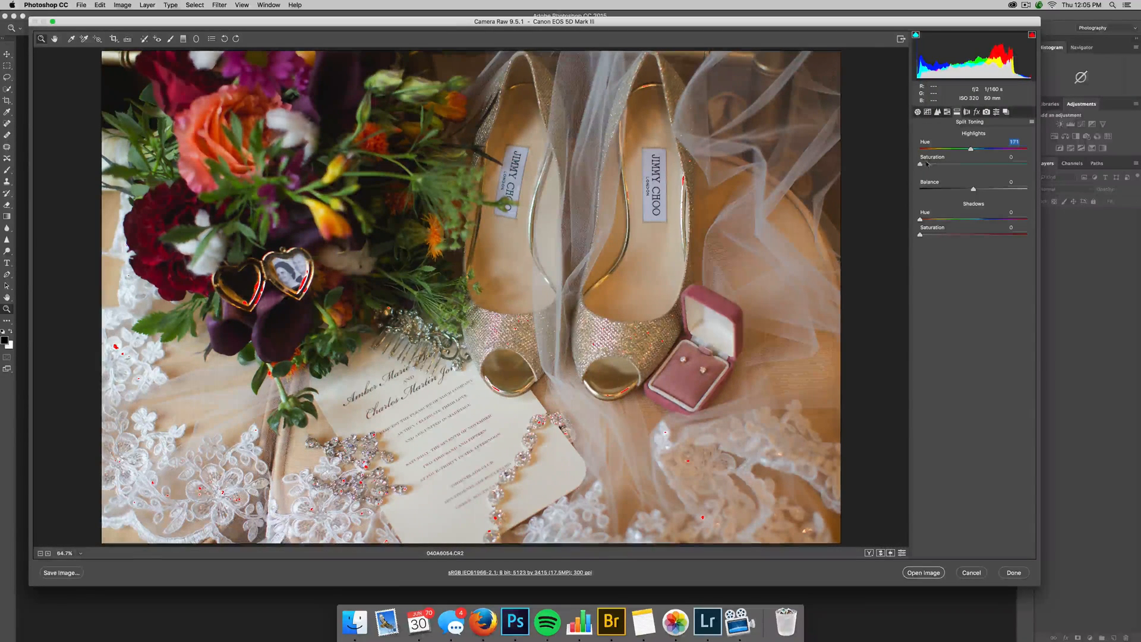
# Tint the highlights teal at hue about 171 and give the shadows a magenta tint.
pyautogui.moveTo(919, 165); pyautogui.dragTo(970, 165)
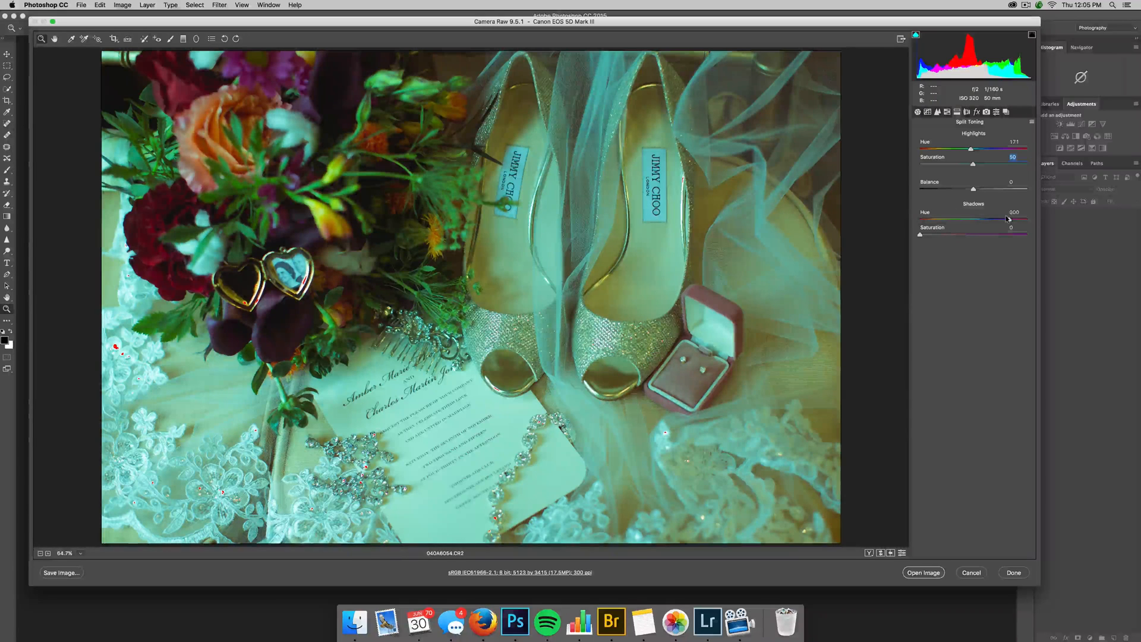
pyautogui.moveTo(1009, 220); pyautogui.dragTo(1012, 220)
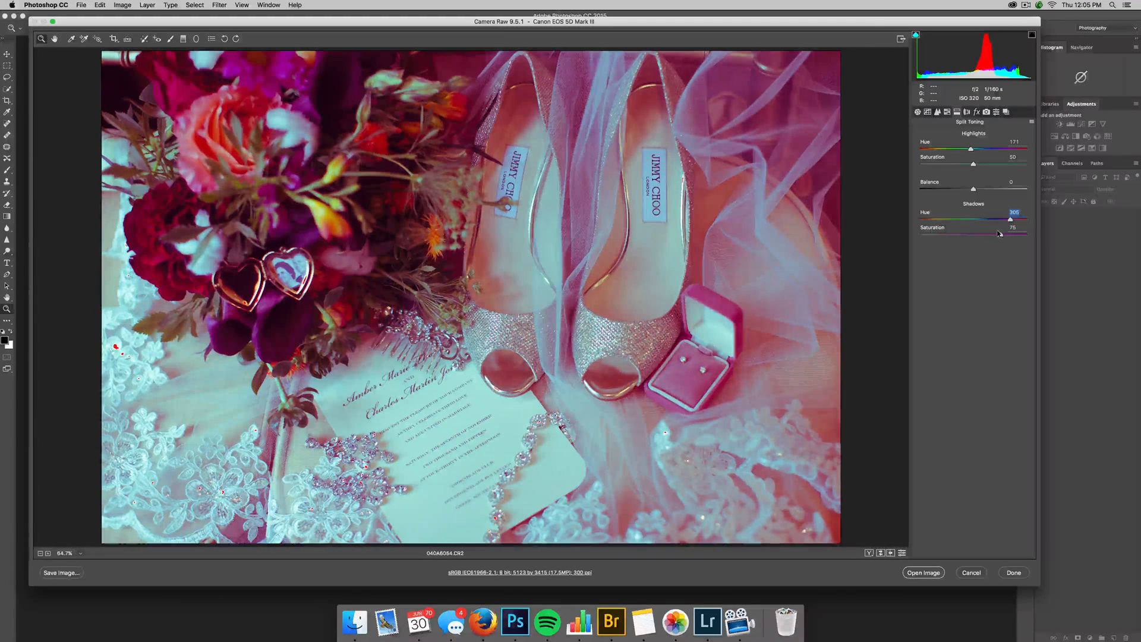
pyautogui.moveTo(1009, 226); pyautogui.dragTo(1001, 235)
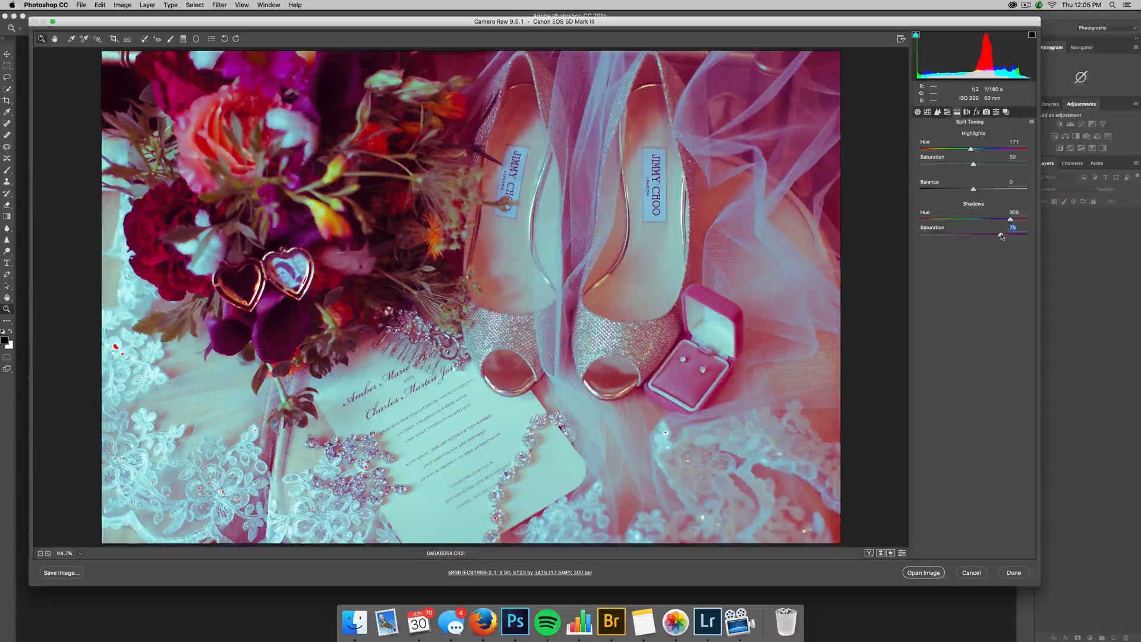
pyautogui.moveTo(1010, 227); pyautogui.dragTo(1010, 227)
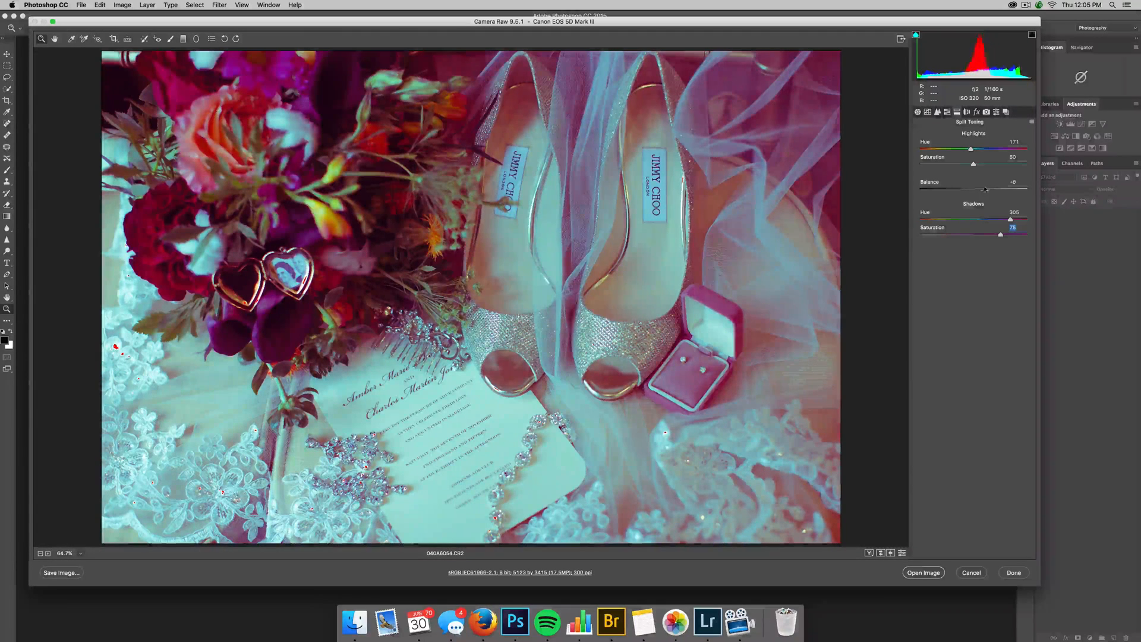
# Swing Balance to both extremes, then settle on highlights 50, shadows 75 saturation, balance 0.
pyautogui.moveTo(985, 187); pyautogui.dragTo(1026, 188)
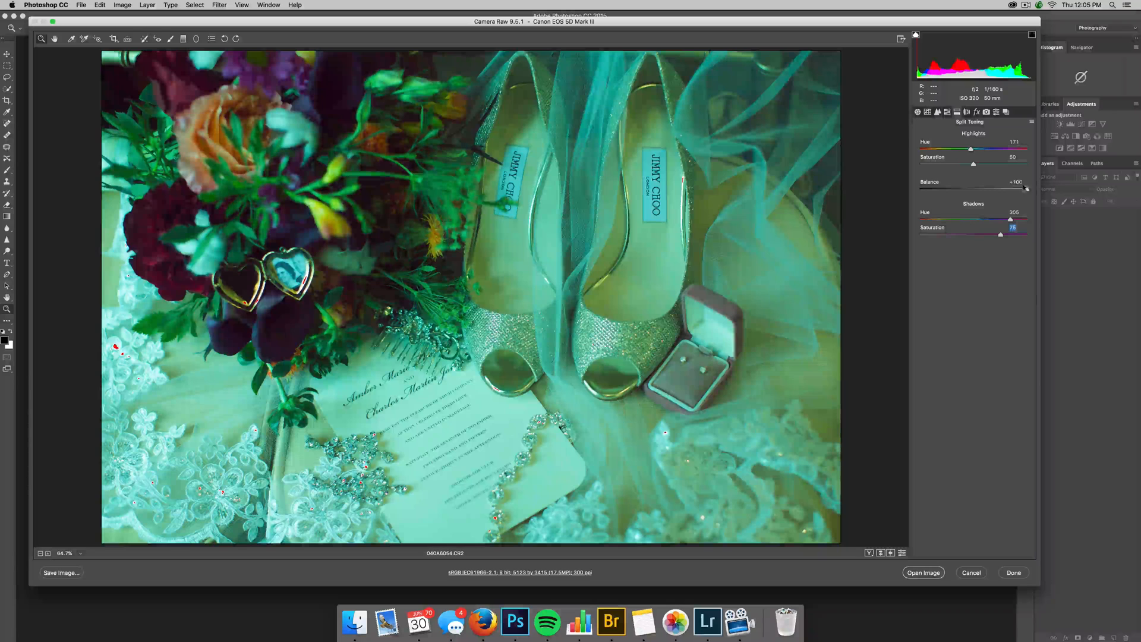
pyautogui.moveTo(1026, 189); pyautogui.dragTo(1022, 189)
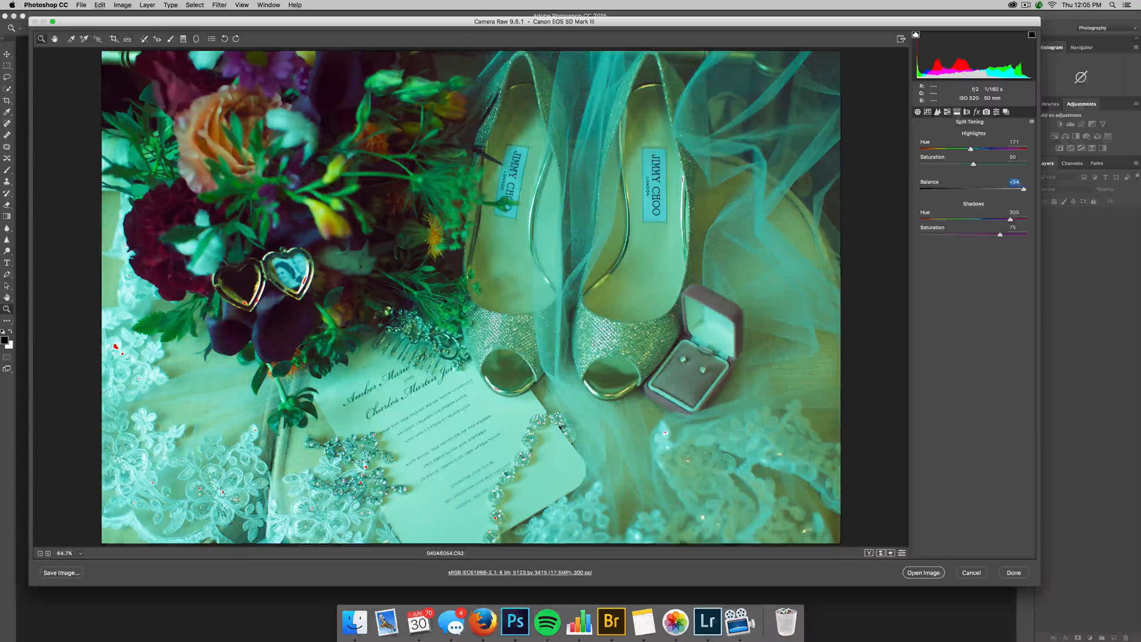
pyautogui.moveTo(1011, 188); pyautogui.dragTo(928, 189)
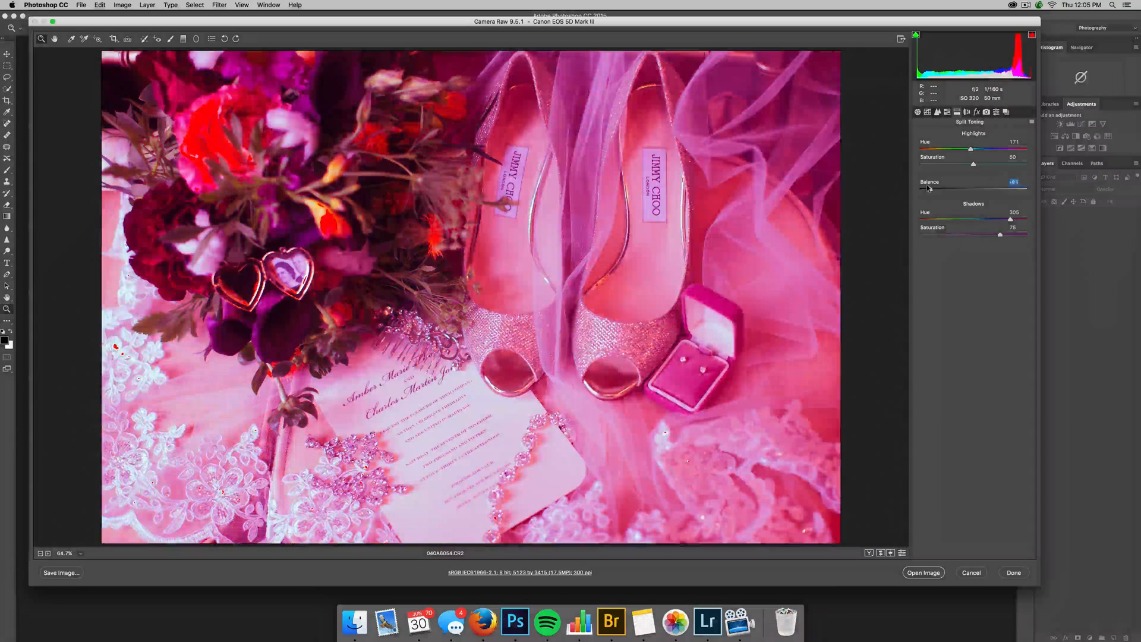
pyautogui.moveTo(1019, 235); pyautogui.dragTo(999, 234)
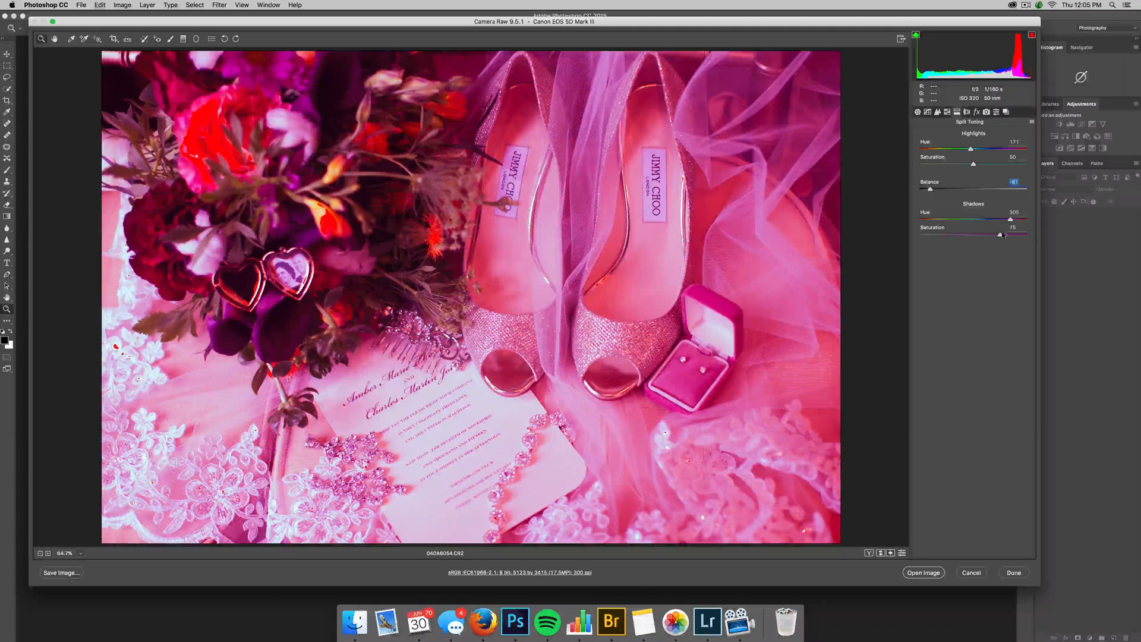
pyautogui.moveTo(969, 149); pyautogui.dragTo(973, 150)
pyautogui.write('0')
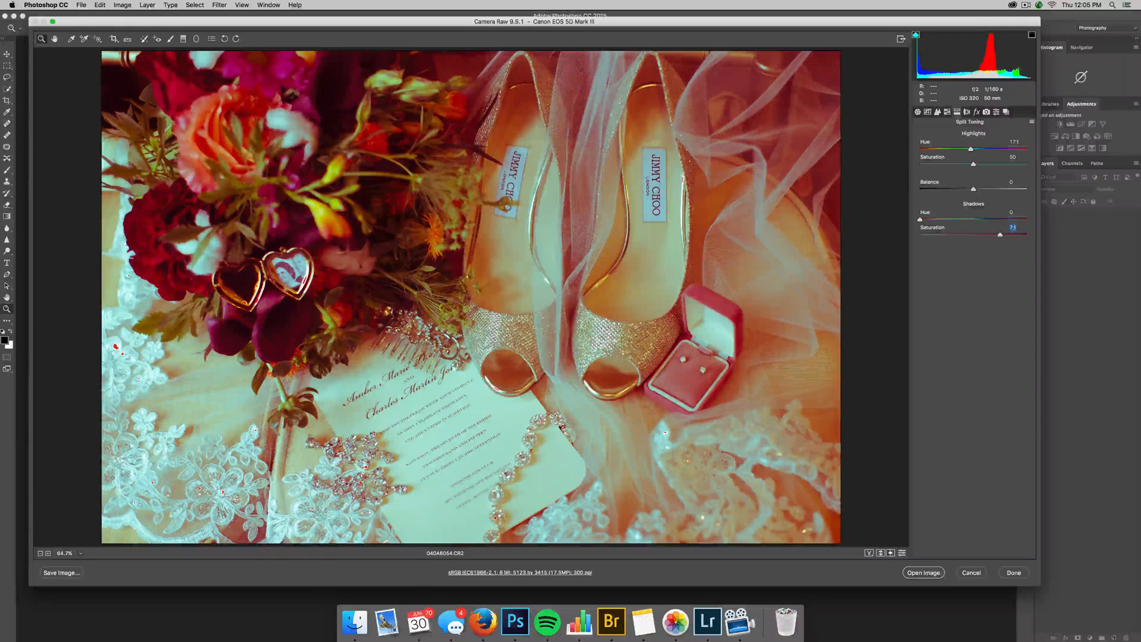
# Set Shadows Saturation to 0 and warm Highlights to hue 42 at low saturation.
pyautogui.moveTo(1012, 234); pyautogui.dragTo(918, 234)
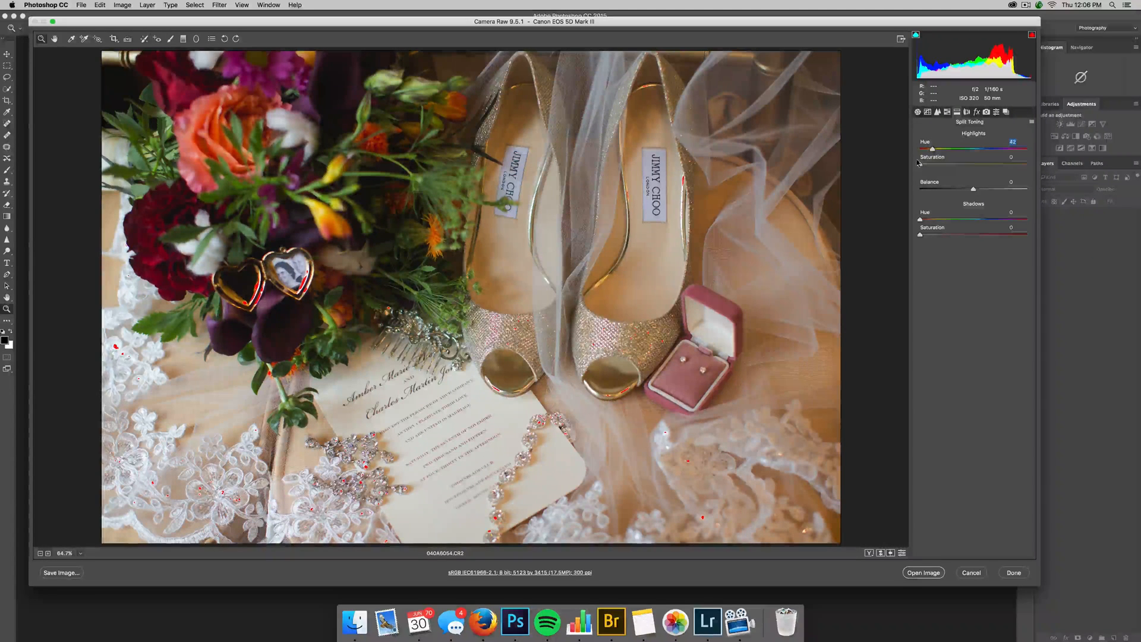
pyautogui.moveTo(931, 165); pyautogui.dragTo(951, 165)
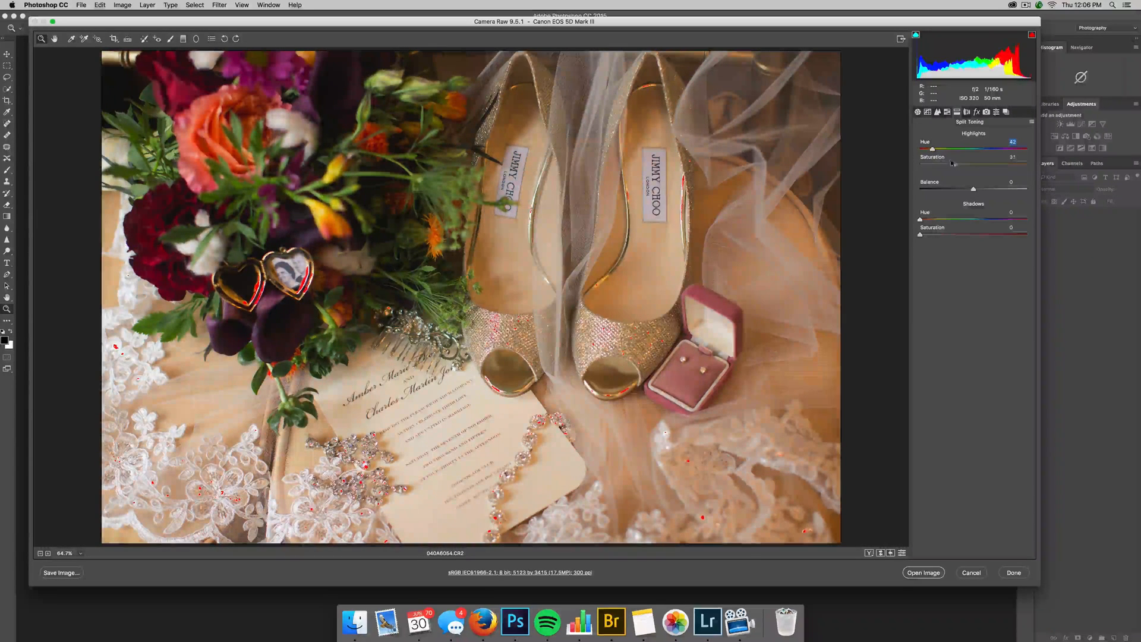
pyautogui.moveTo(952, 164); pyautogui.dragTo(939, 164)
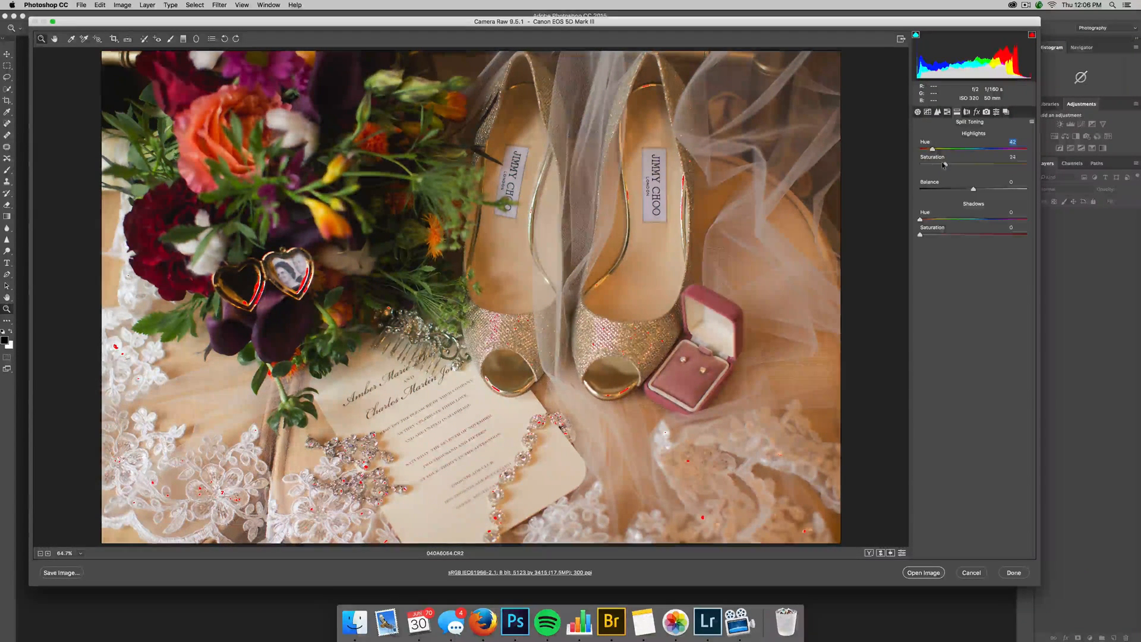
pyautogui.click(917, 112)
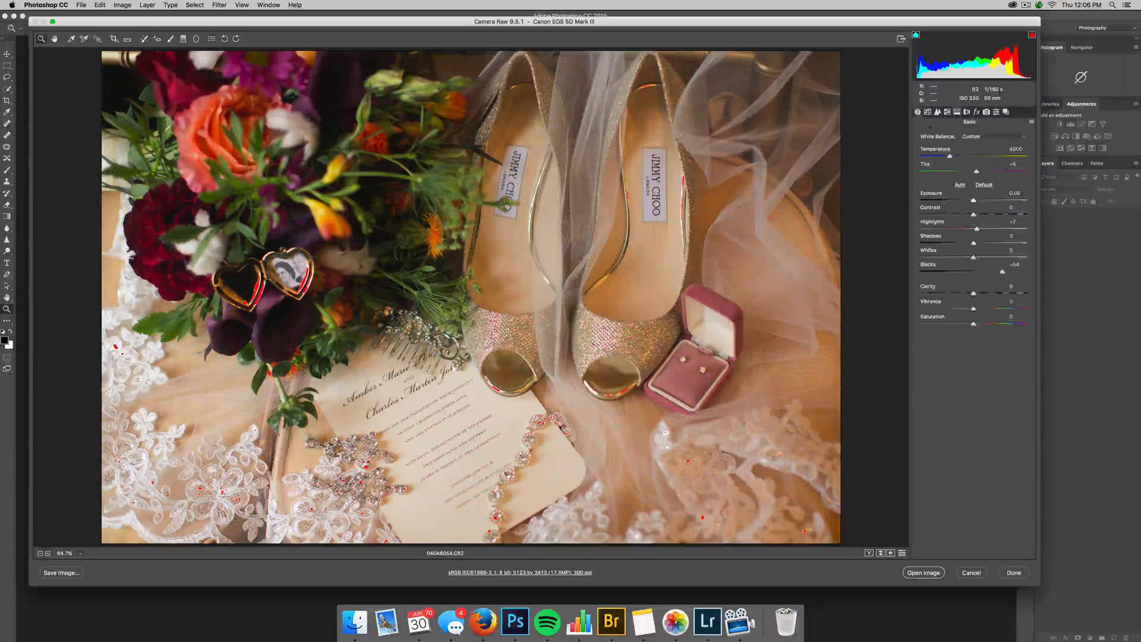
# Raise Exposure slightly, then lower the split-tone highlight Saturation to 10.
pyautogui.moveTo(973, 200); pyautogui.dragTo(980, 199)
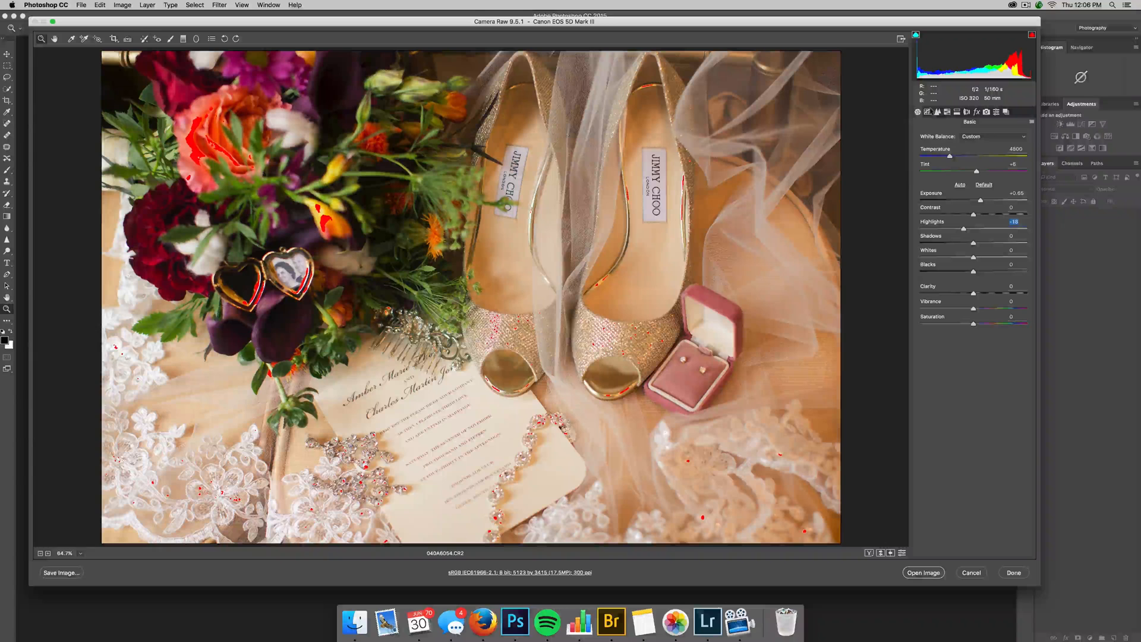
pyautogui.click(956, 112)
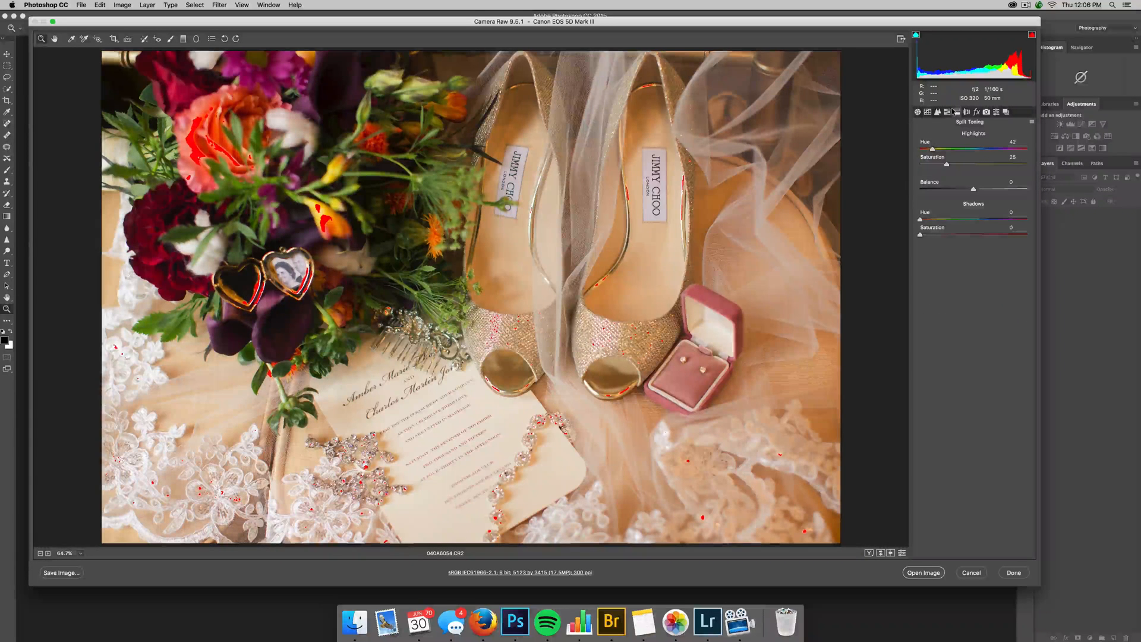
pyautogui.moveTo(961, 163); pyautogui.dragTo(944, 162)
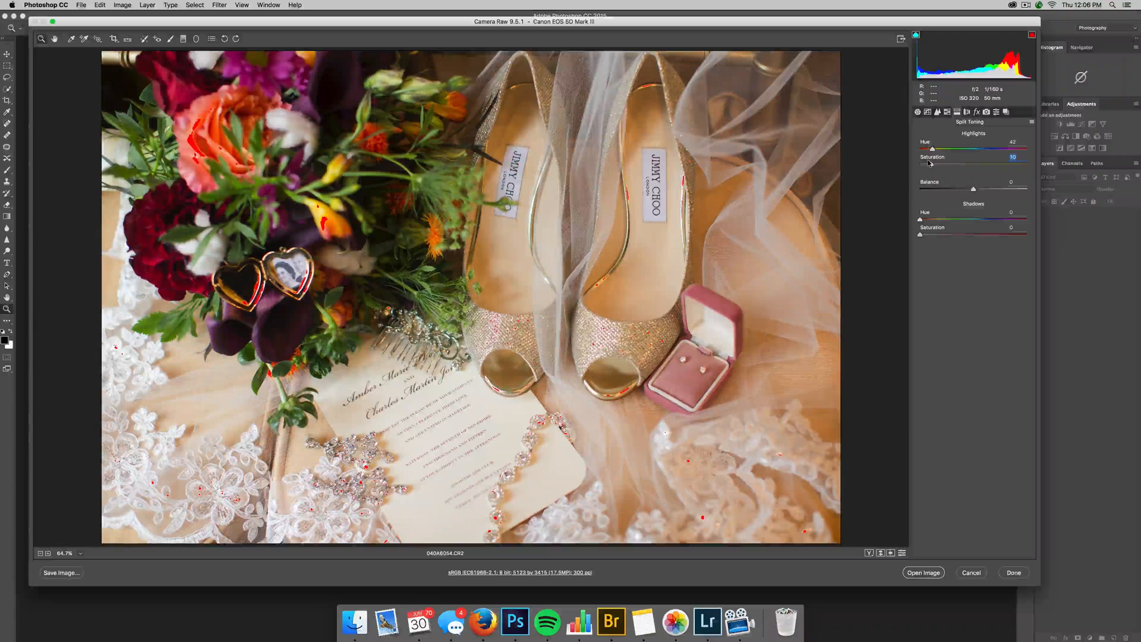
# Back in Basic, deepen Blacks to -23 and cool Temperature to around 6650.
pyautogui.click(918, 112)
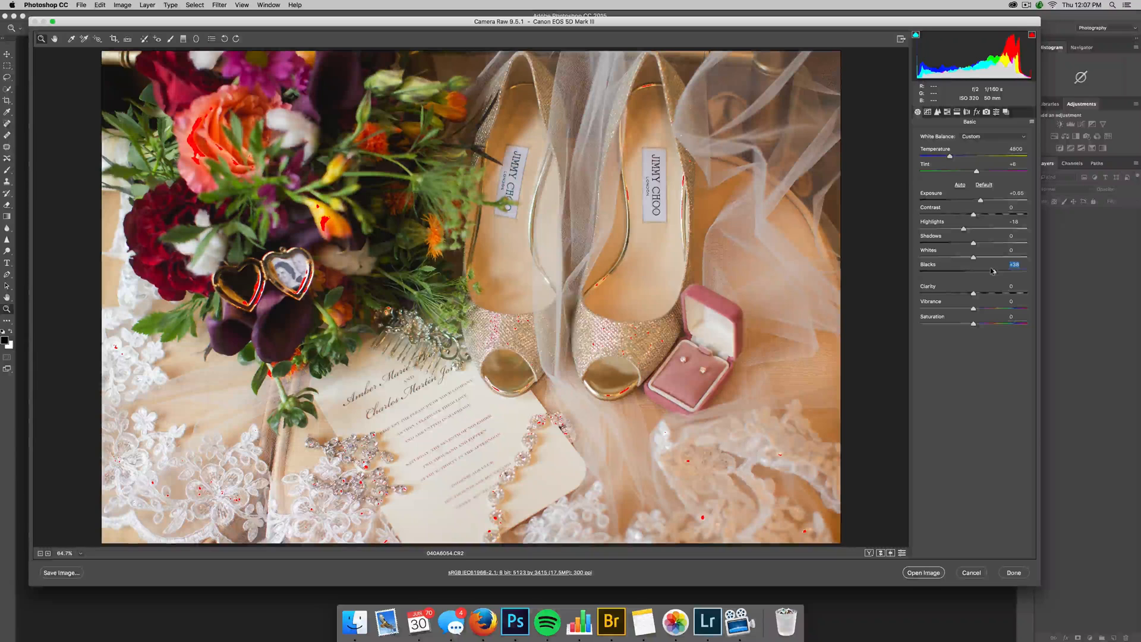
pyautogui.moveTo(997, 271); pyautogui.dragTo(957, 271)
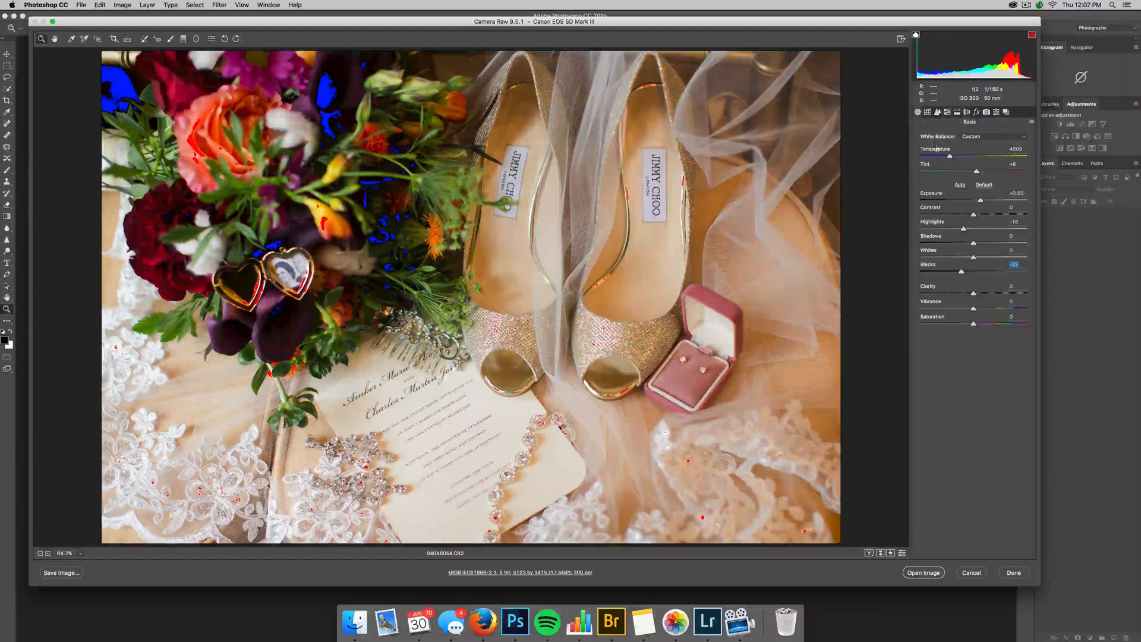
pyautogui.moveTo(949, 156); pyautogui.dragTo(946, 156)
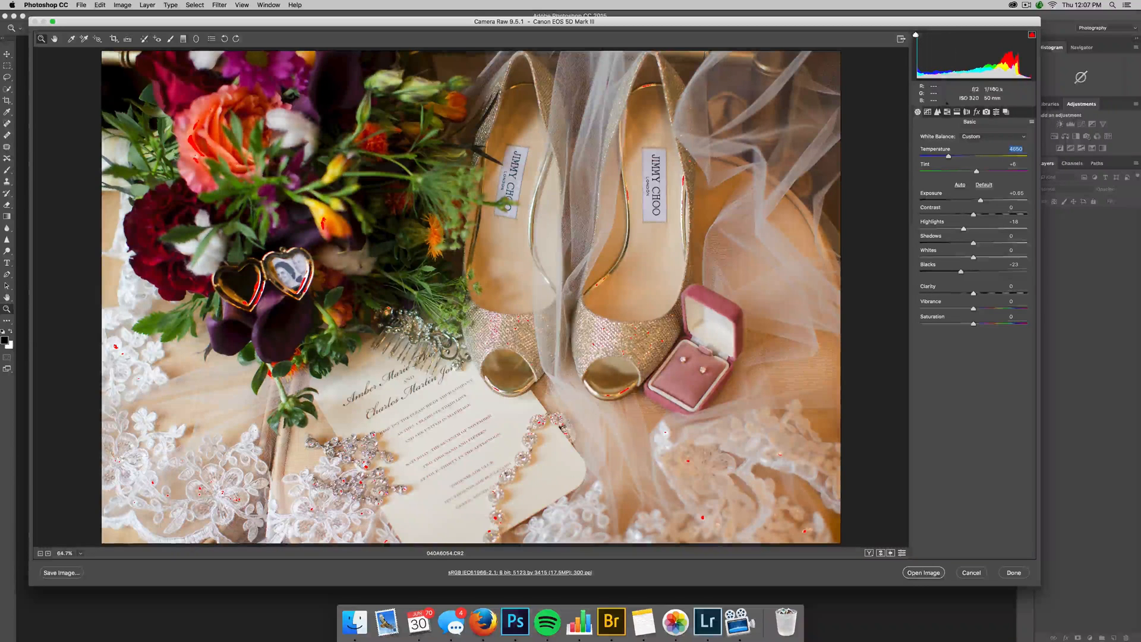
# In Lens Corrections Color, tick Remove Chromatic Aberration with defringe amounts at zero.
pyautogui.click(957, 112)
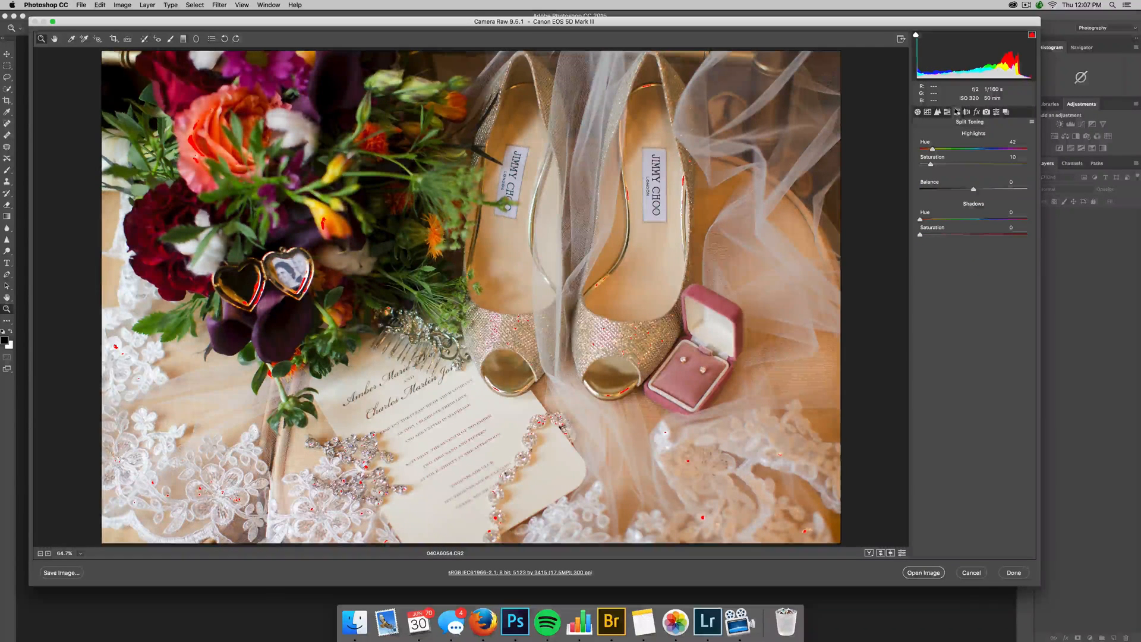
pyautogui.click(966, 112)
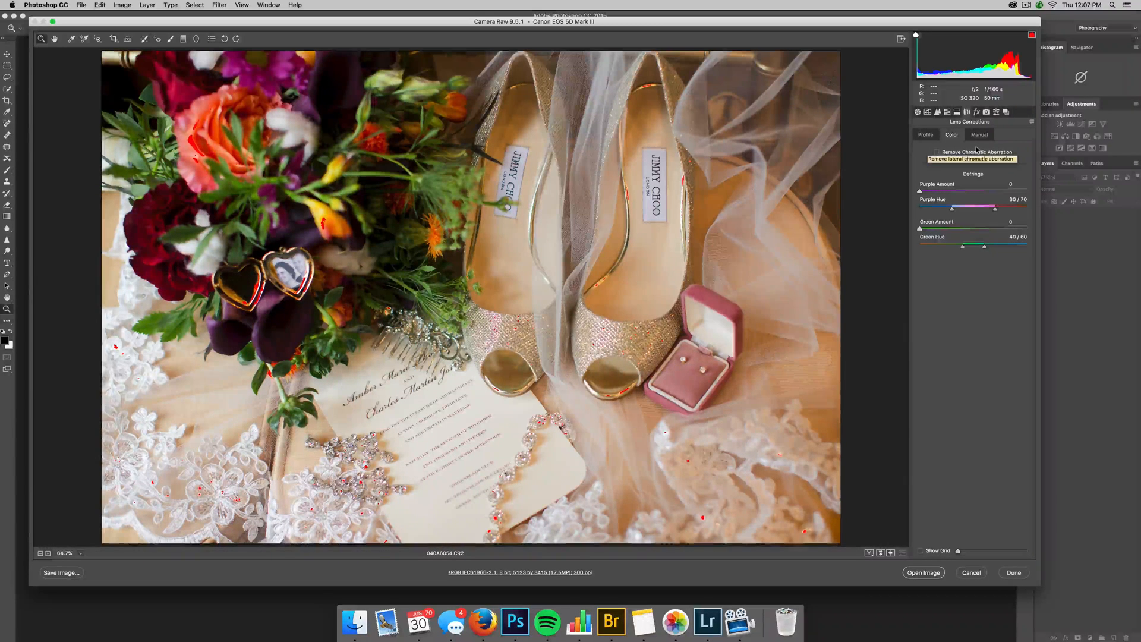
pyautogui.click(936, 152)
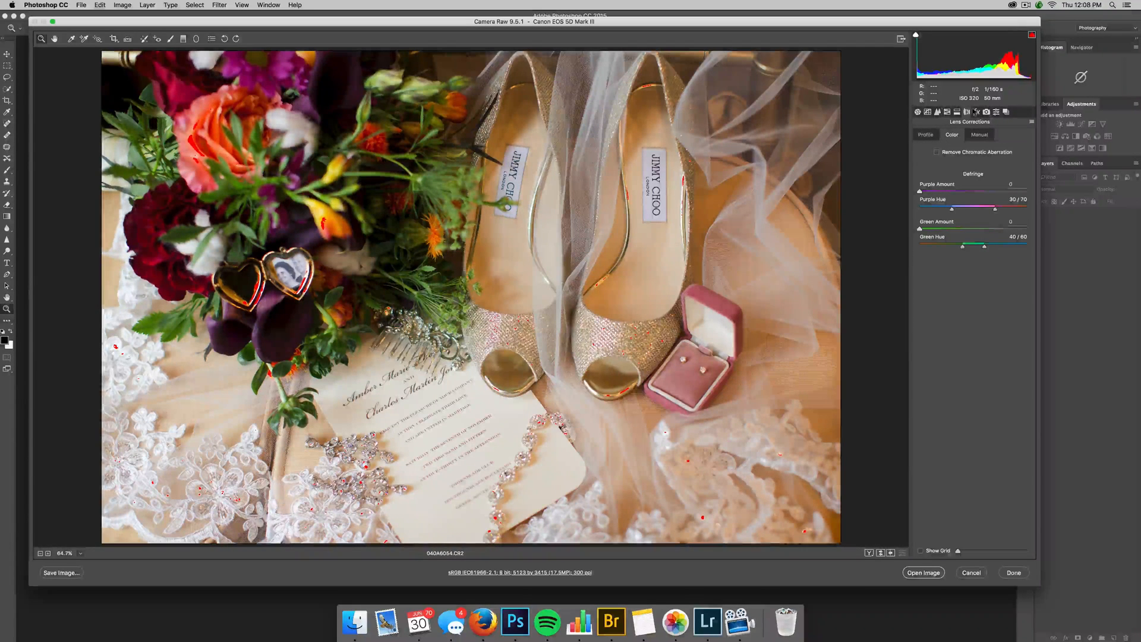
# Apply a dark post-crop vignette of about -19 and adjust its midpoint toward the centre.
pyautogui.click(977, 112)
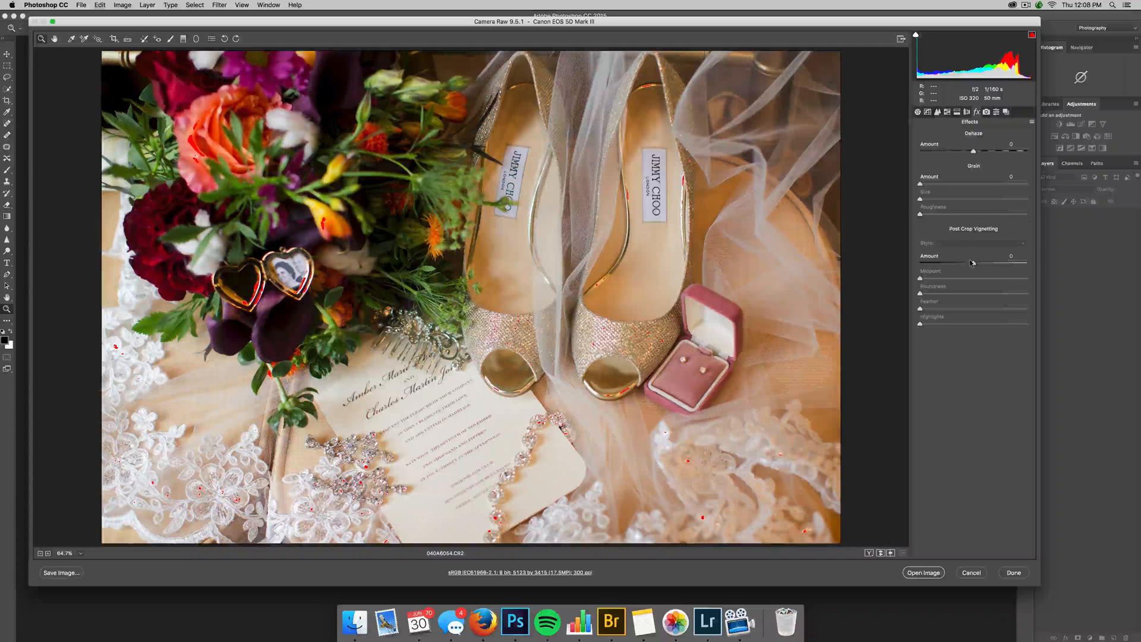
pyautogui.moveTo(972, 262); pyautogui.dragTo(1018, 262)
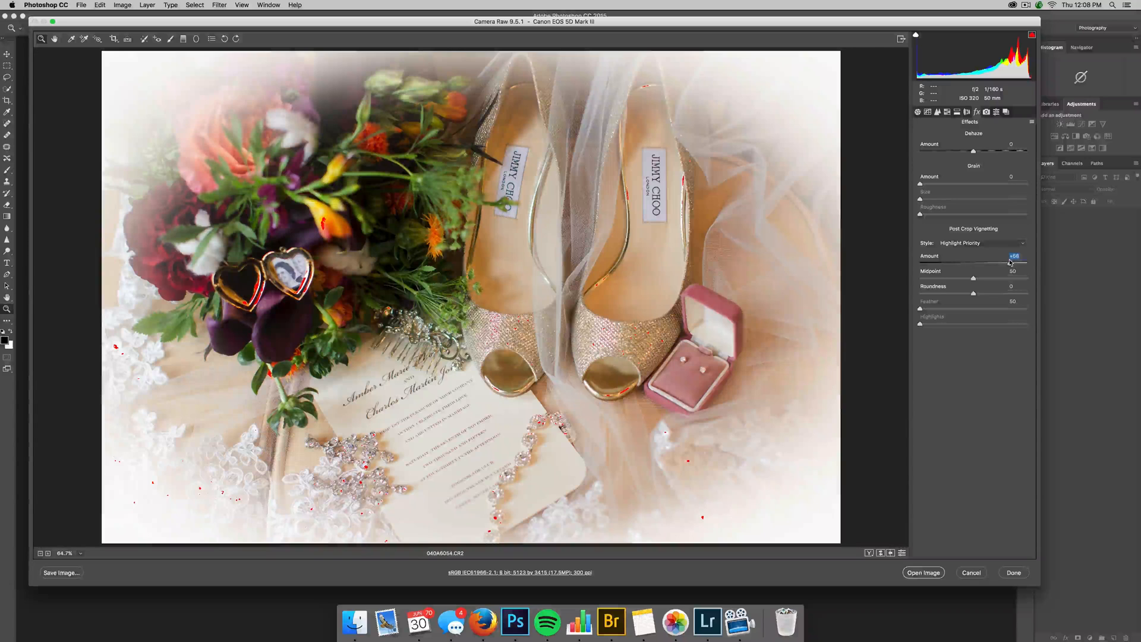
pyautogui.moveTo(1004, 256); pyautogui.dragTo(942, 255)
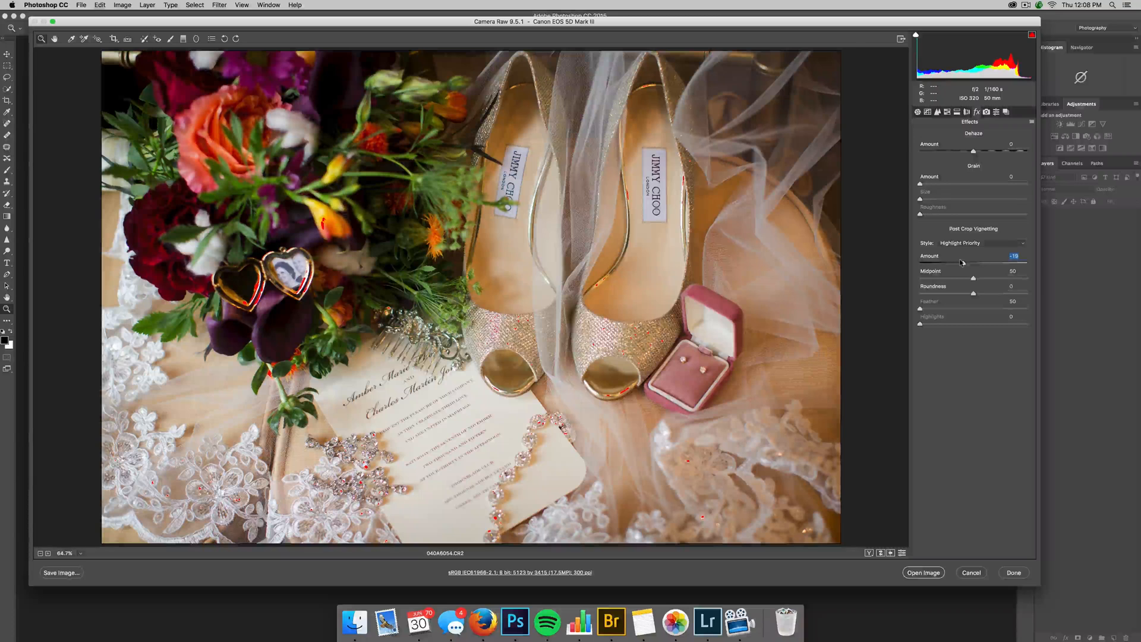
pyautogui.moveTo(973, 262); pyautogui.dragTo(965, 263)
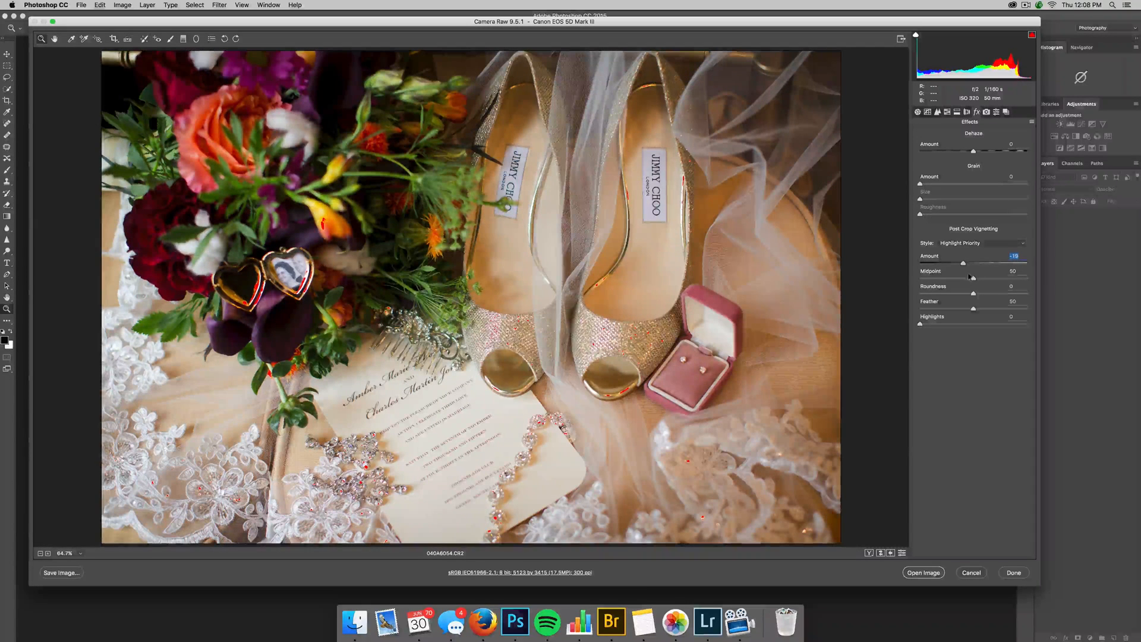
pyautogui.moveTo(972, 278); pyautogui.dragTo(1007, 278)
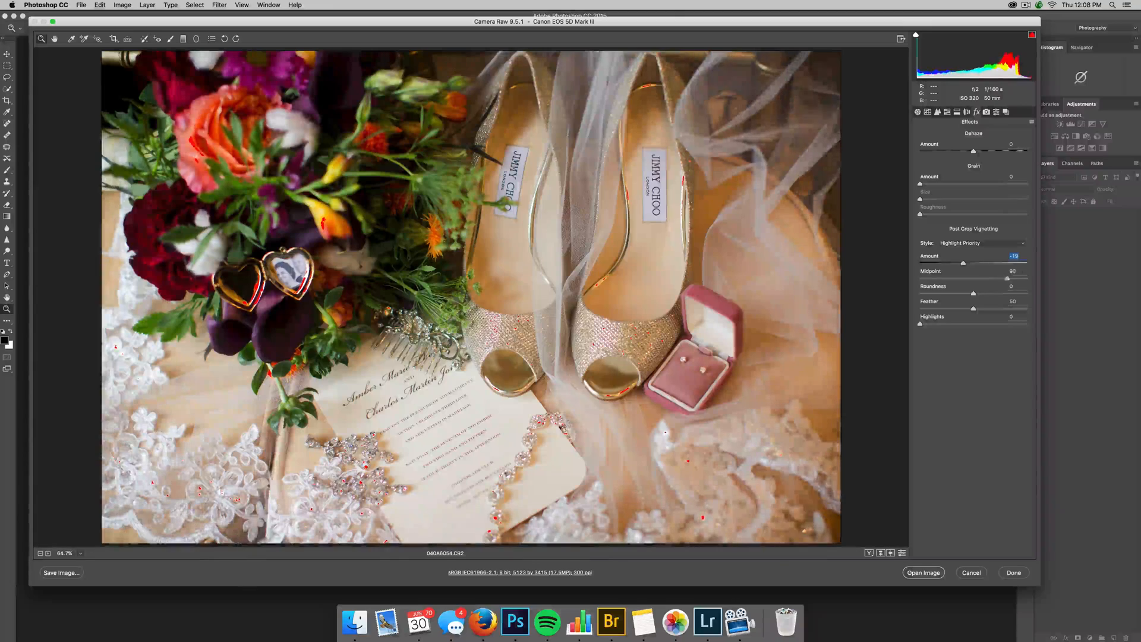
pyautogui.moveTo(1007, 278); pyautogui.dragTo(918, 278)
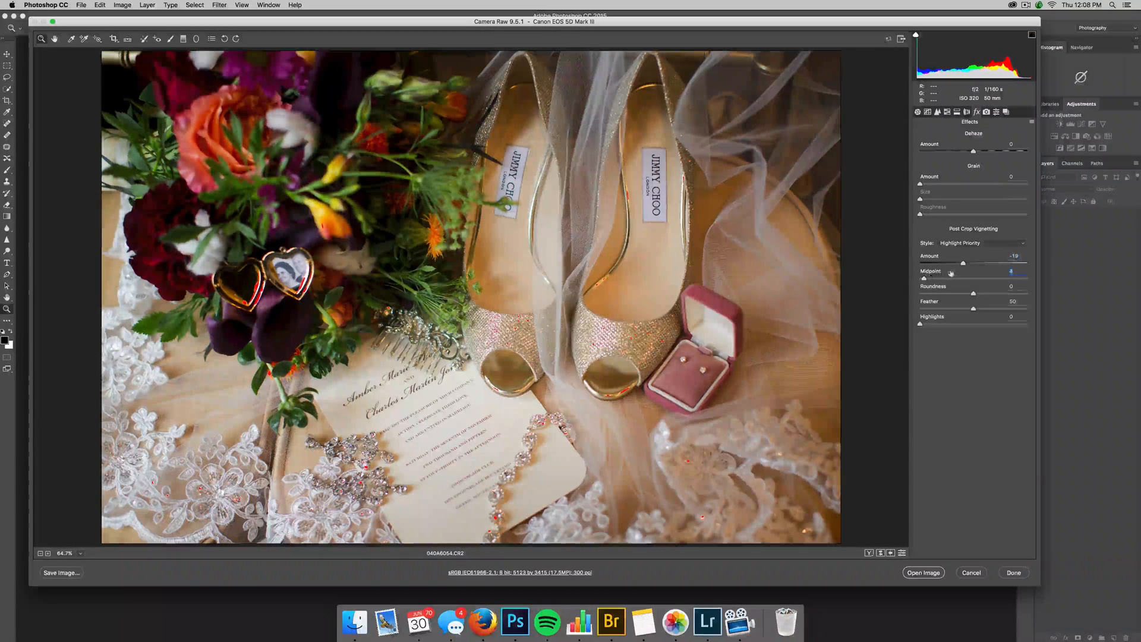
# Darken the vignette further, set its midpoint roughly midway and try rounder and less round shapes.
pyautogui.moveTo(963, 262); pyautogui.dragTo(943, 263)
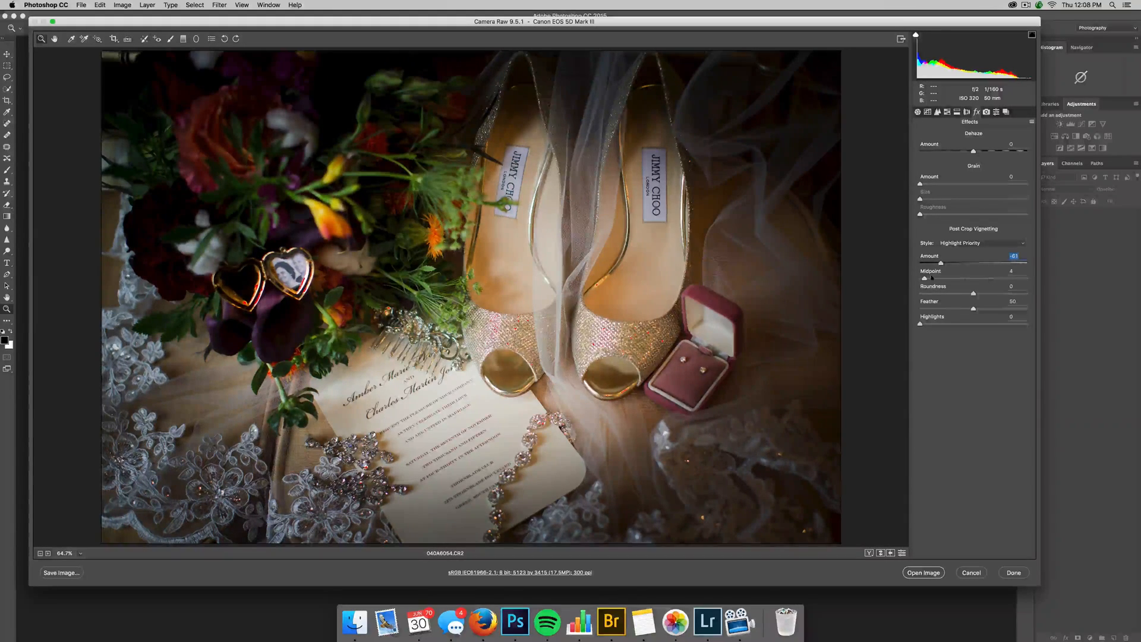
pyautogui.moveTo(920, 278); pyautogui.dragTo(960, 278)
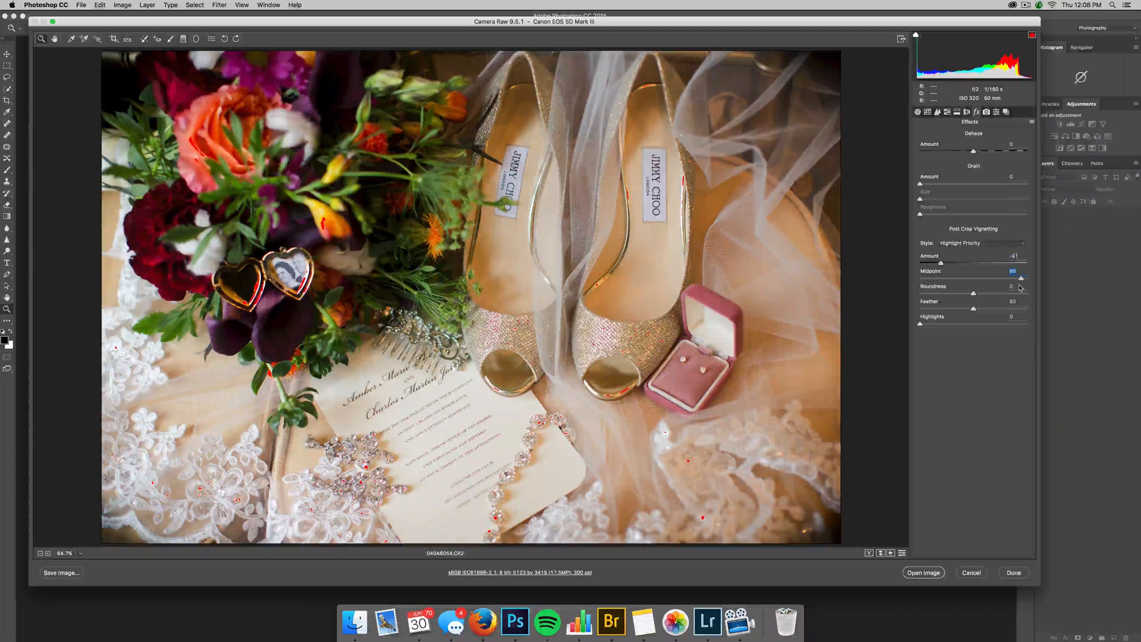
pyautogui.moveTo(1004, 278); pyautogui.dragTo(1013, 278)
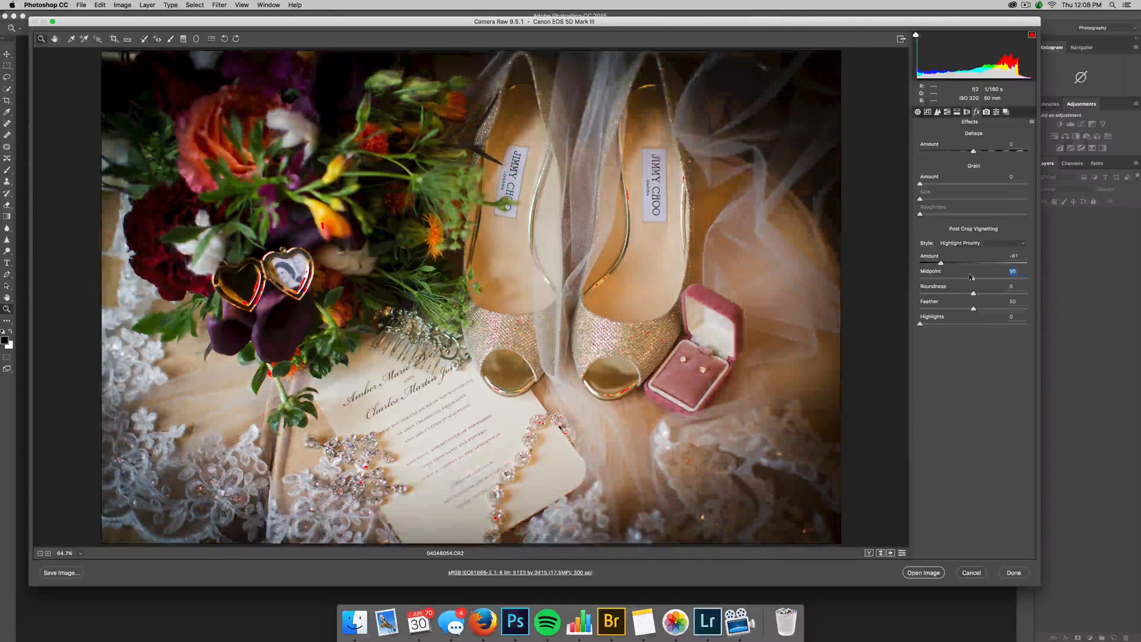
pyautogui.moveTo(1011, 278); pyautogui.dragTo(975, 278)
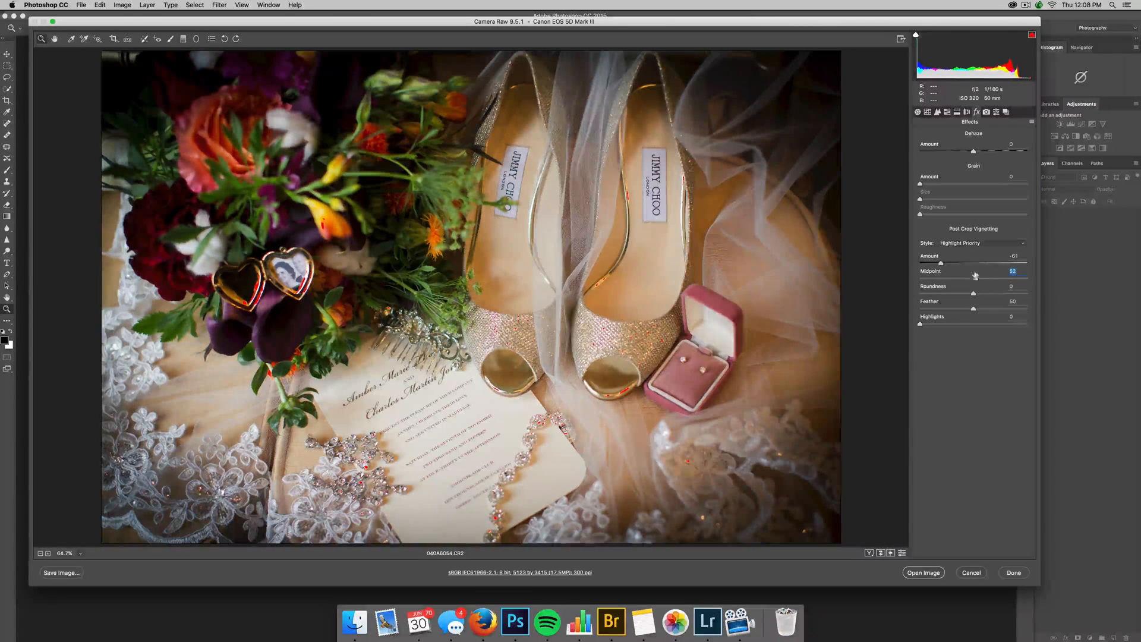
pyautogui.moveTo(975, 283); pyautogui.dragTo(987, 283)
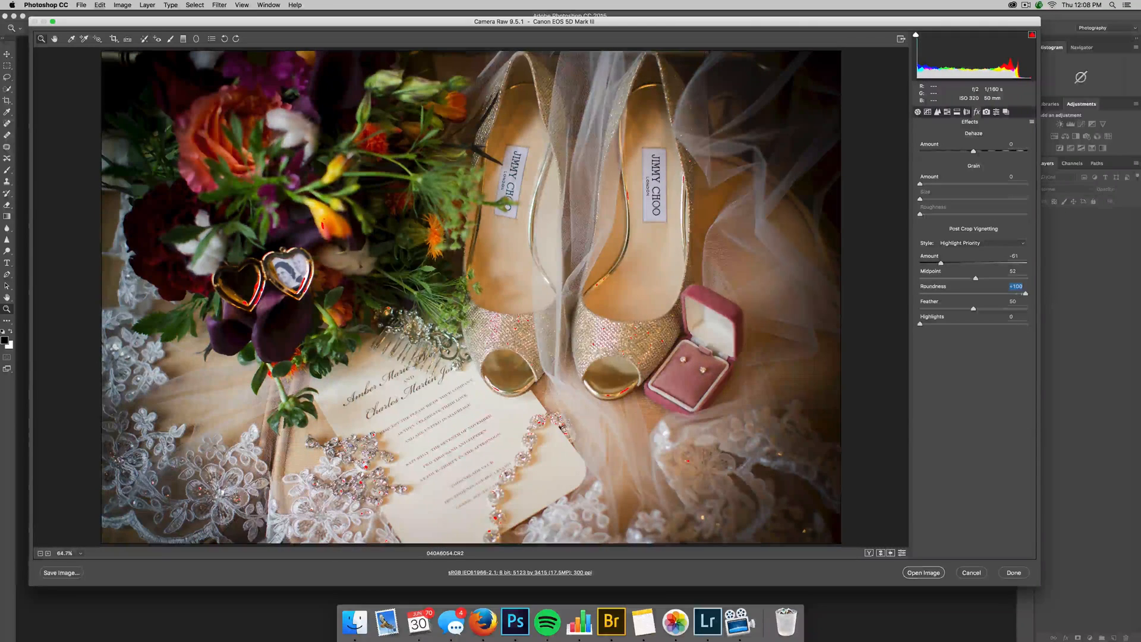
pyautogui.moveTo(1026, 292); pyautogui.dragTo(988, 292)
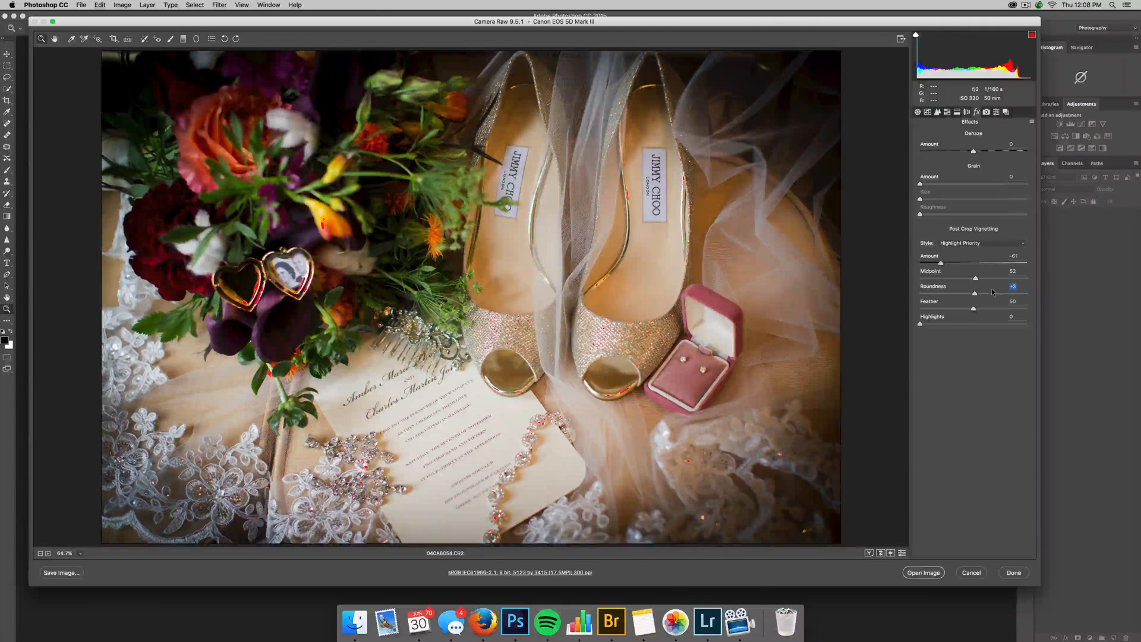
pyautogui.moveTo(986, 293); pyautogui.dragTo(978, 294)
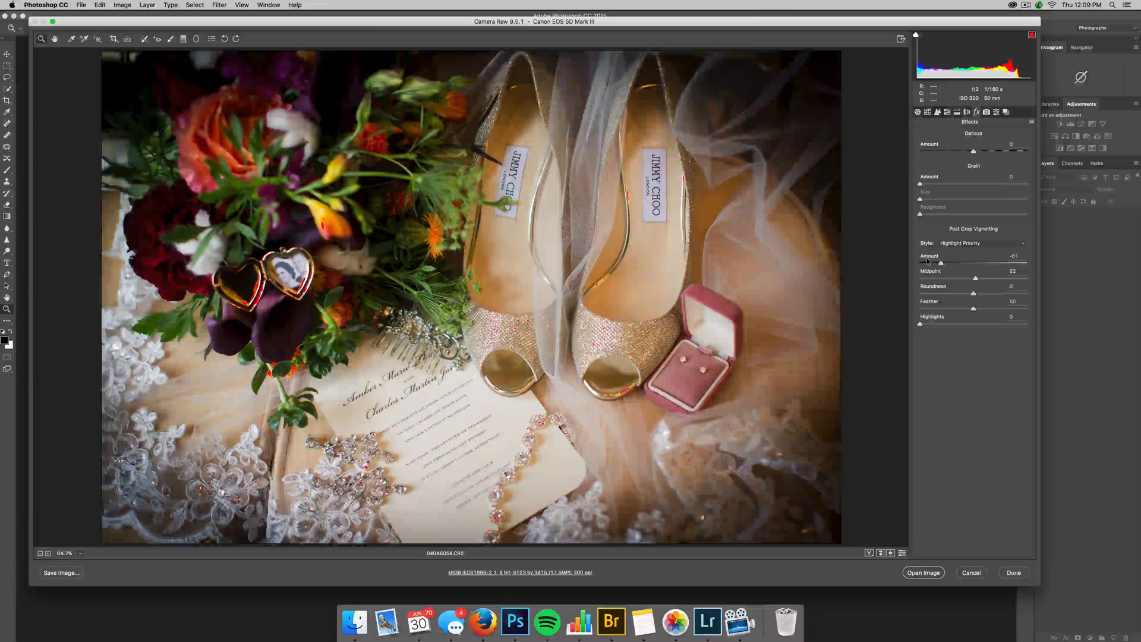
# Ease the vignette amount back to a subtle level and move on to Camera Calibration.
pyautogui.moveTo(938, 263); pyautogui.dragTo(986, 262)
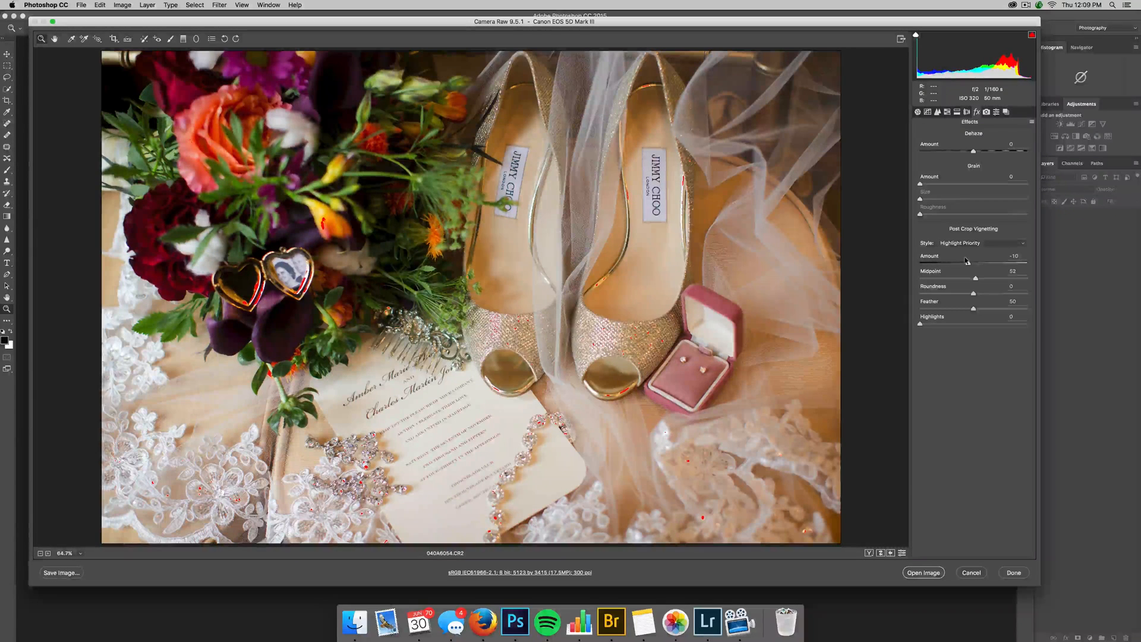
pyautogui.moveTo(973, 255); pyautogui.dragTo(971, 255)
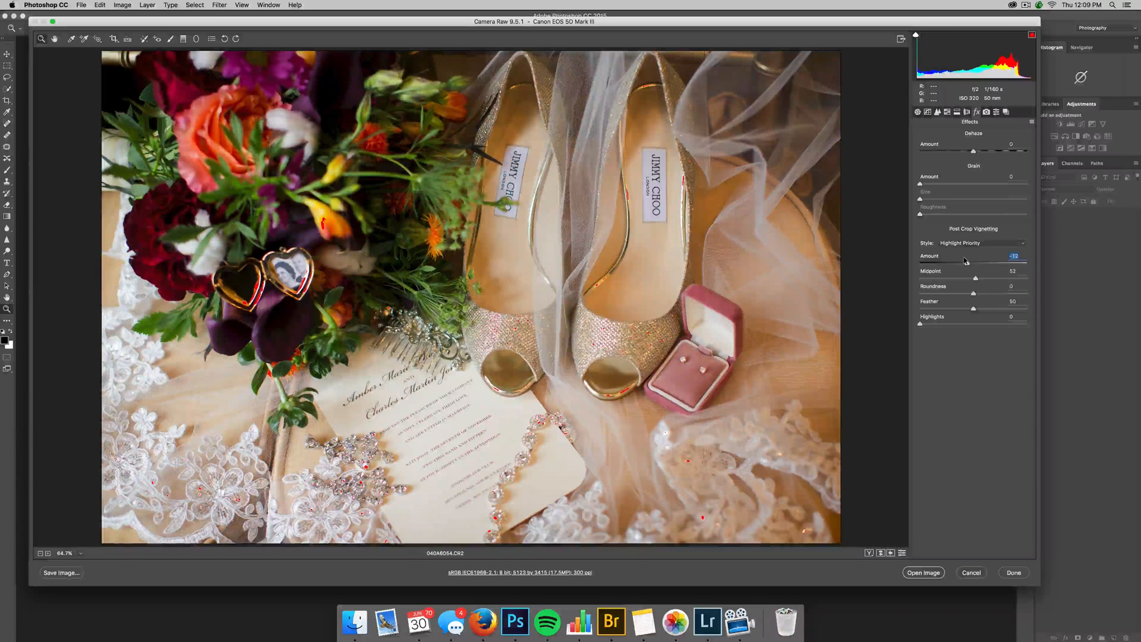
pyautogui.click(996, 111)
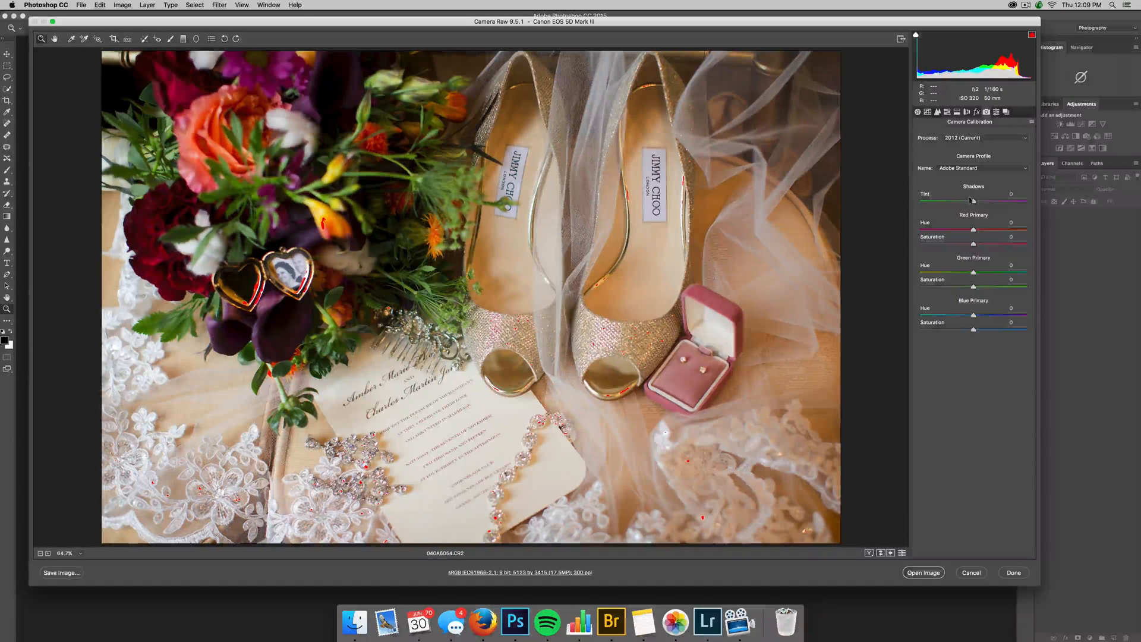
pyautogui.click(982, 167)
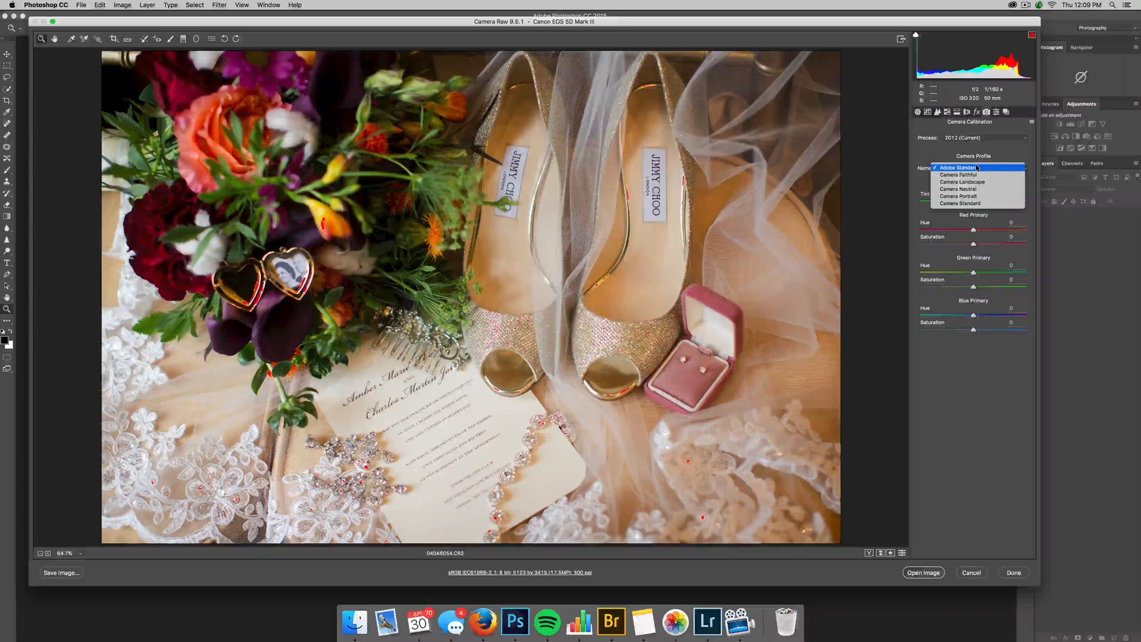
pyautogui.click(958, 175)
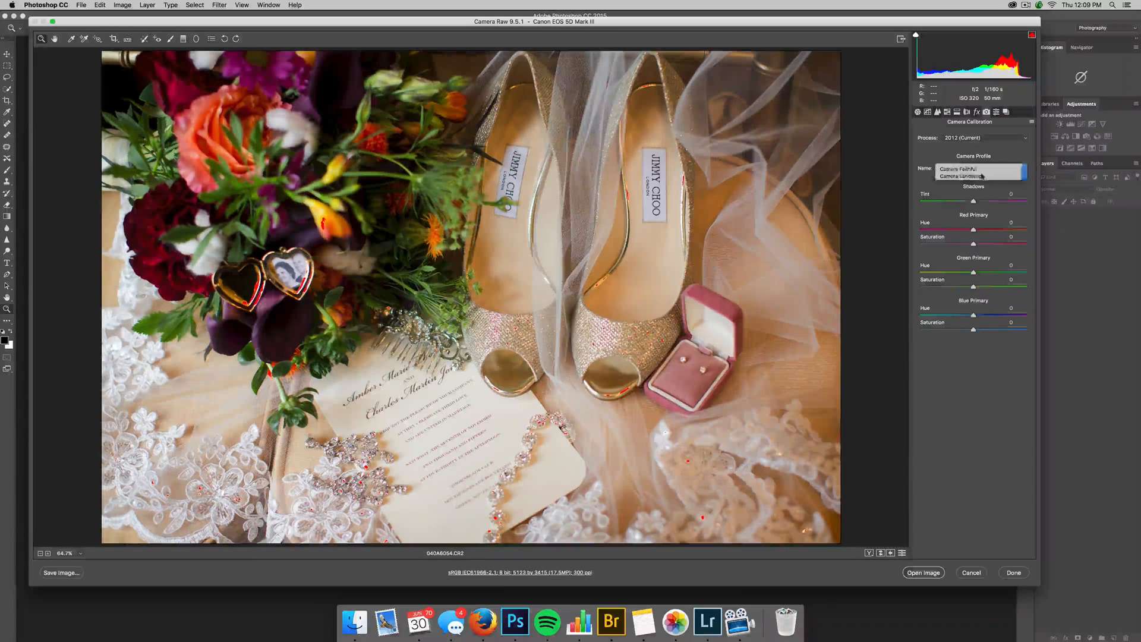
pyautogui.click(951, 168)
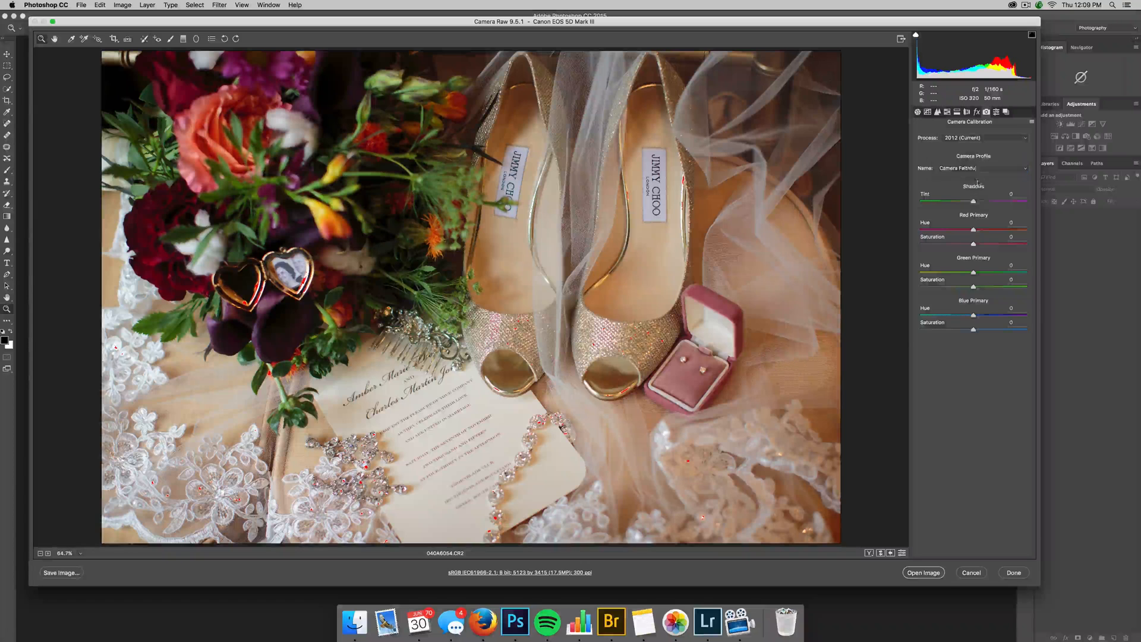
pyautogui.click(982, 169)
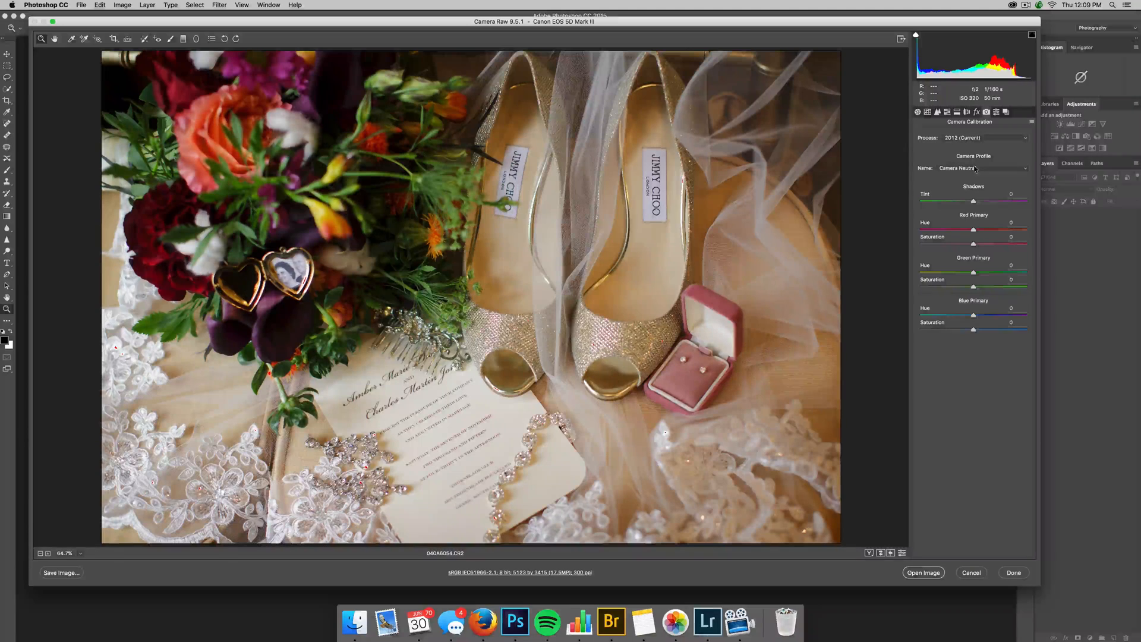
pyautogui.click(982, 169)
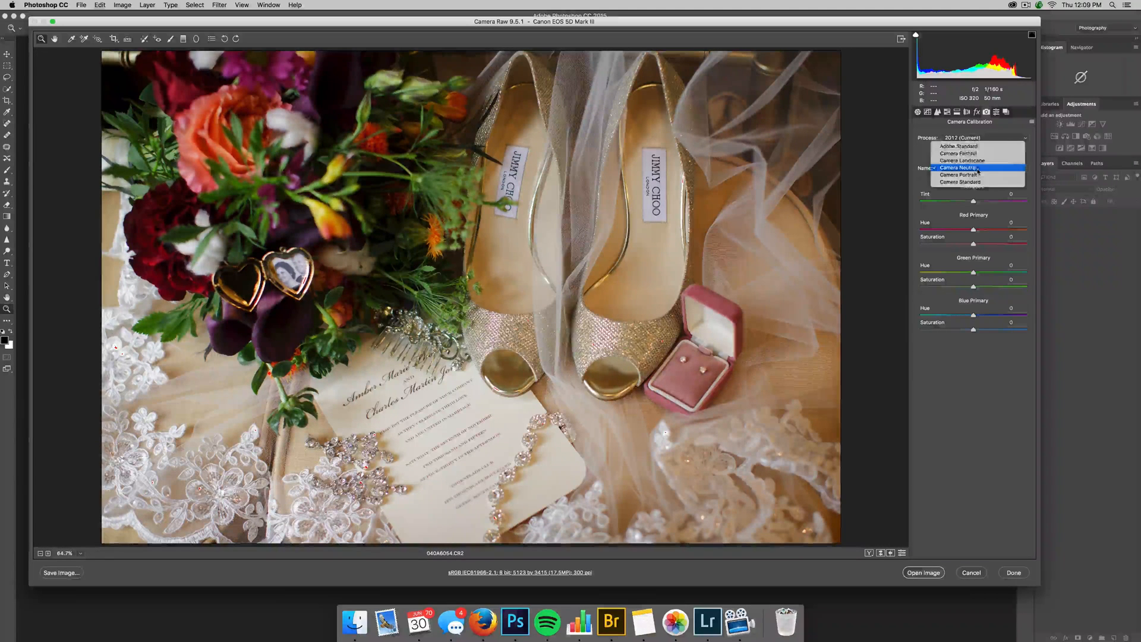
pyautogui.click(956, 146)
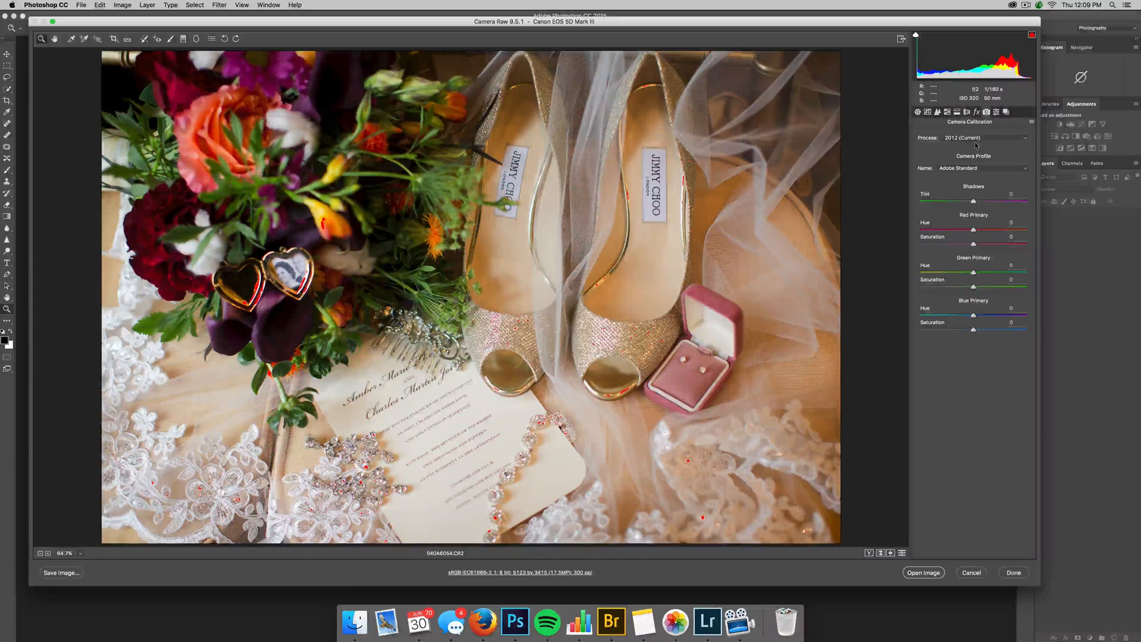
pyautogui.click(981, 169)
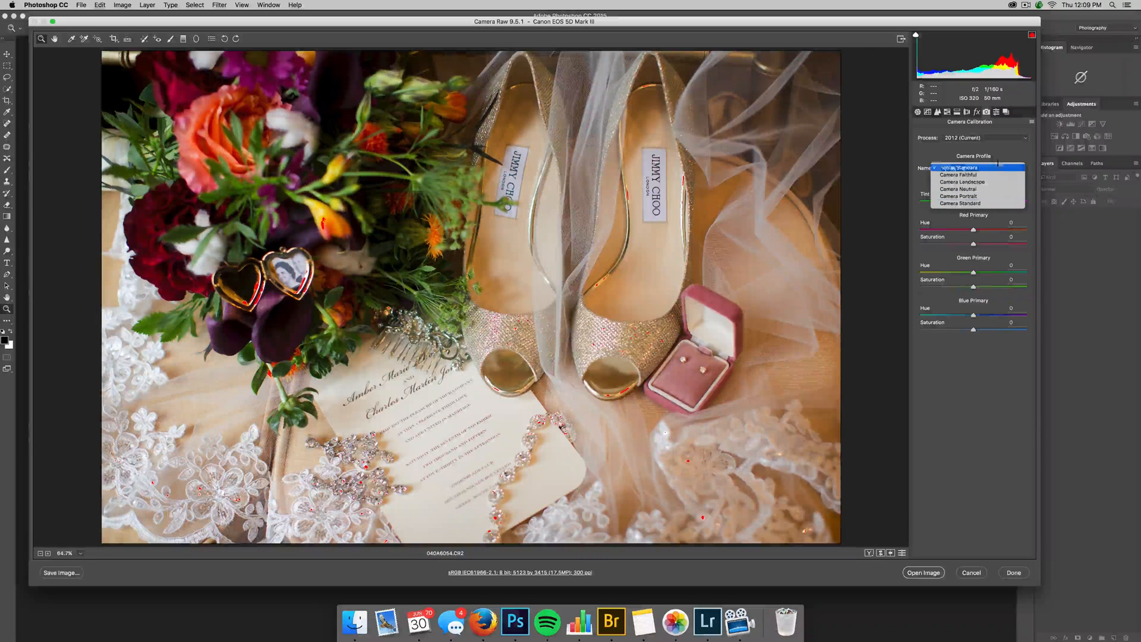
pyautogui.click(959, 166)
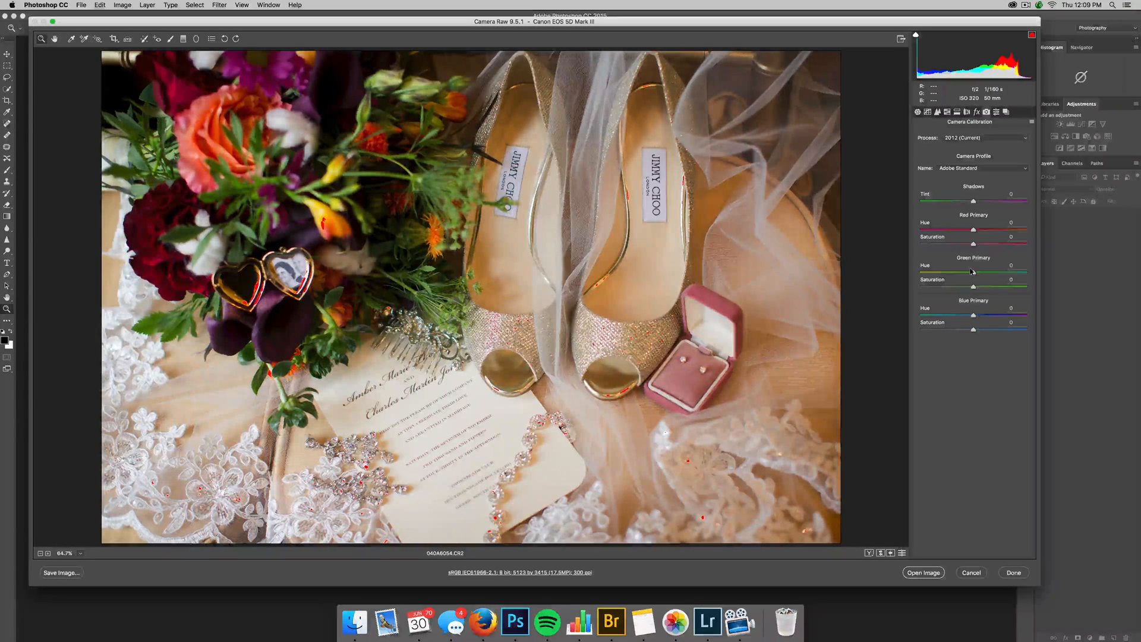
# Raise the Green Primary Hue to around +35 to warm the photo's colours.
pyautogui.moveTo(973, 273); pyautogui.dragTo(1022, 273)
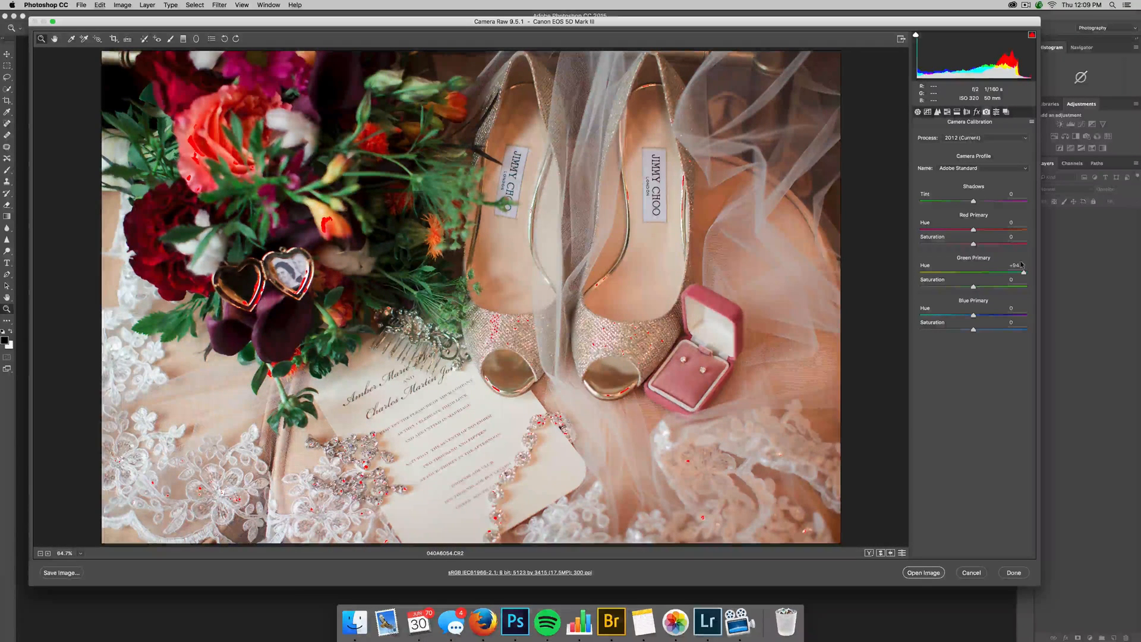
pyautogui.moveTo(1022, 271); pyautogui.dragTo(993, 271)
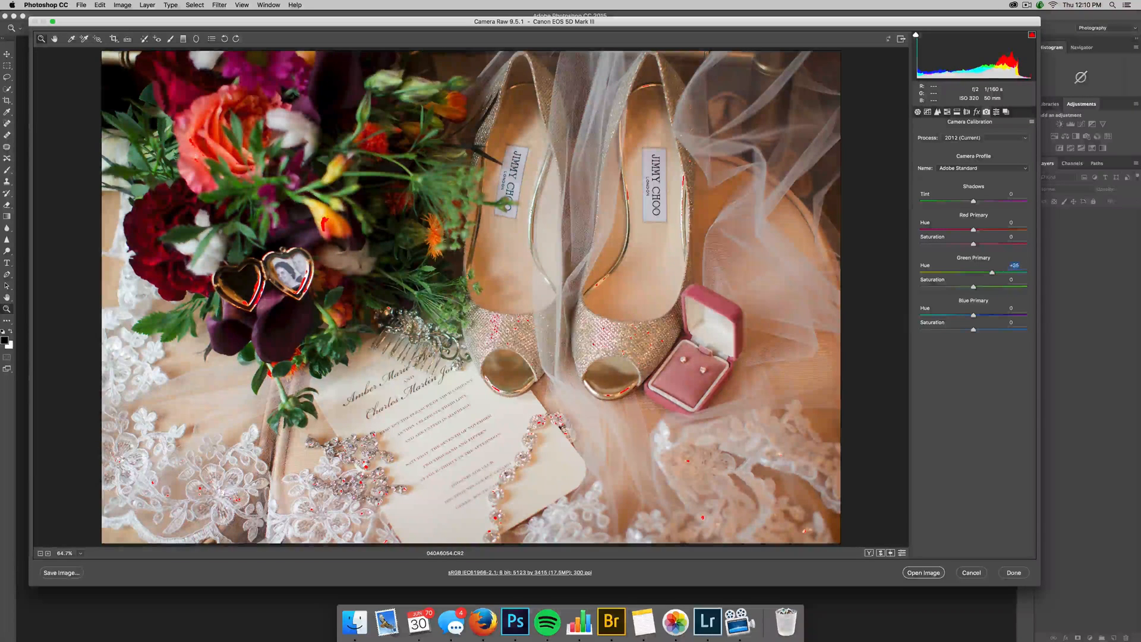
pyautogui.moveTo(999, 271); pyautogui.dragTo(990, 271)
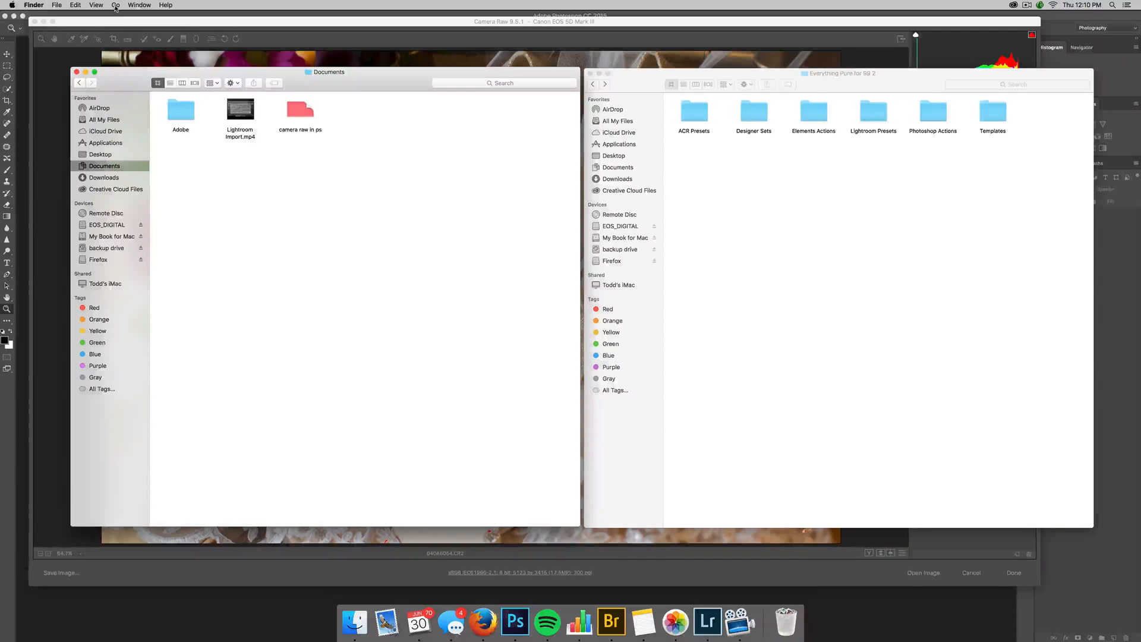
# Navigate Finder to Library > Application Support > Adobe > CameraRaw > Settings, holding only index.dat.
pyautogui.click(116, 5)
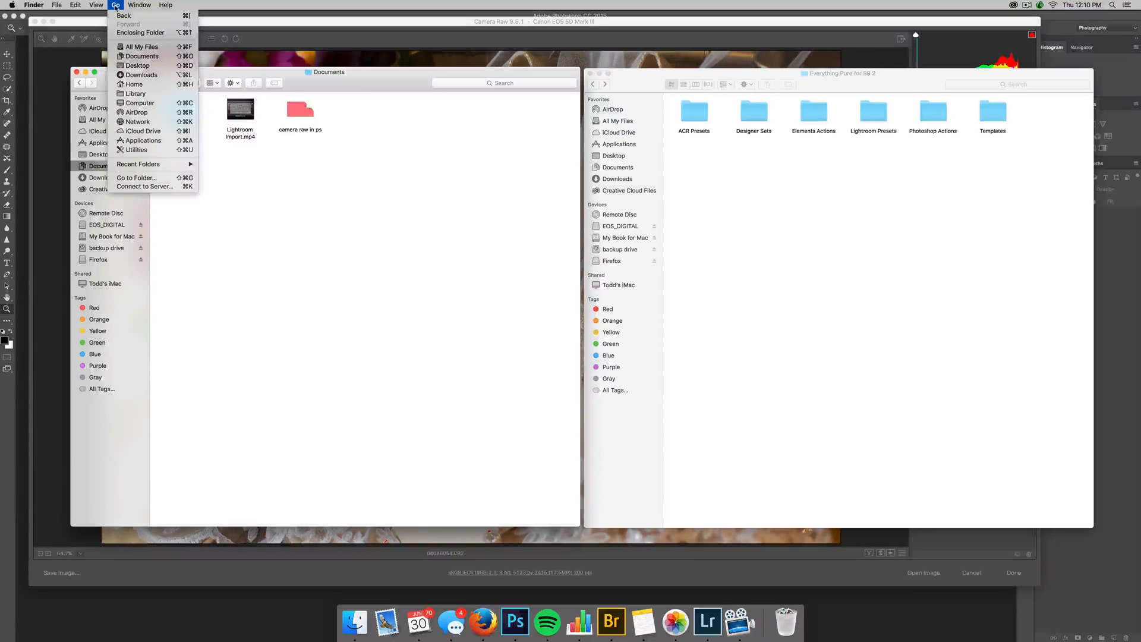
pyautogui.moveTo(135, 93)
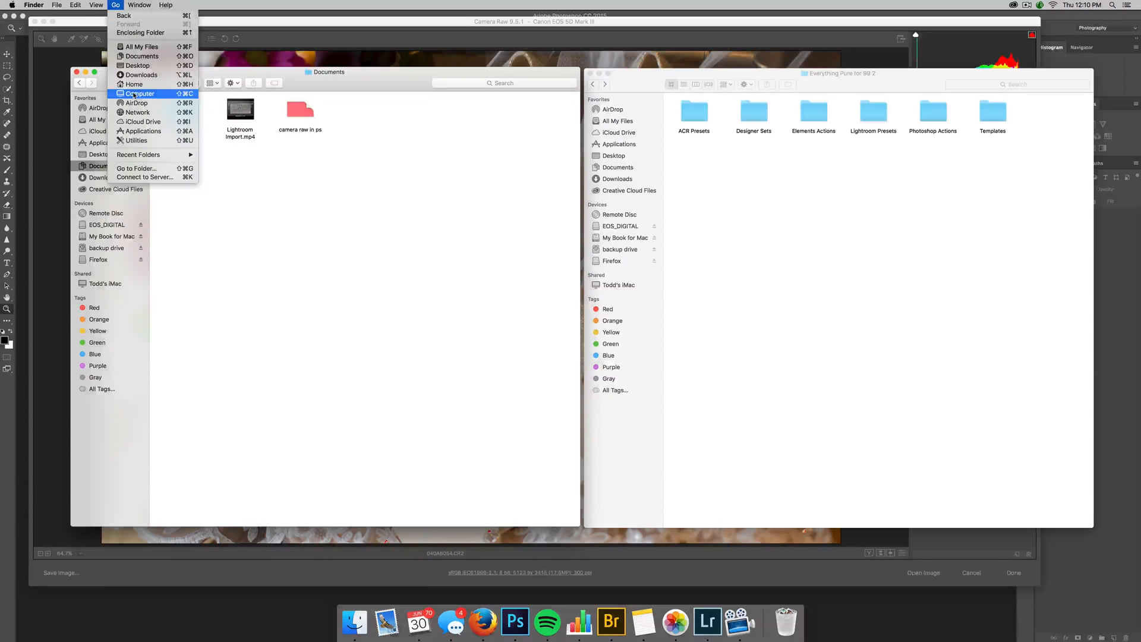
pyautogui.moveTo(143, 75)
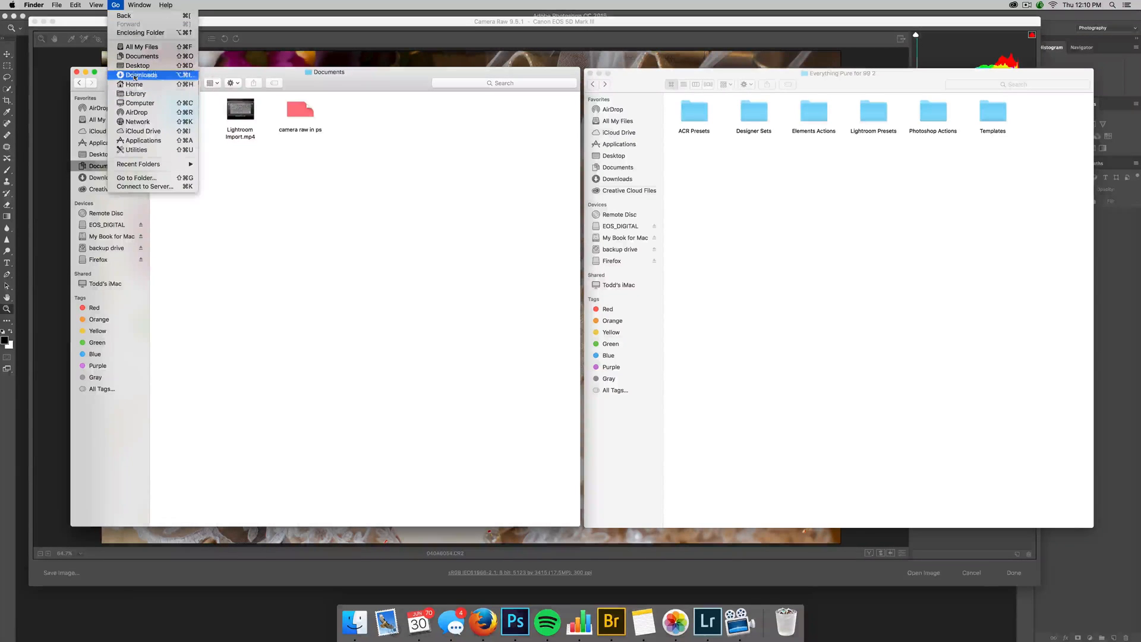
pyautogui.moveTo(152, 92)
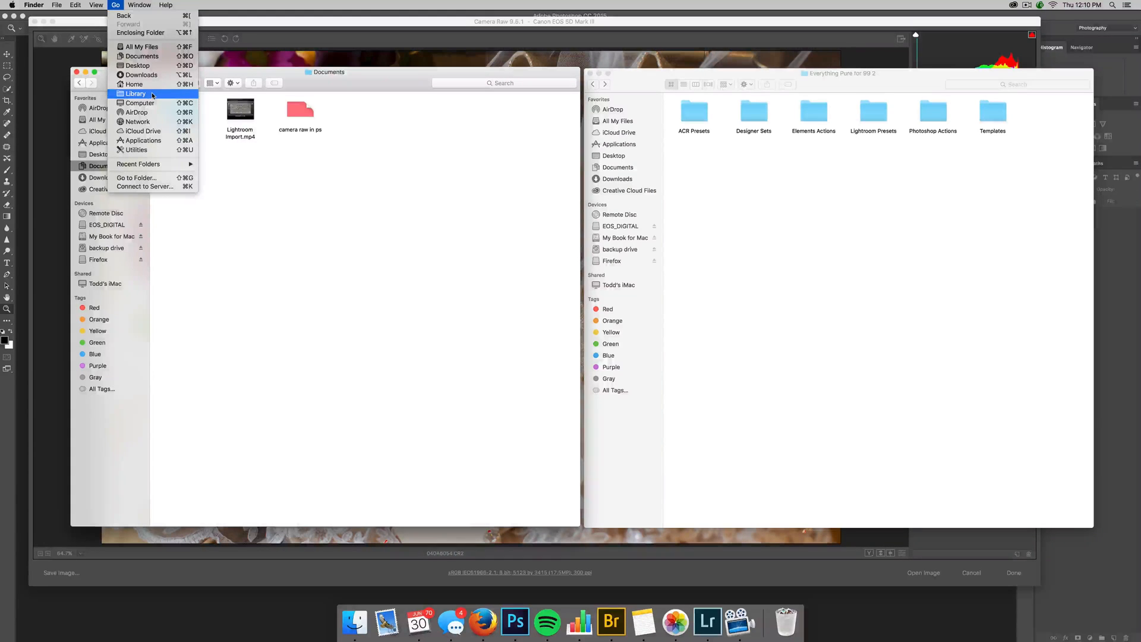
pyautogui.click(135, 92)
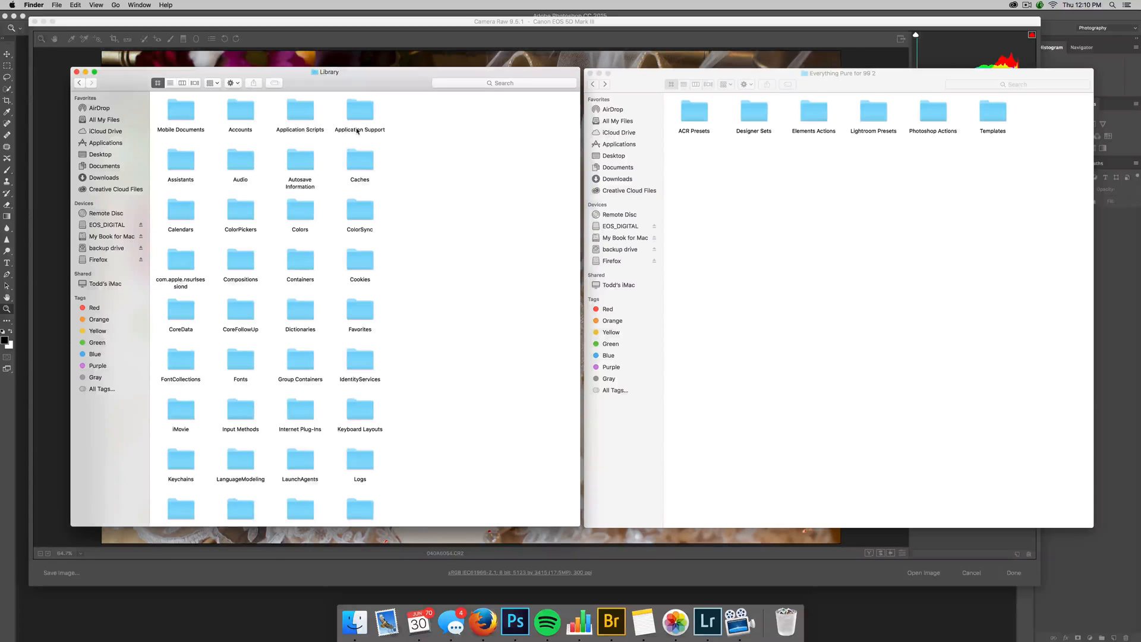
pyautogui.doubleClick(359, 109)
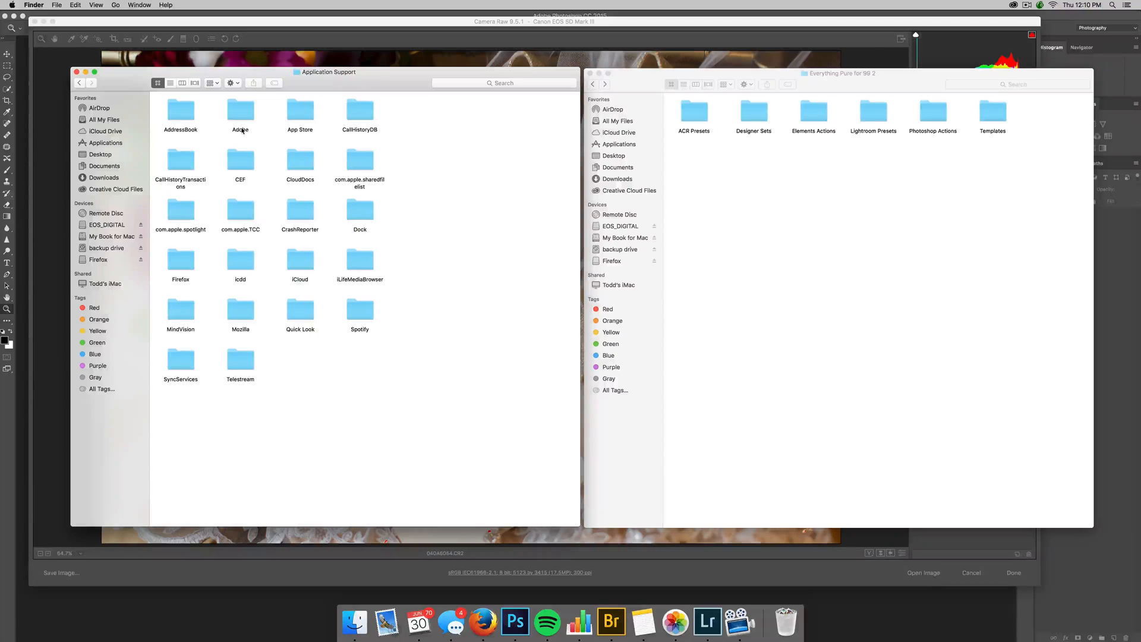
pyautogui.doubleClick(240, 110)
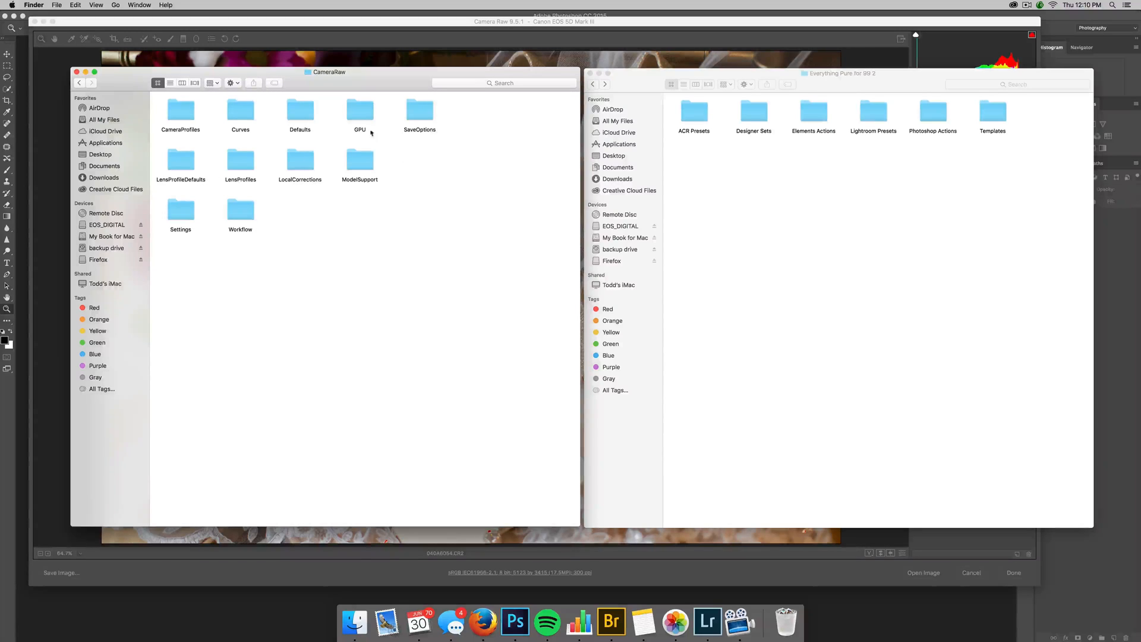
pyautogui.click(181, 209)
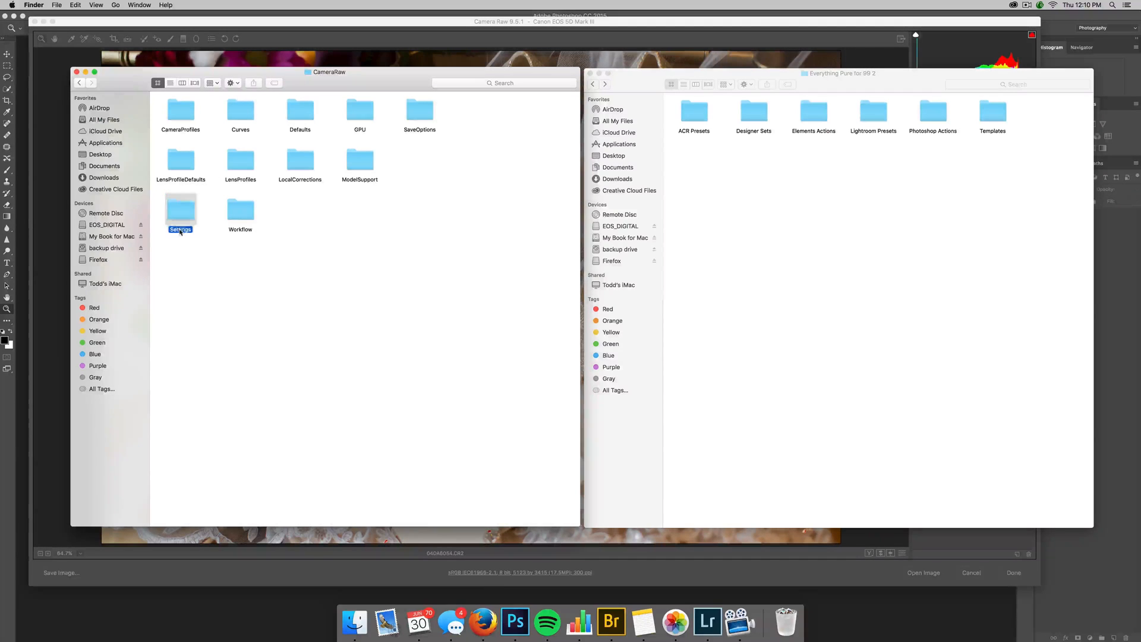
pyautogui.doubleClick(180, 209)
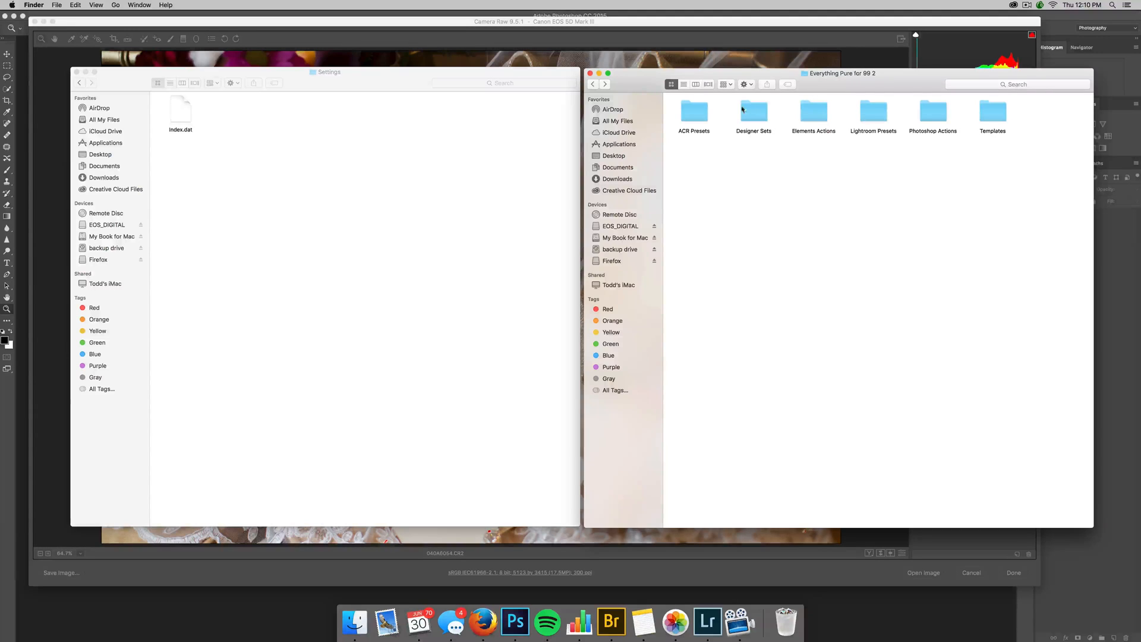
# Copy the preset pack's Develop Settings .xmp files into the CameraRaw Settings folder, answering the index.dat prompt.
pyautogui.doubleClick(694, 113)
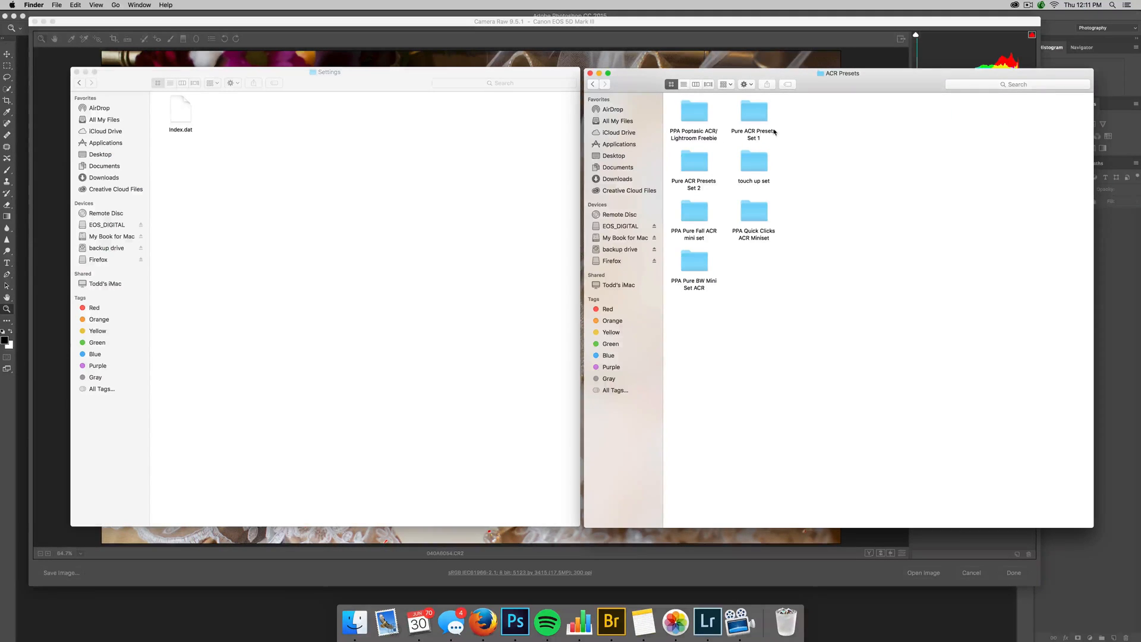
pyautogui.doubleClick(753, 112)
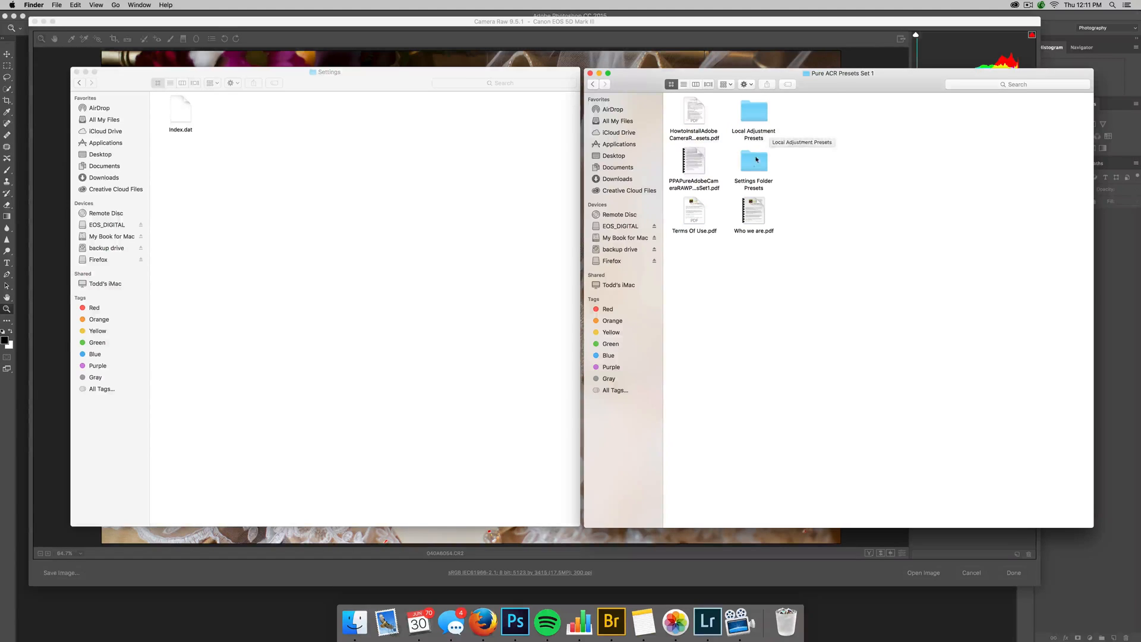
pyautogui.moveTo(760, 185)
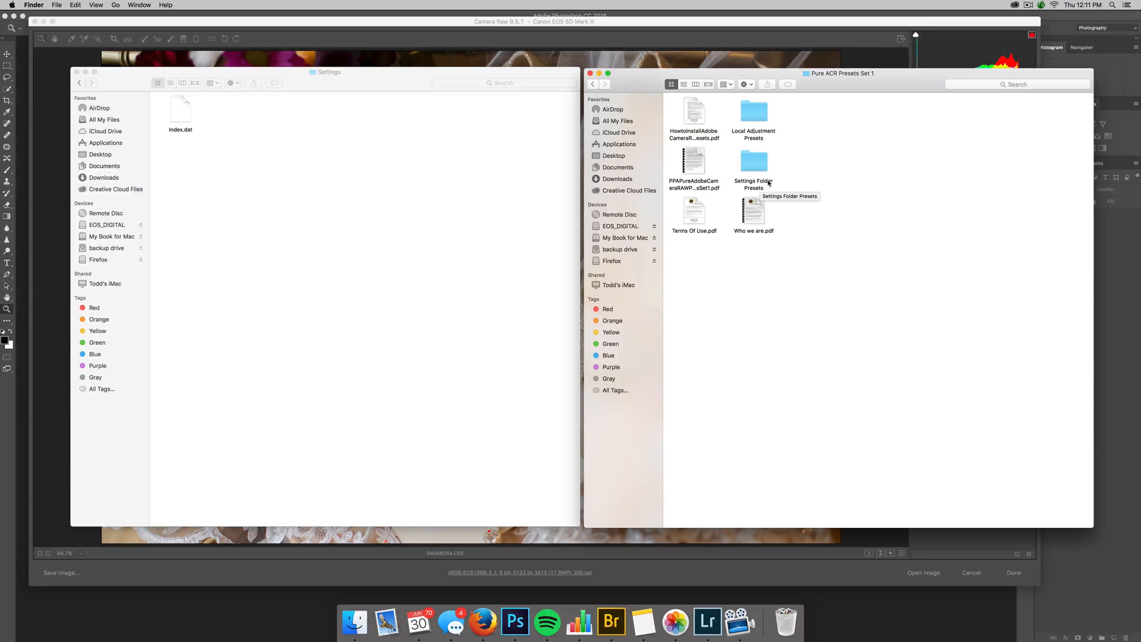
pyautogui.doubleClick(753, 160)
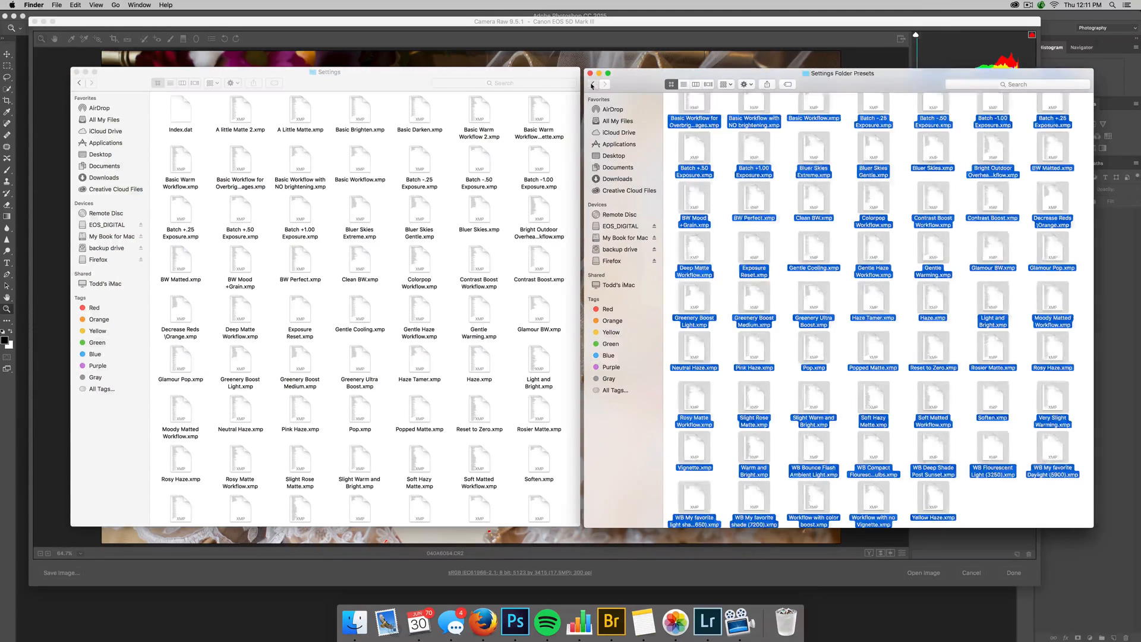
pyautogui.click(592, 83)
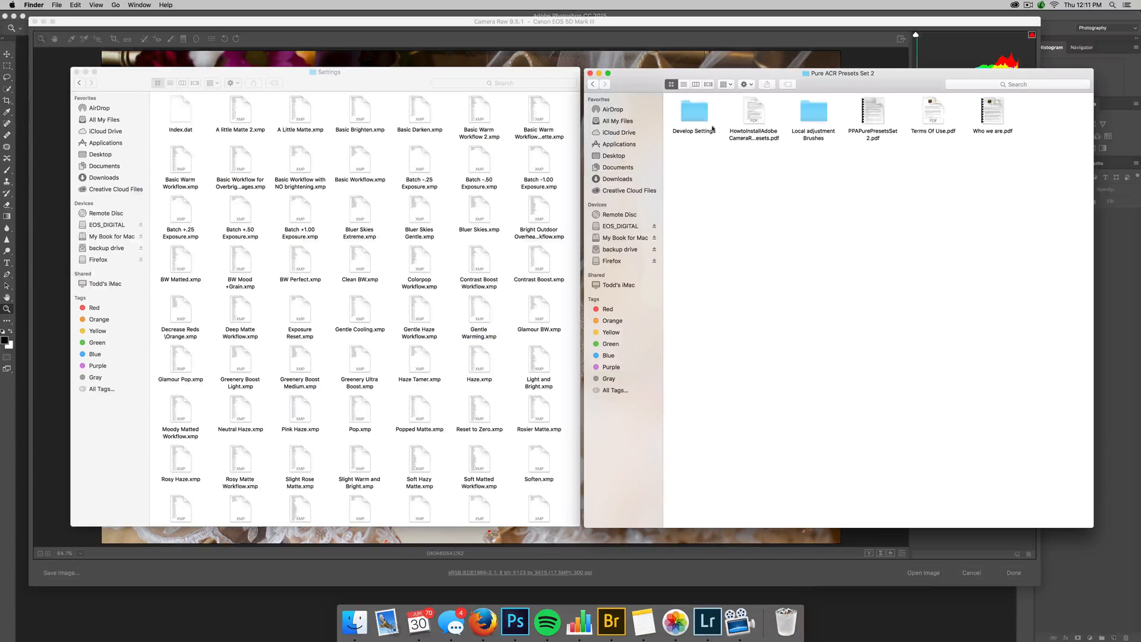
pyautogui.doubleClick(694, 108)
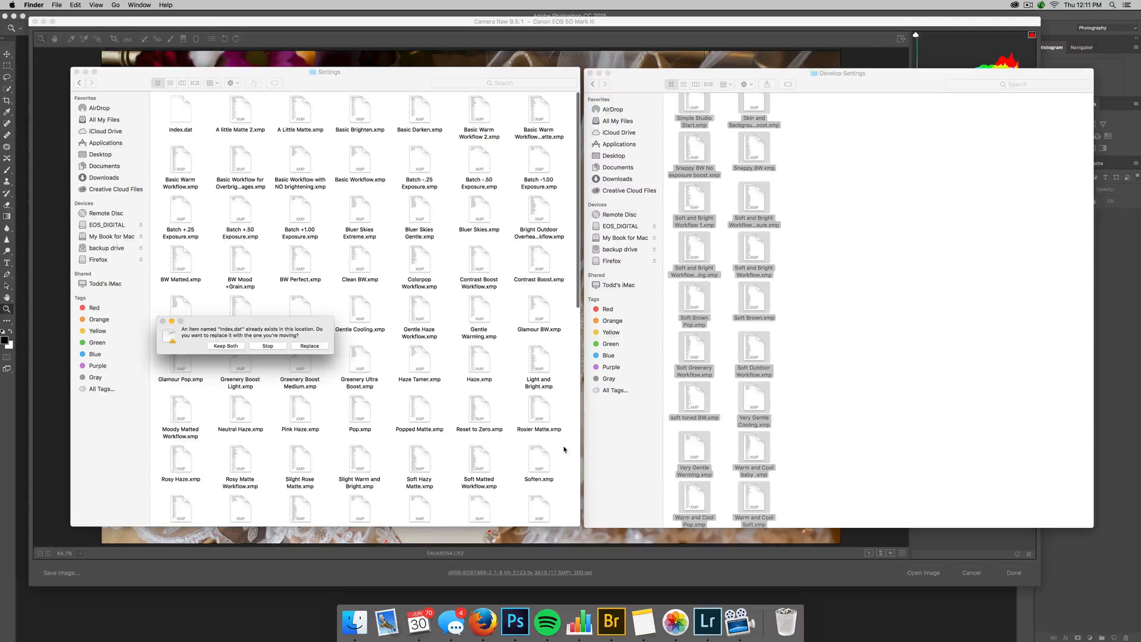
pyautogui.click(309, 346)
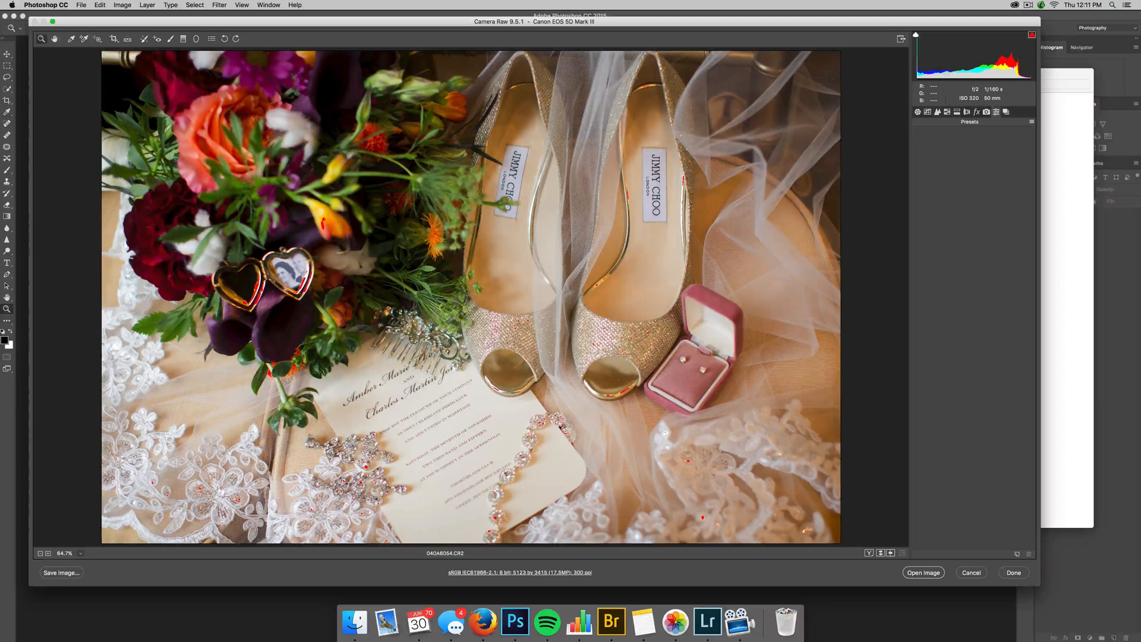
# Leave Camera Raw keeping edits and reopen 04040054.CR2 from Bridge so the new presets load.
pyautogui.click(1012, 572)
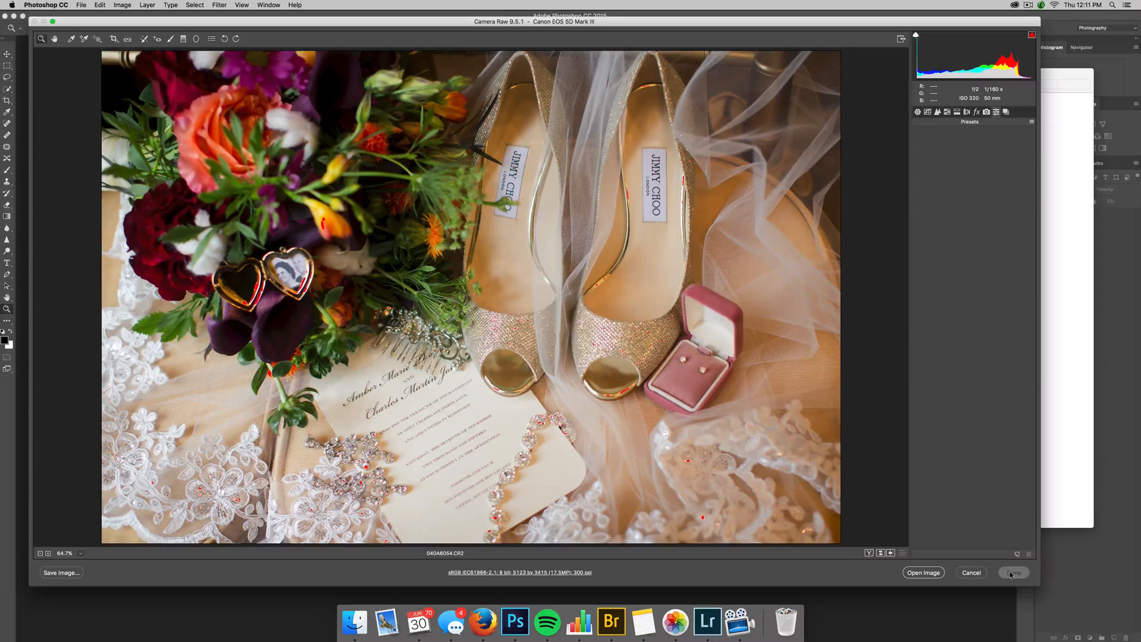
pyautogui.click(1013, 572)
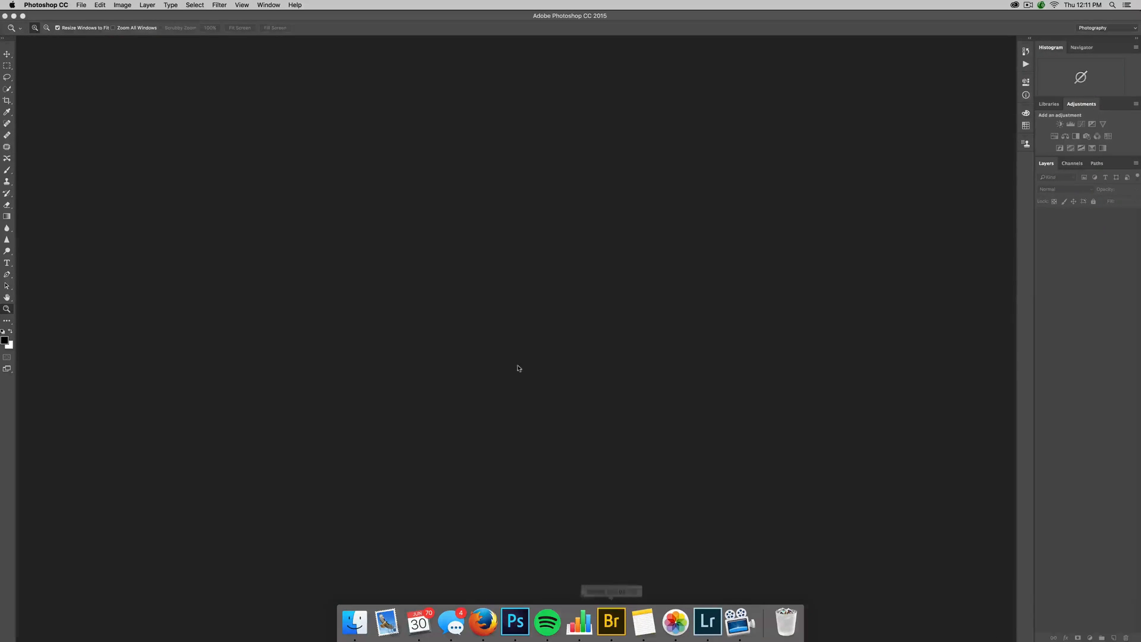
pyautogui.click(608, 622)
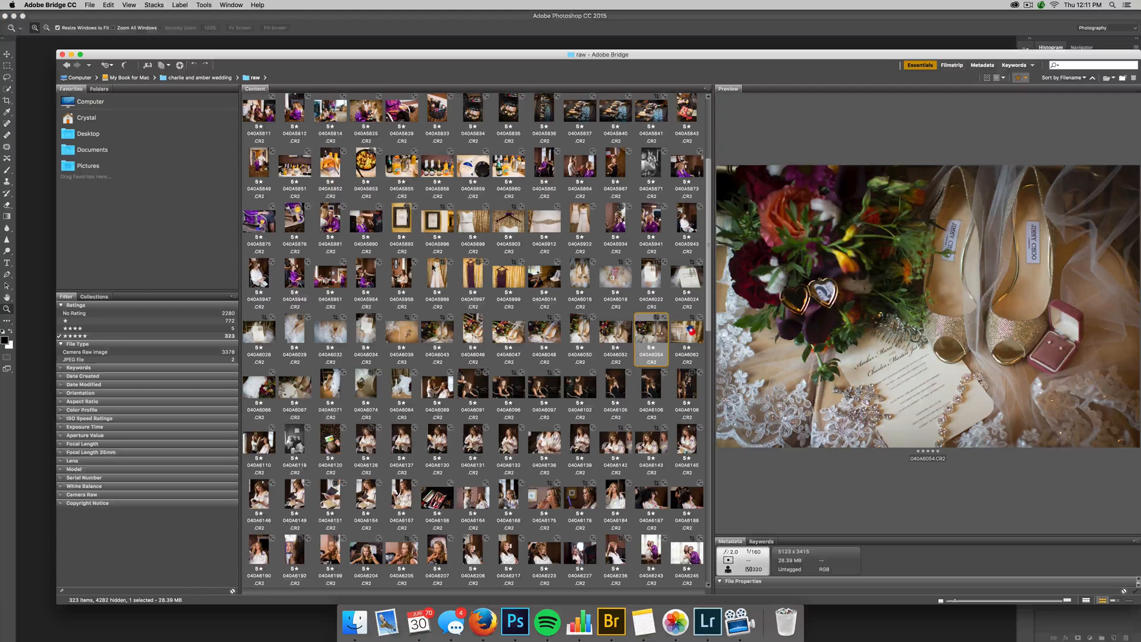
pyautogui.click(687, 329)
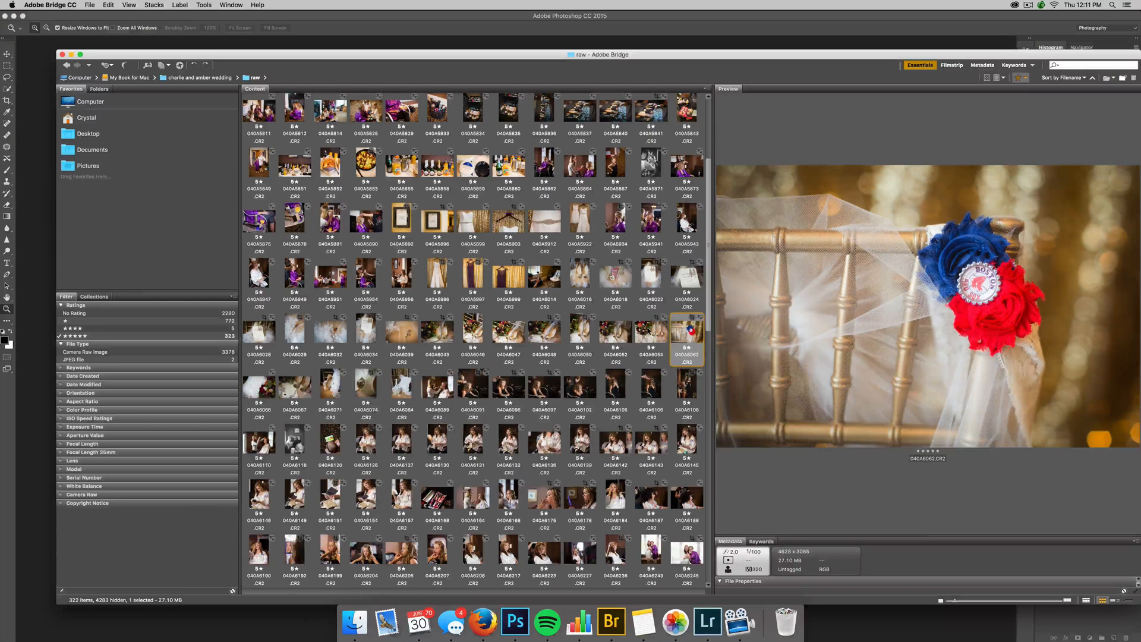
pyautogui.doubleClick(687, 332)
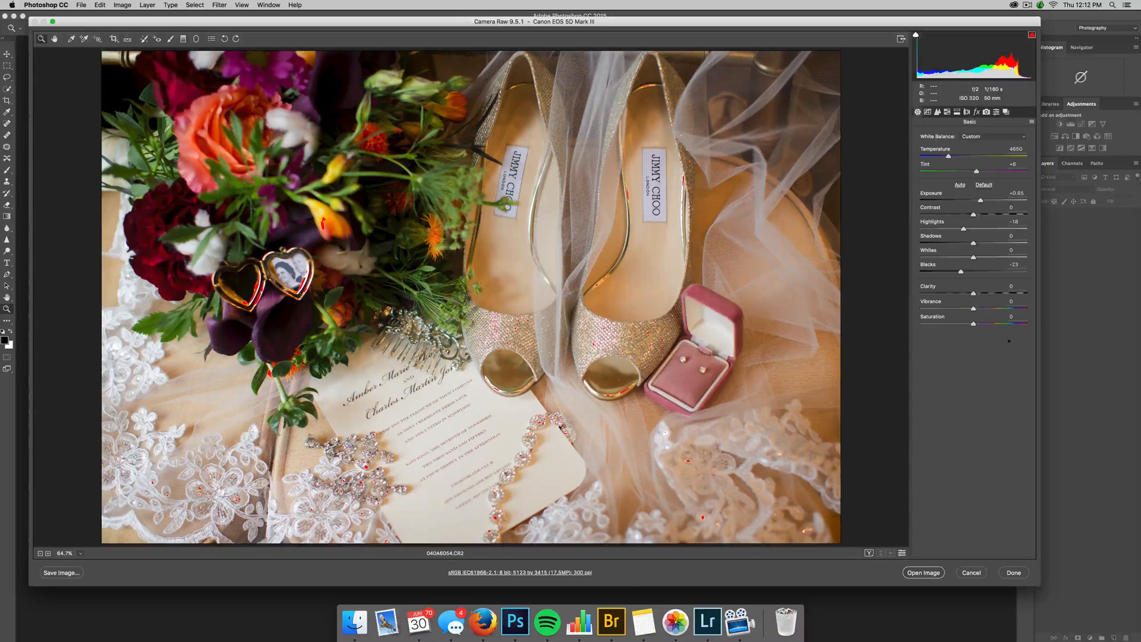
# Apply a newly installed preset from the Presets list, giving a -30 vignette.
pyautogui.click(984, 184)
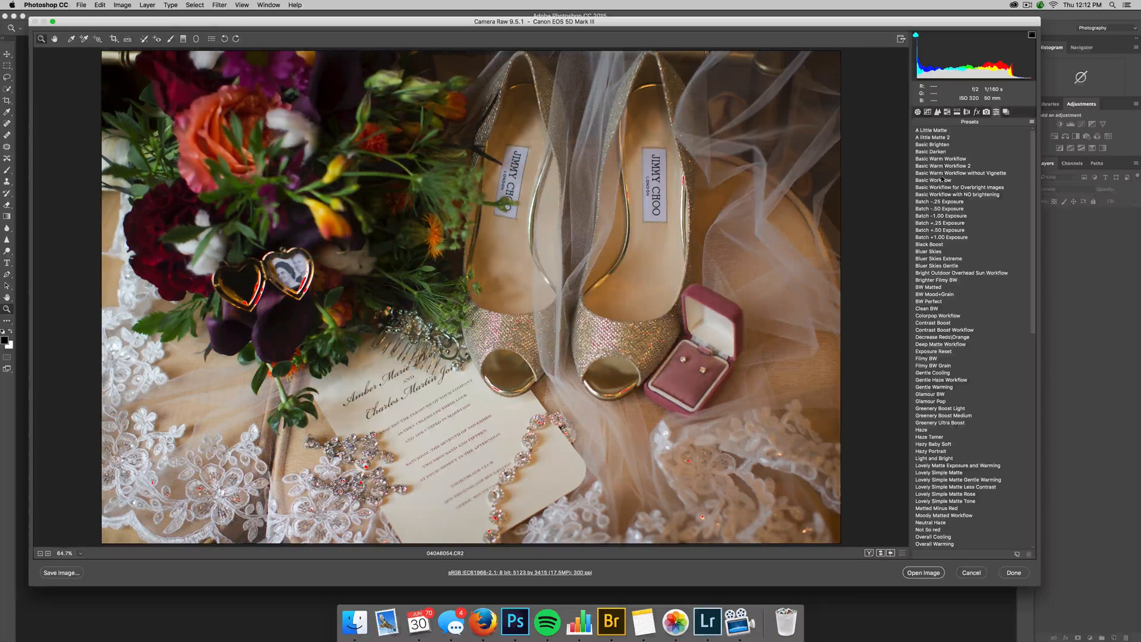
pyautogui.click(936, 180)
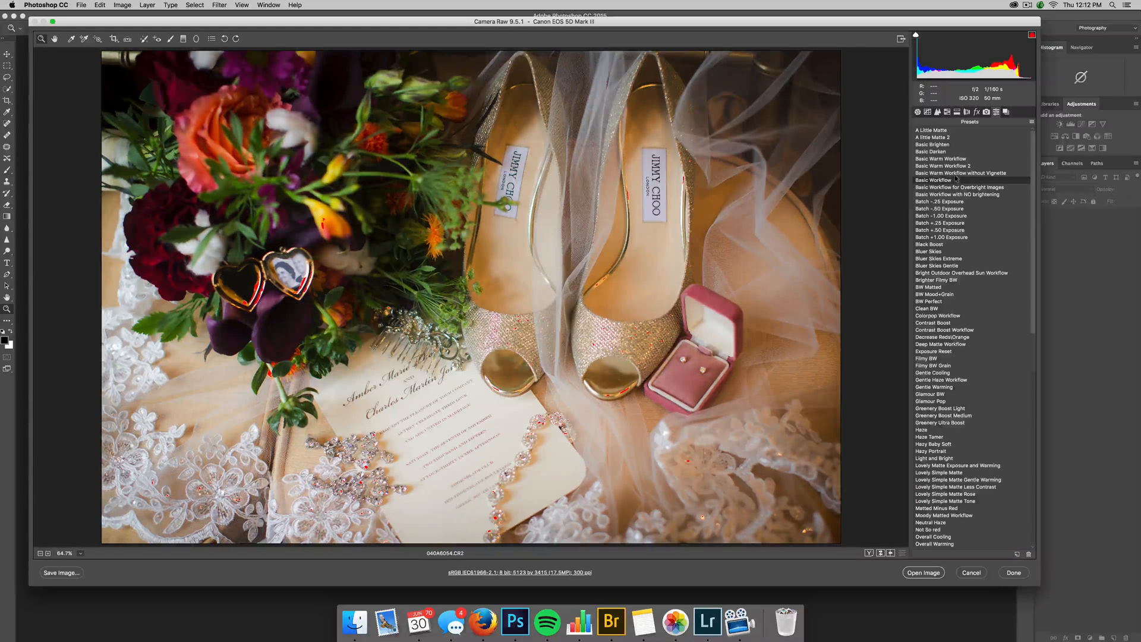
pyautogui.click(967, 111)
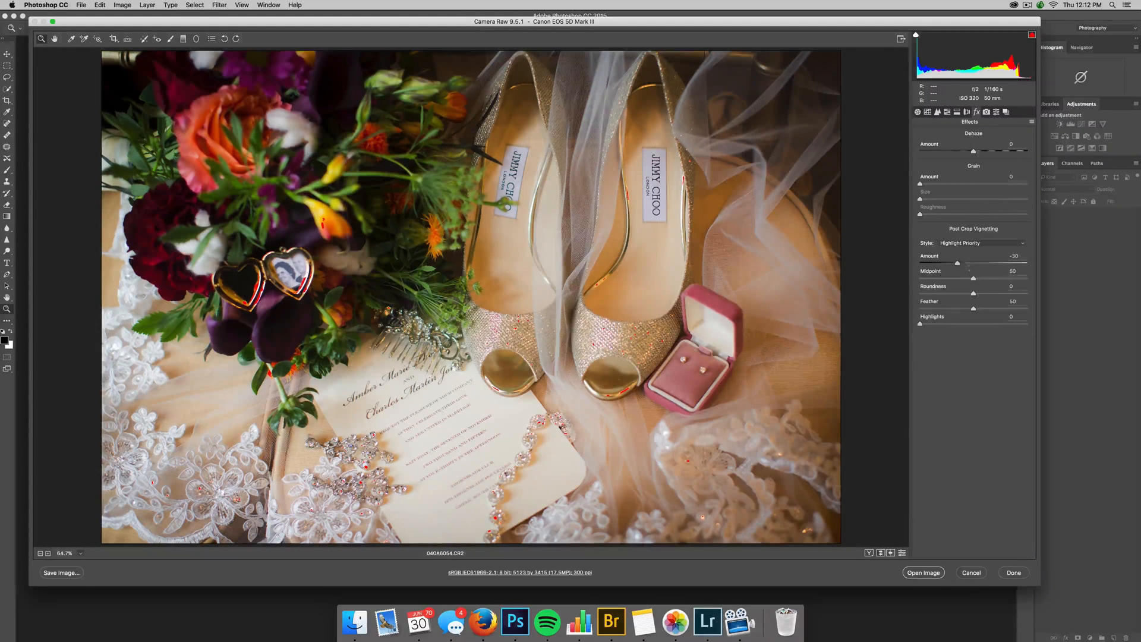
# Lighten the preset's vignette and lower Basic highlights to about -28, then review the tone curve.
pyautogui.moveTo(957, 264); pyautogui.dragTo(962, 264)
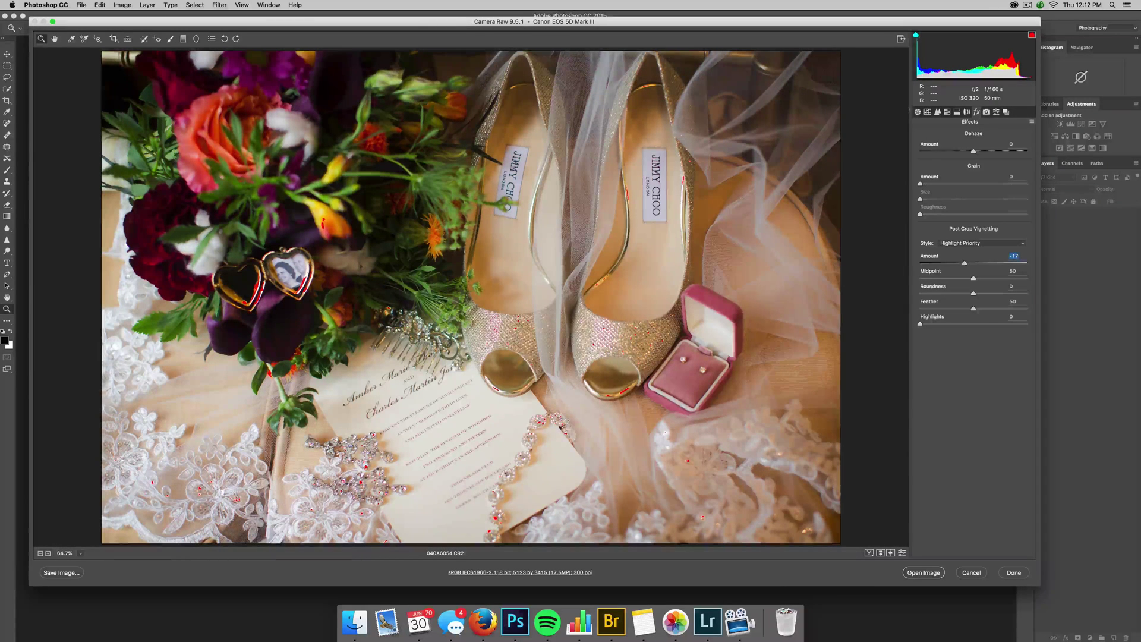
pyautogui.click(918, 112)
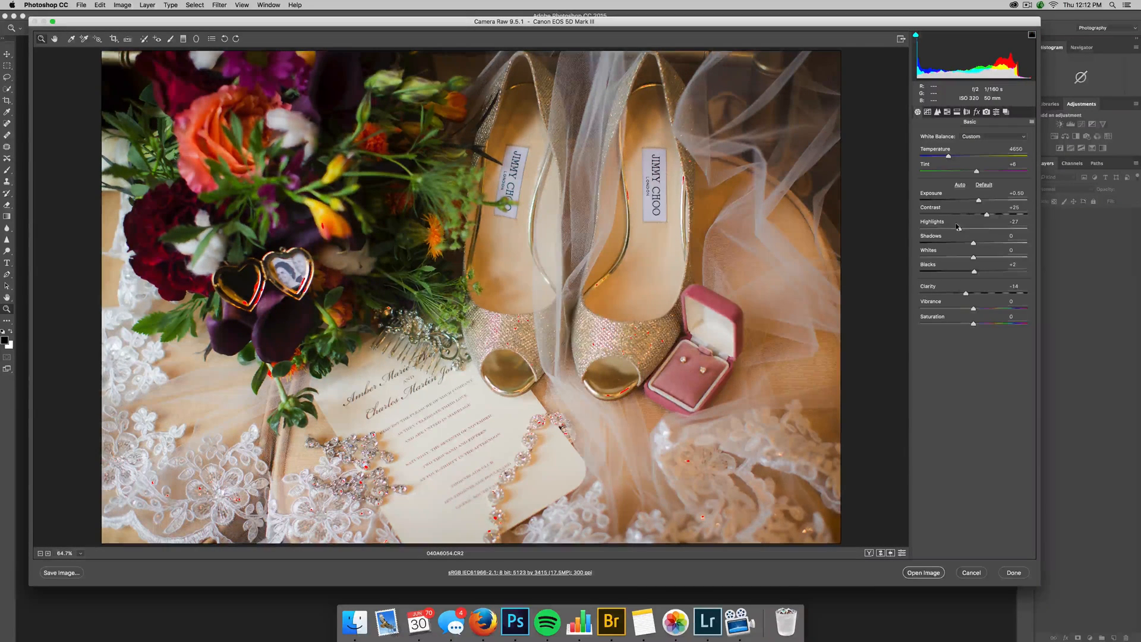
pyautogui.moveTo(986, 228); pyautogui.dragTo(960, 228)
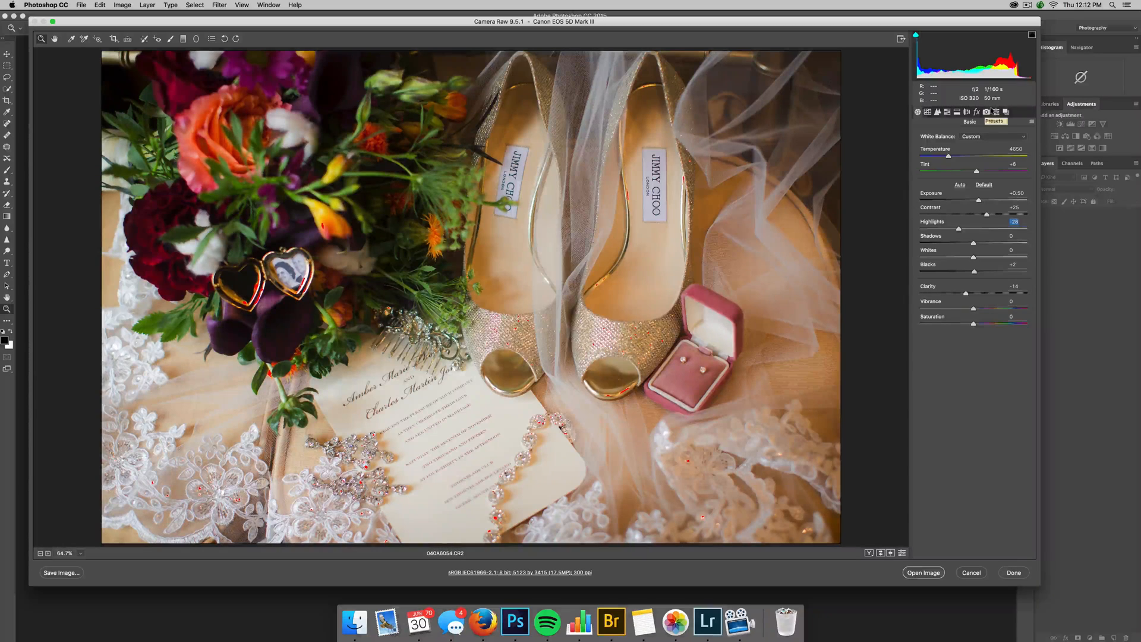
pyautogui.click(995, 111)
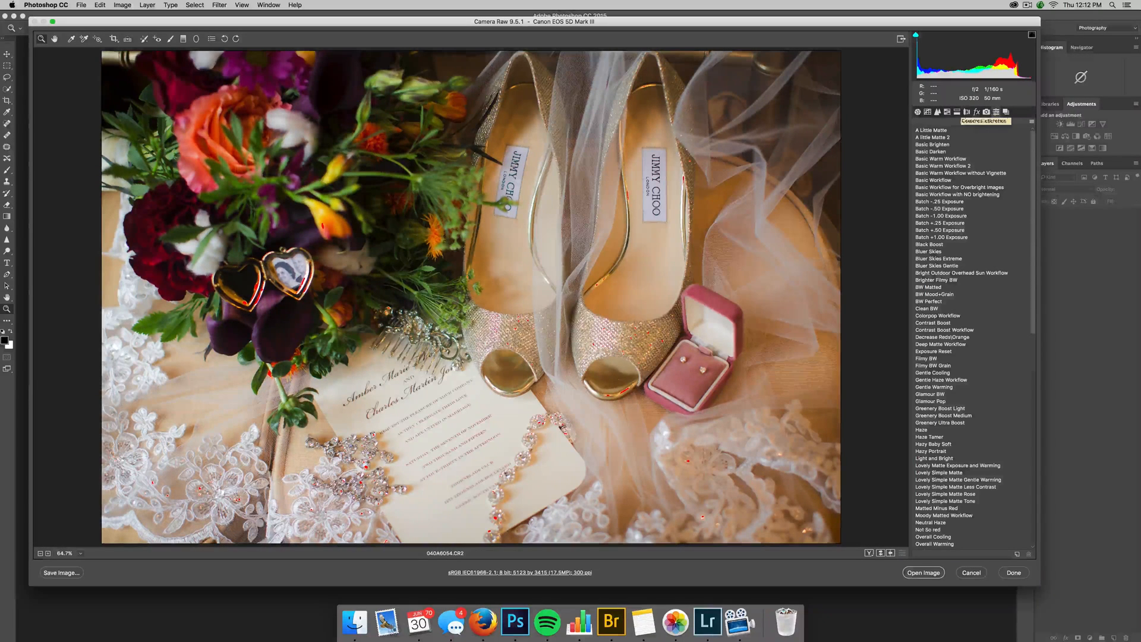
pyautogui.click(917, 111)
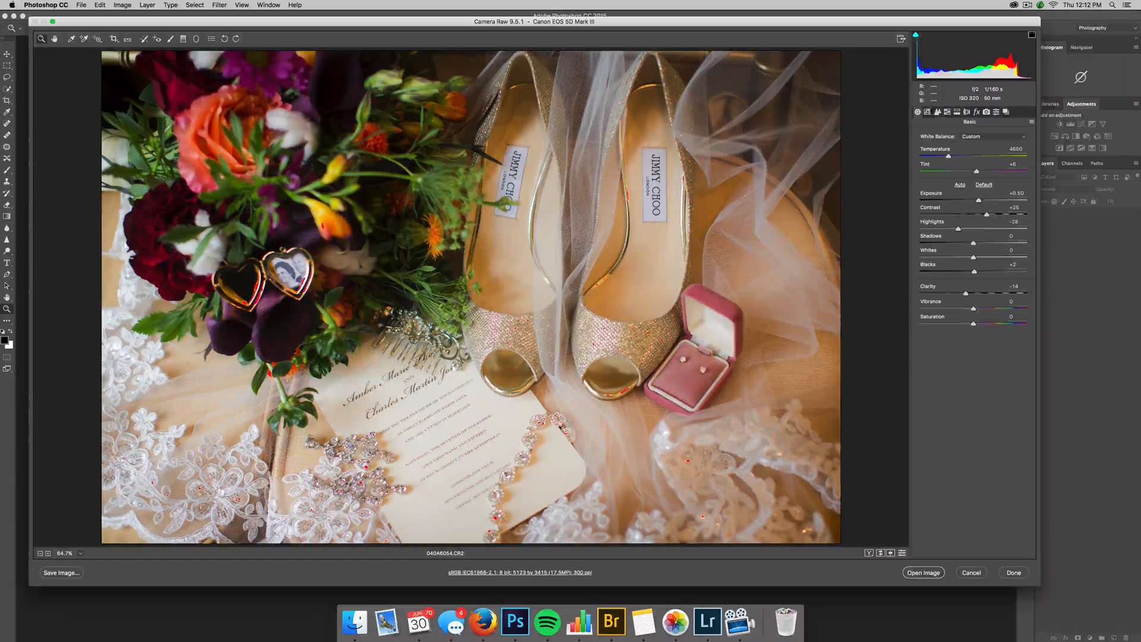
pyautogui.click(937, 112)
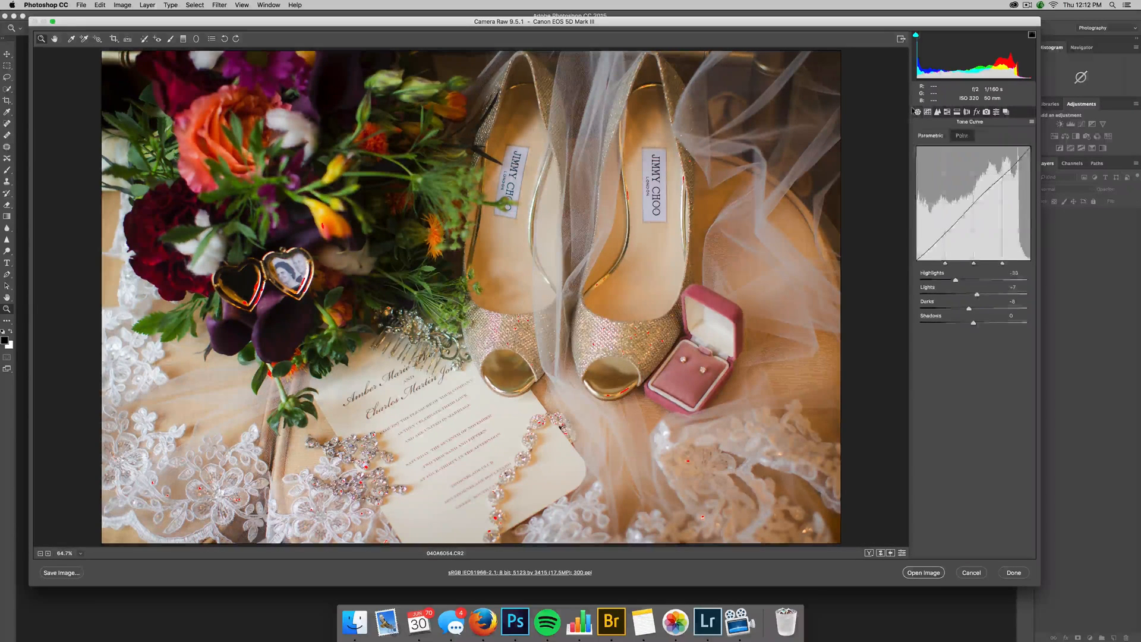
# Revert to the earlier settings, discarding the preset, and bring the presets list back up.
pyautogui.click(917, 111)
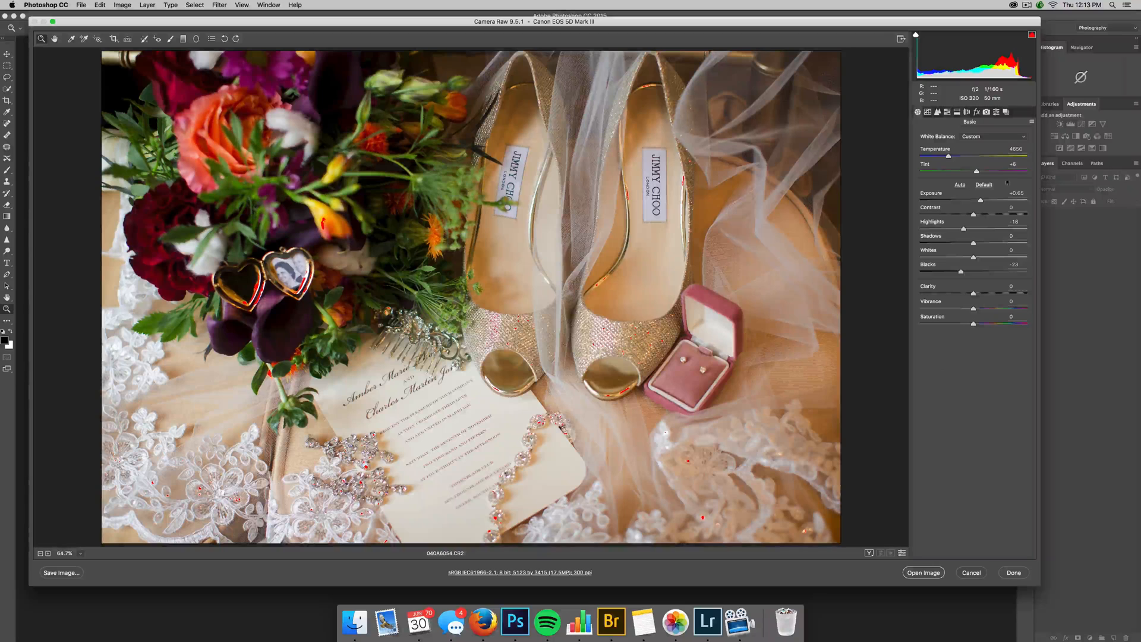
pyautogui.click(984, 184)
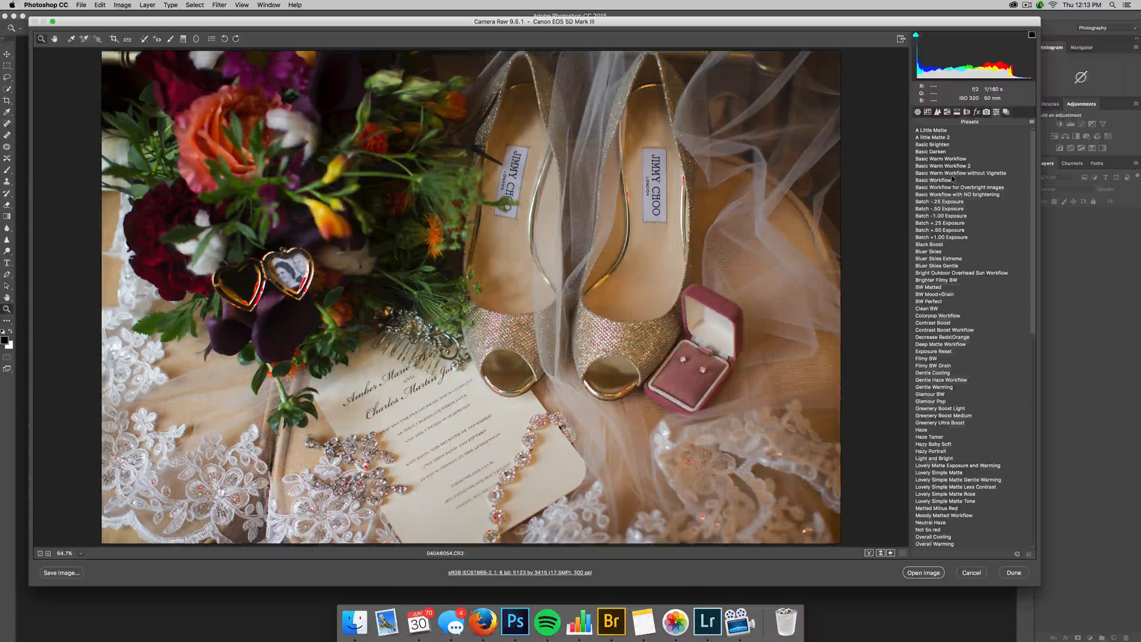
# Reapply the installed preset (contrast +25, highlights -13, clarity -14) and weaken its edge vignette.
pyautogui.click(917, 112)
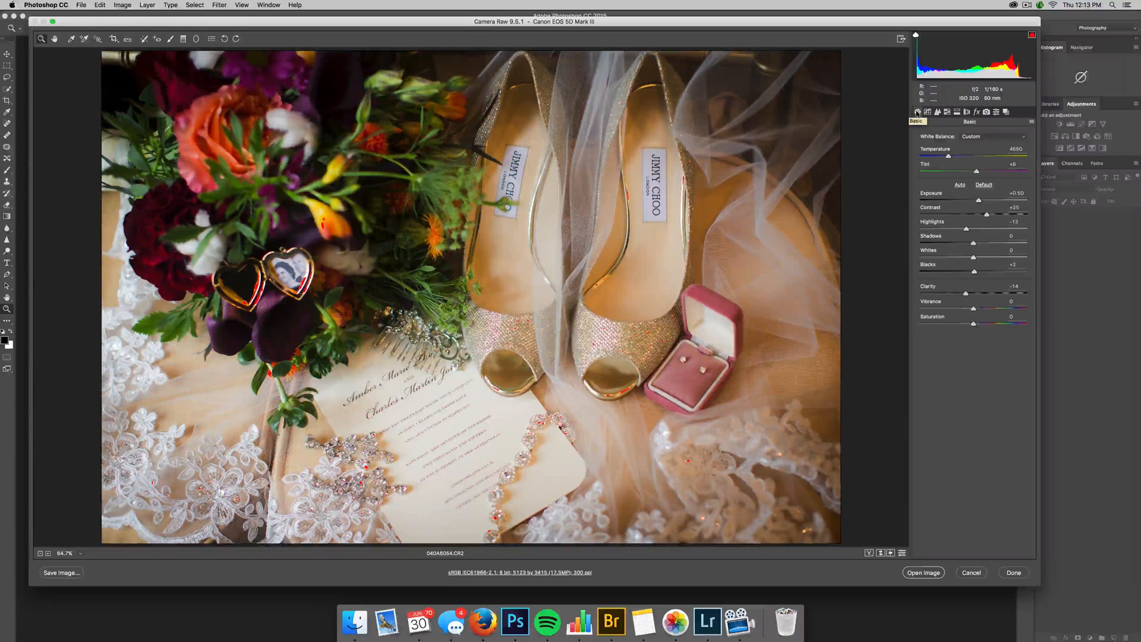
pyautogui.click(966, 112)
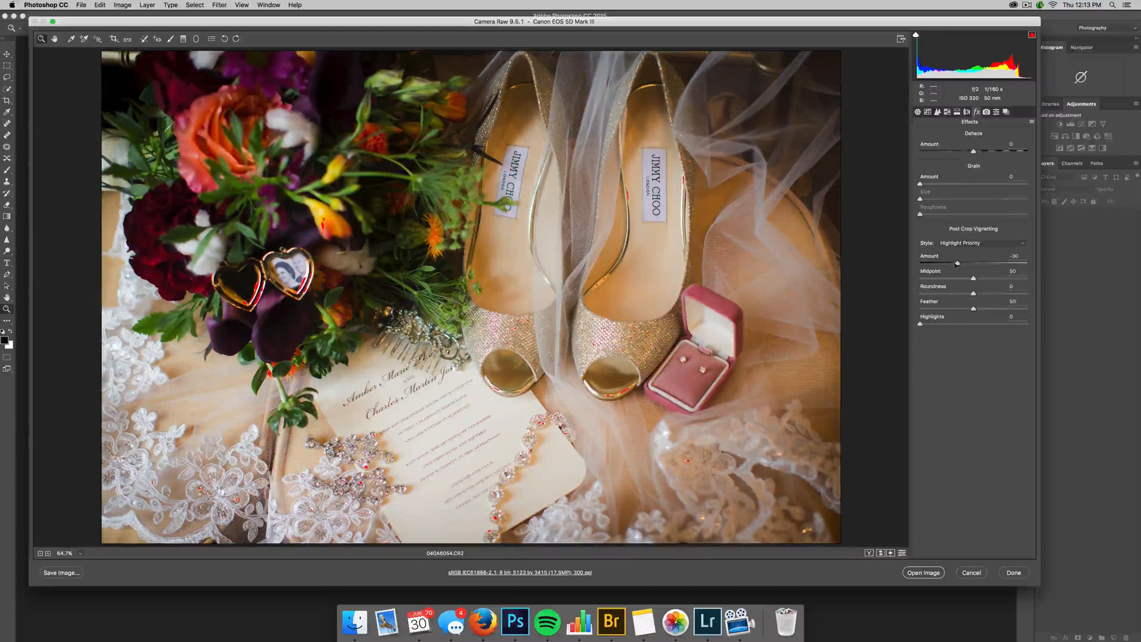
pyautogui.moveTo(957, 263); pyautogui.dragTo(966, 263)
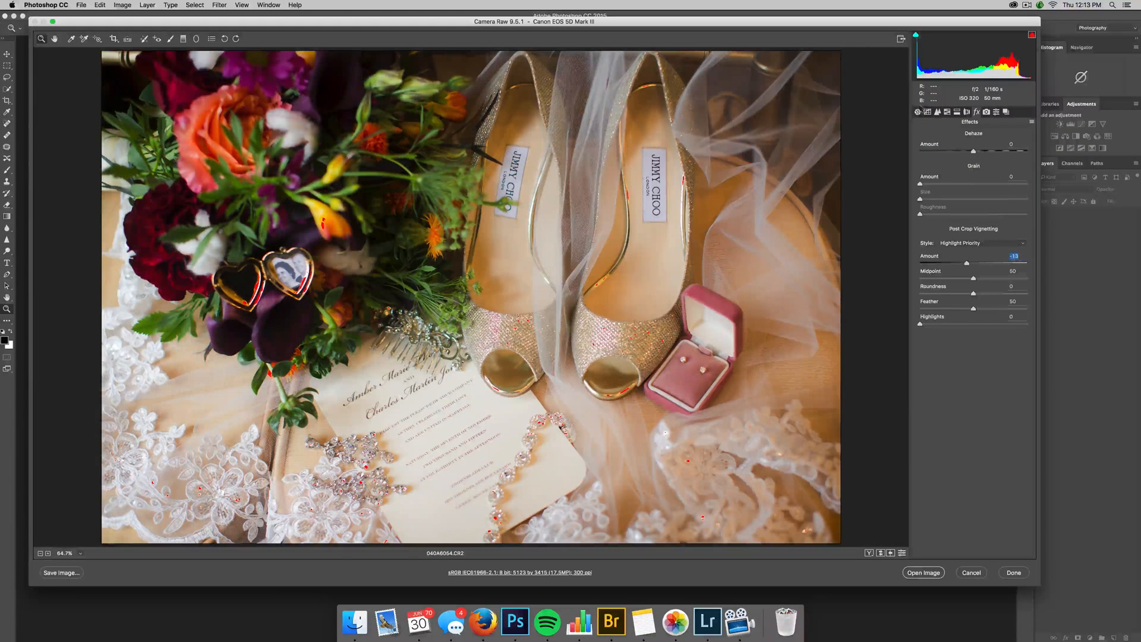
pyautogui.click(918, 112)
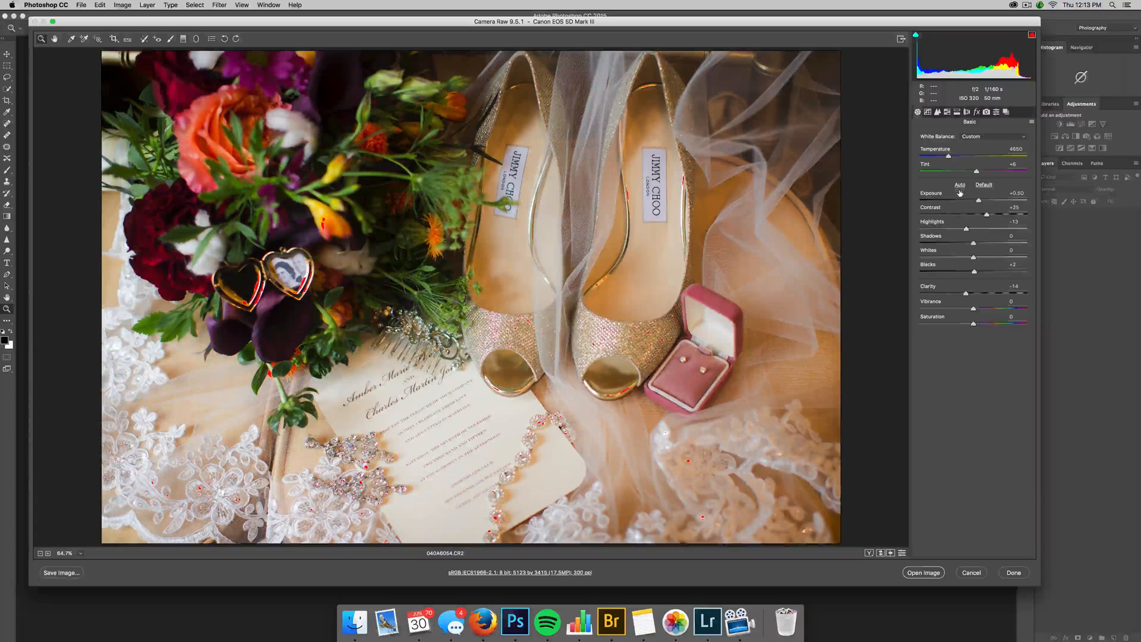